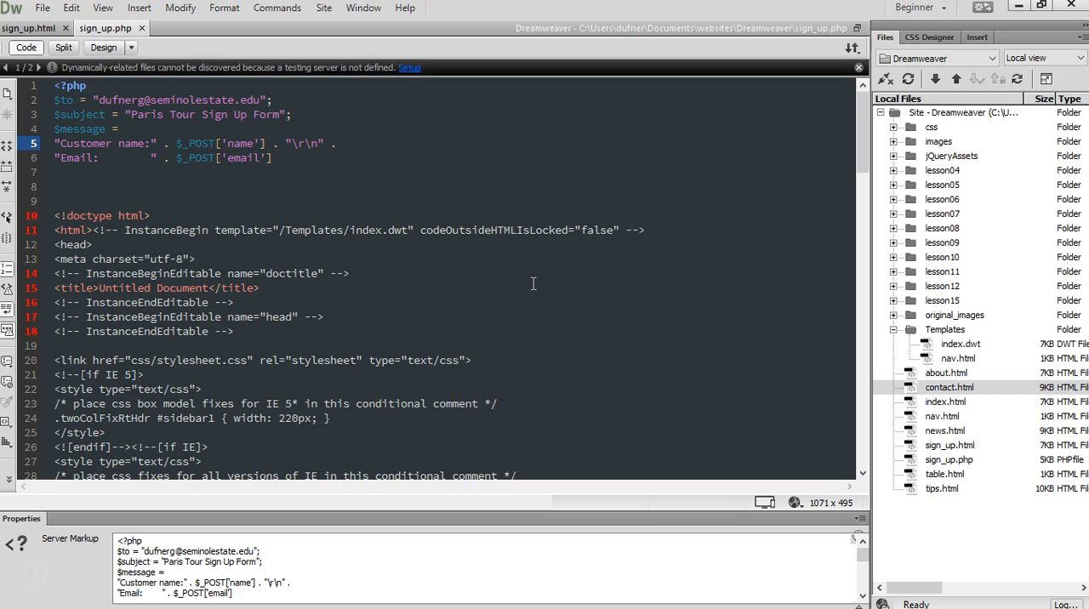
pyautogui.moveTo(429, 187)
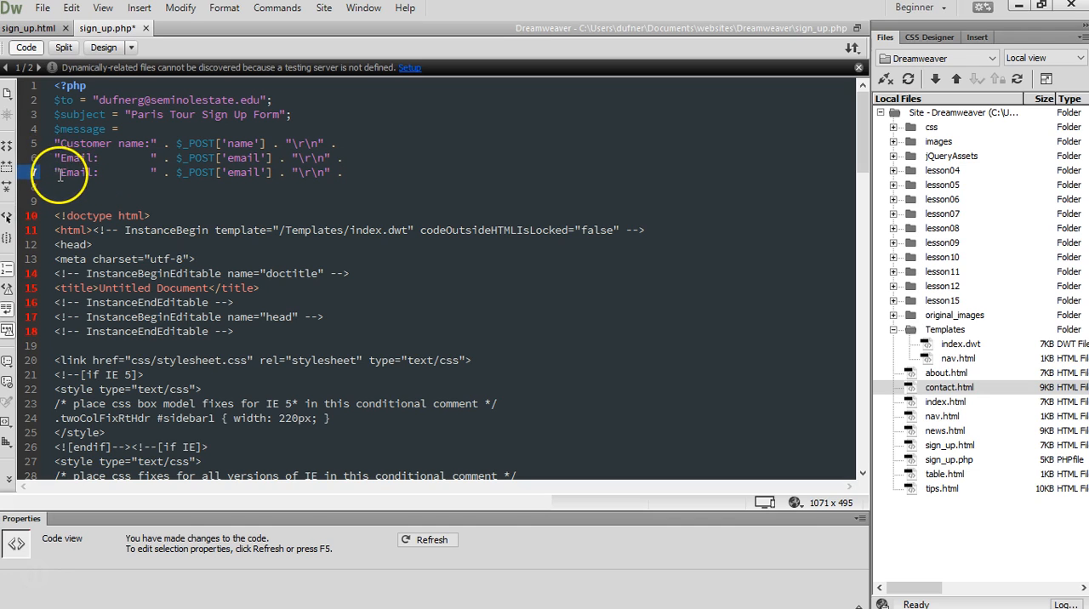
# Relabel the duplicate line "Requested tour:" and make it read $_POST['tour'].
pyautogui.doubleClick(75, 174)
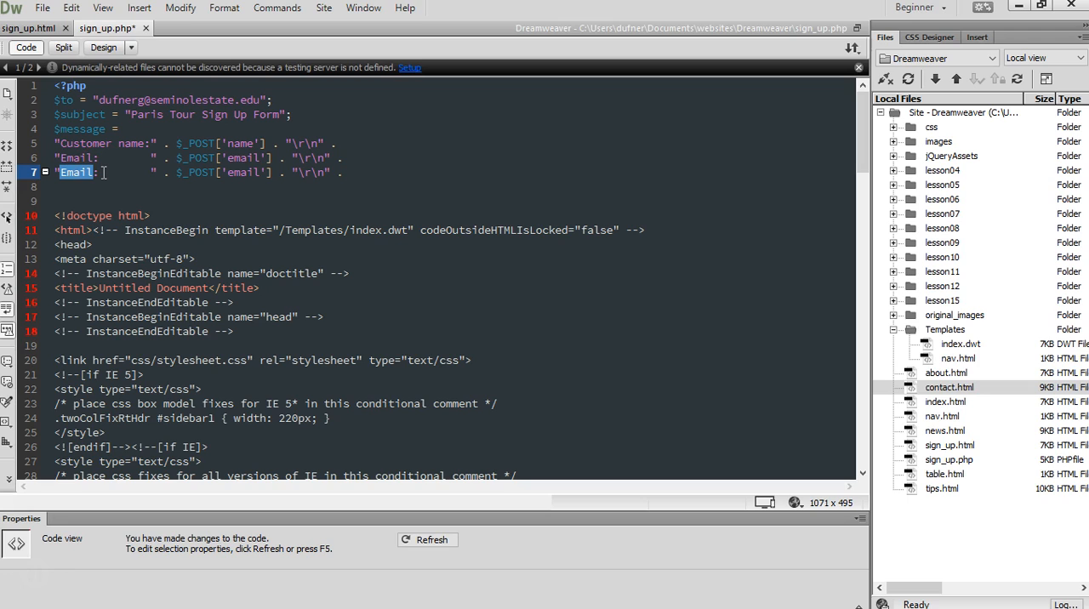
pyautogui.write('Requested tour')
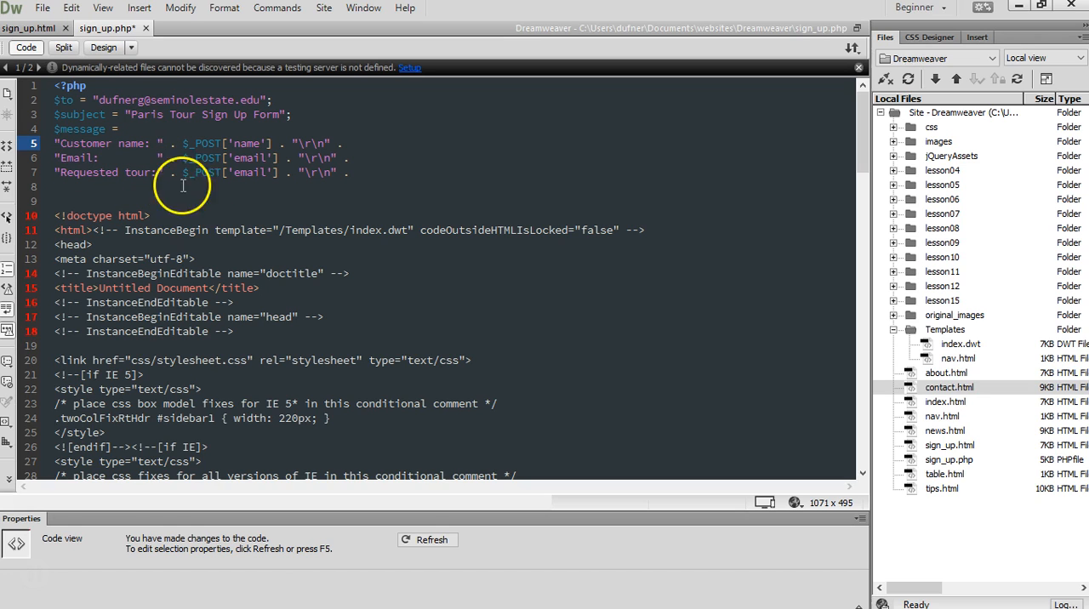
pyautogui.doubleClick(249, 172)
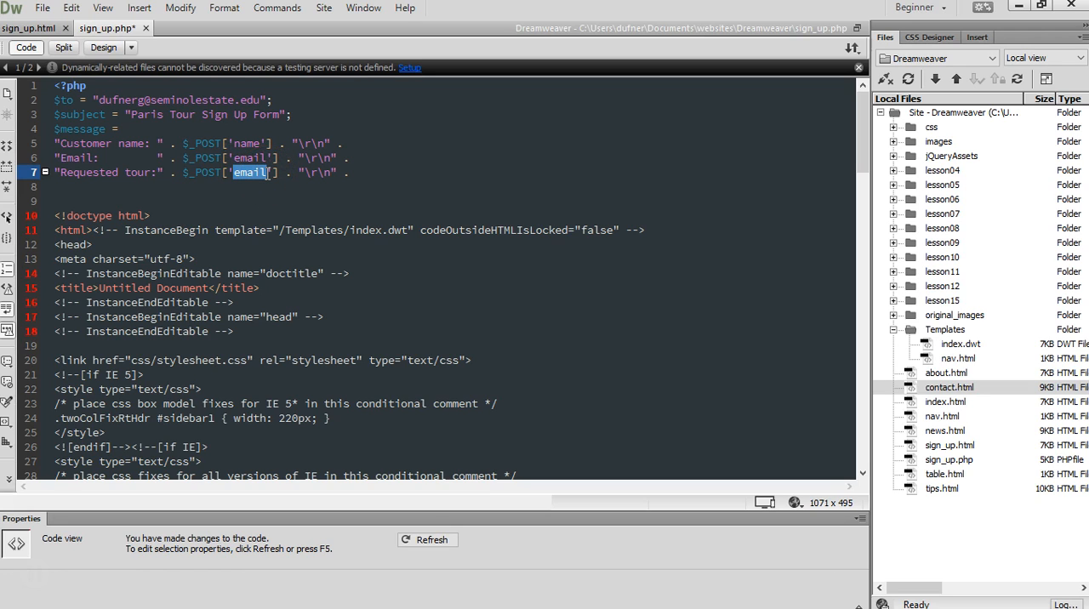
pyautogui.write('tour')
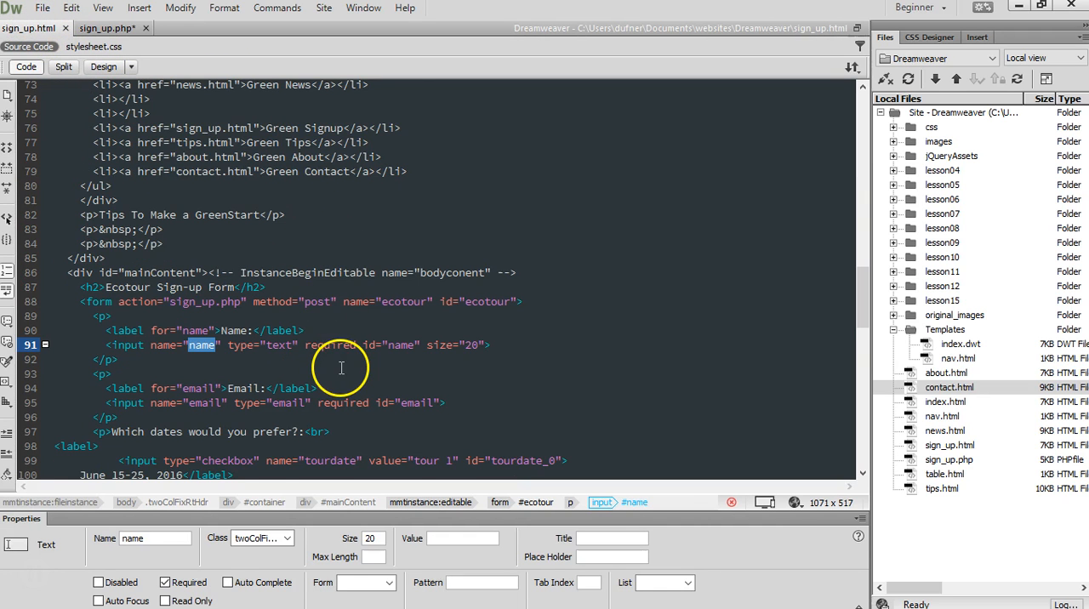
pyautogui.scroll(-3)
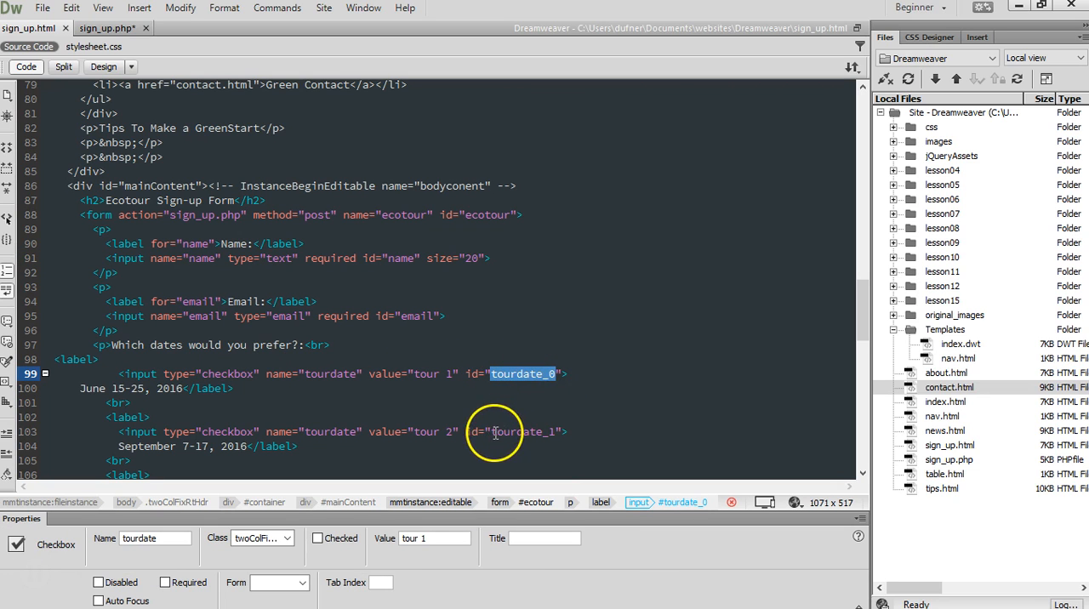
pyautogui.click(517, 432)
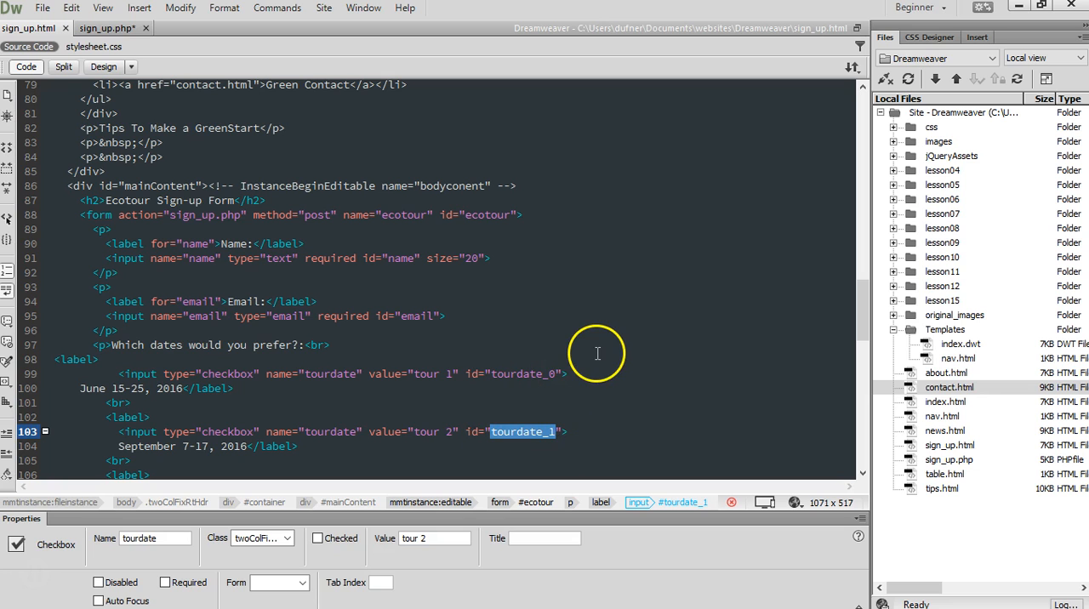
pyautogui.scroll(-3)
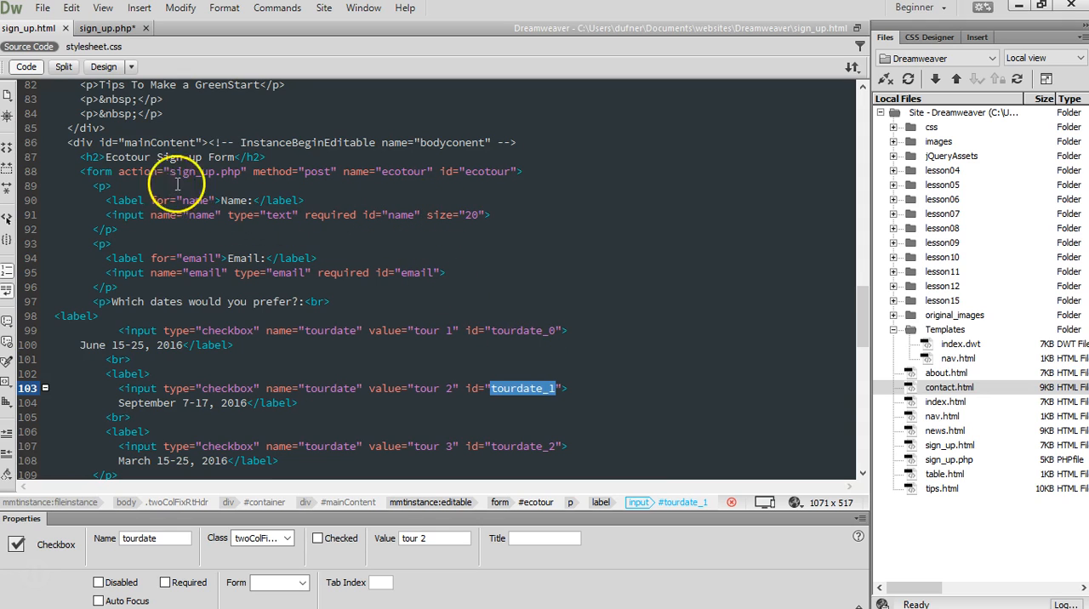
pyautogui.moveTo(396, 207)
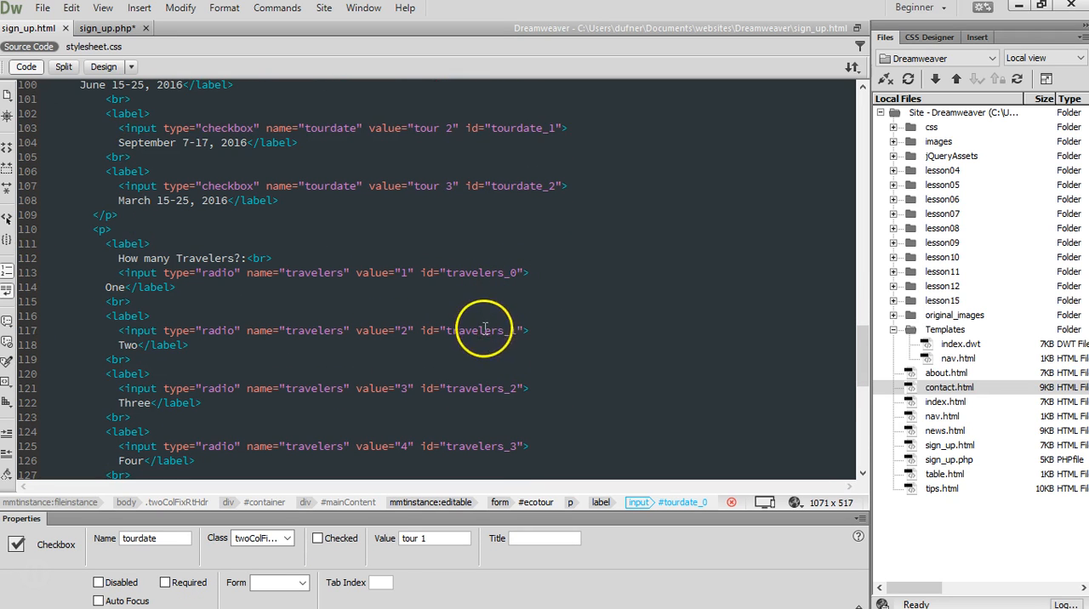
pyautogui.scroll(-3)
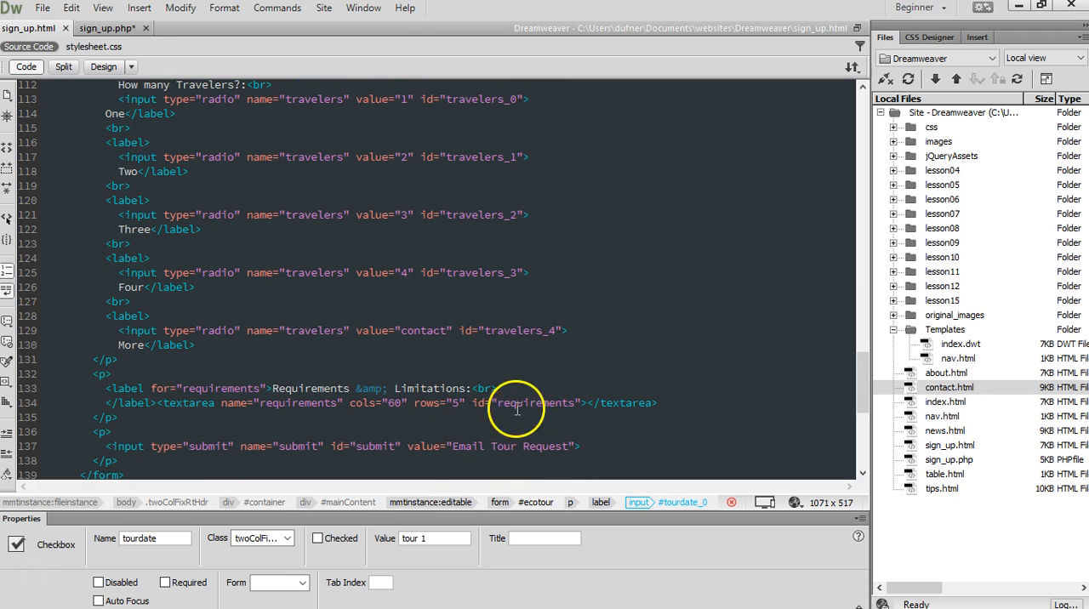
pyautogui.scroll(-3)
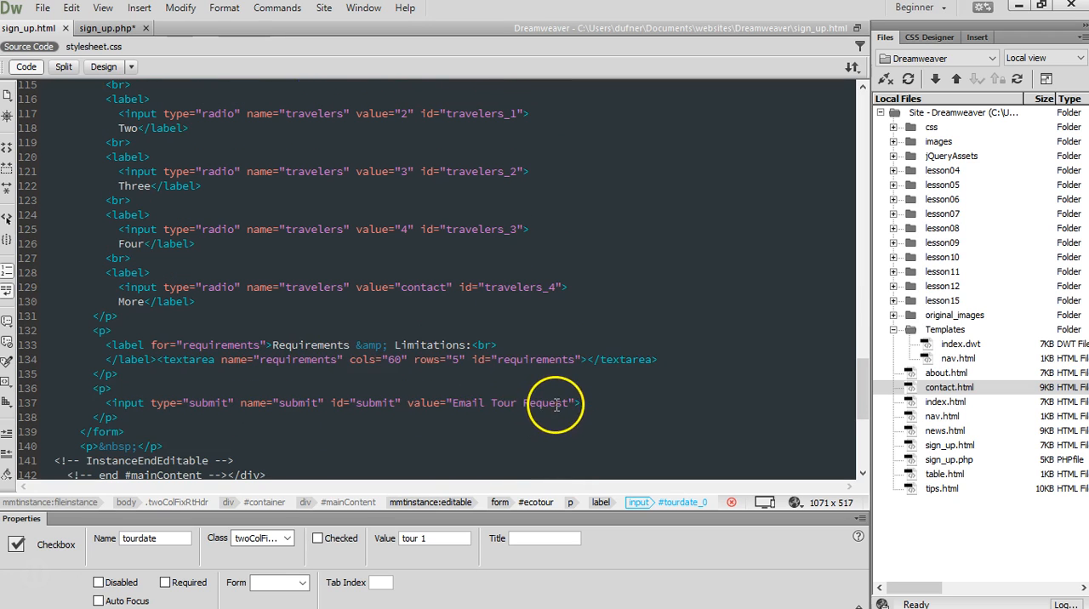
pyautogui.moveTo(539, 394)
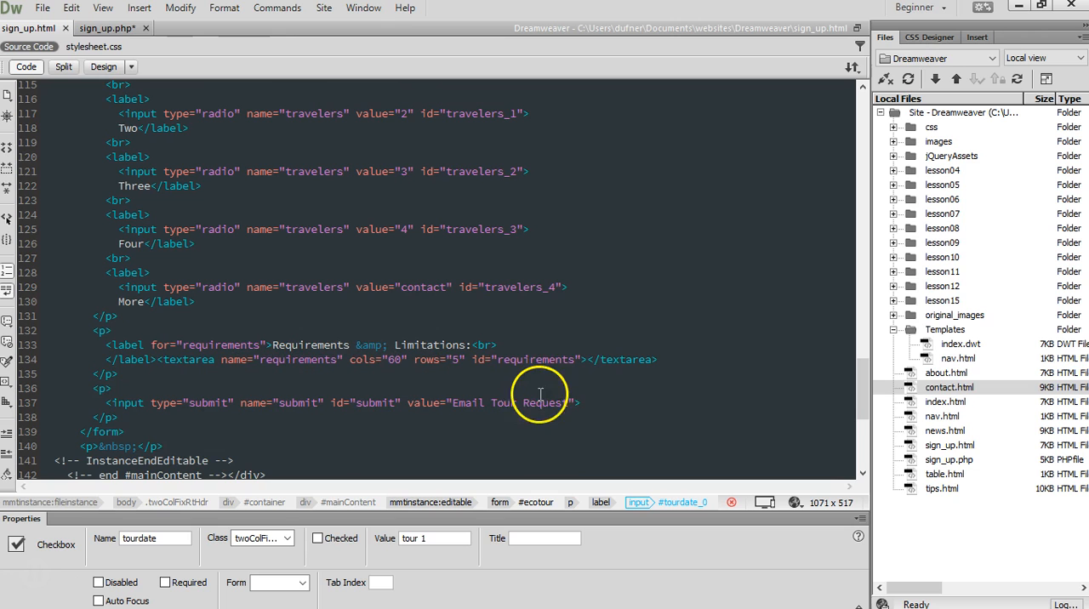
pyautogui.click(111, 27)
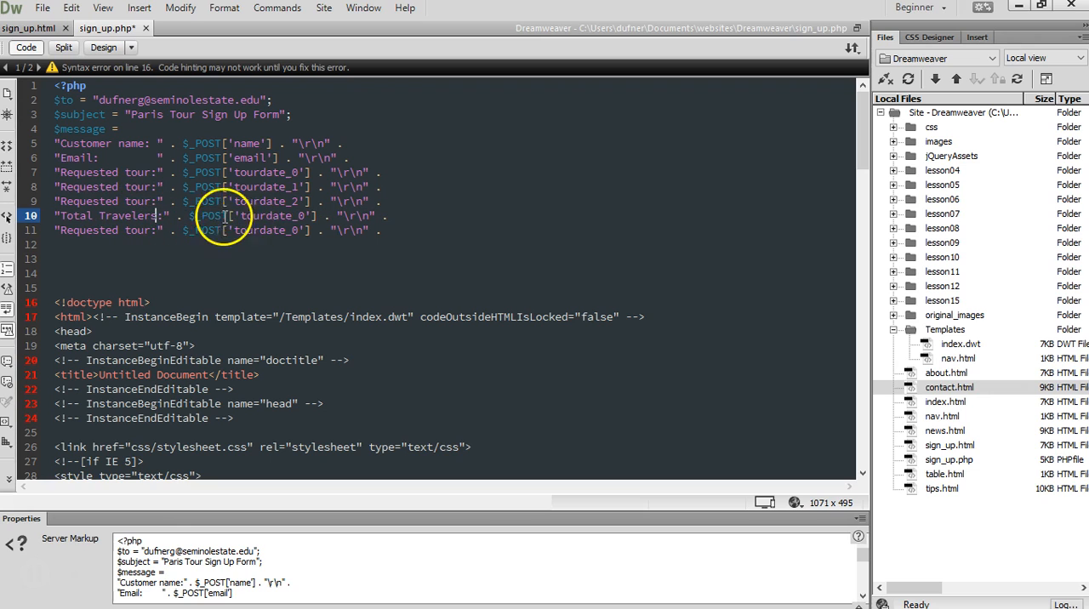
# Select the field name on the Total Travelers line to replace it.
pyautogui.doubleClick(267, 214)
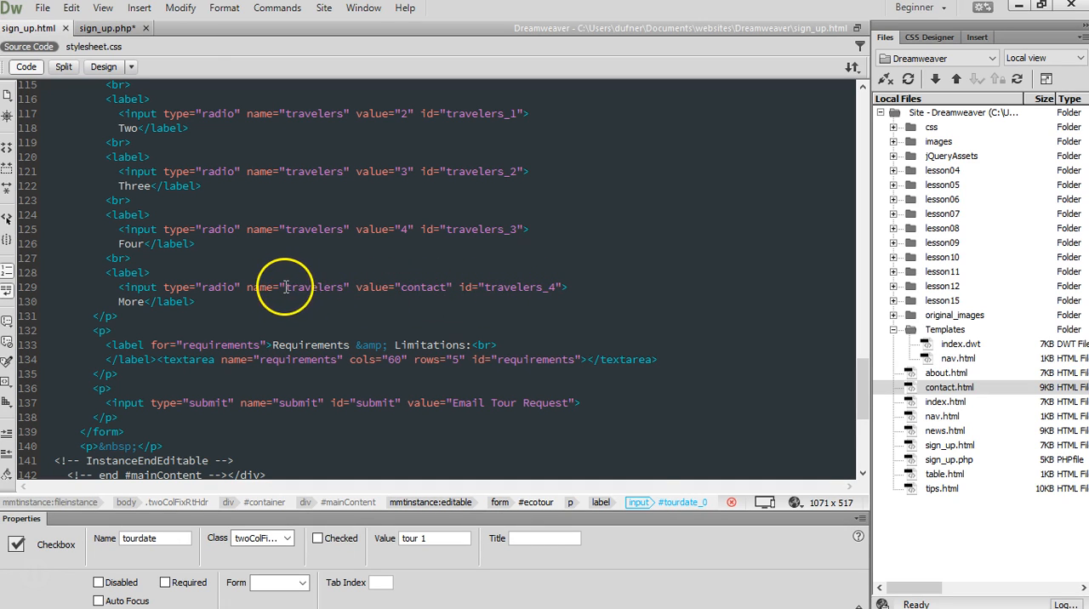
# Confirm the radio buttons share the name "travelers" and view the form in Design view.
pyautogui.doubleClick(313, 286)
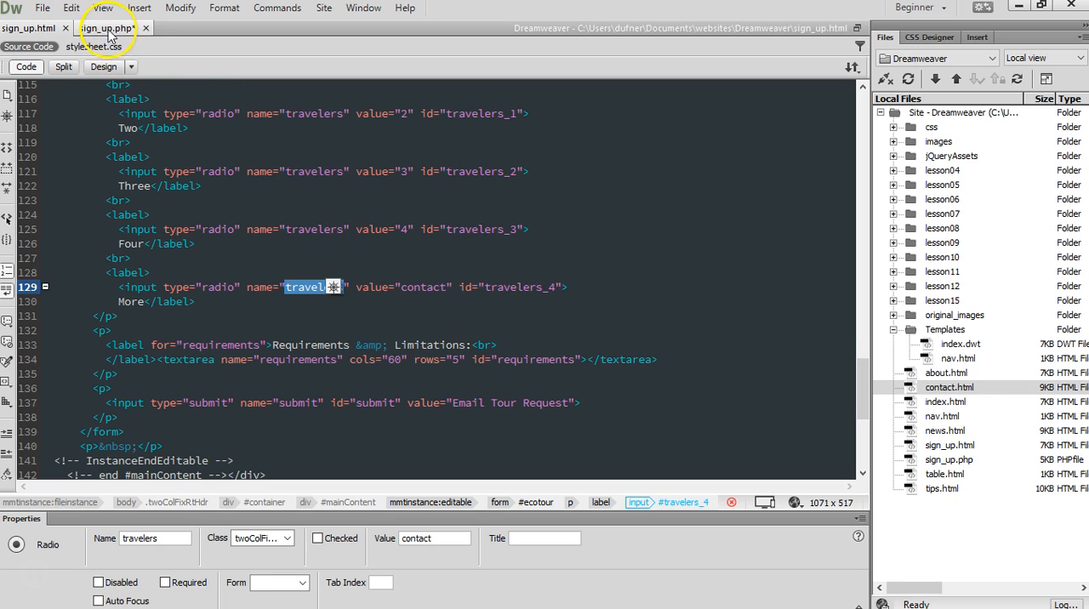
pyautogui.click(103, 66)
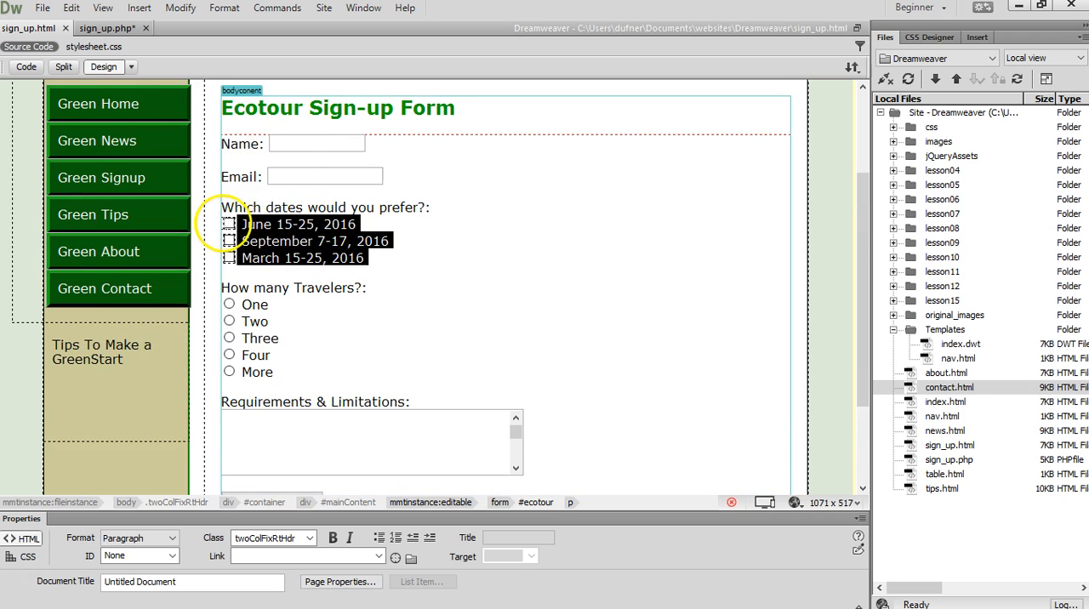
pyautogui.click(228, 258)
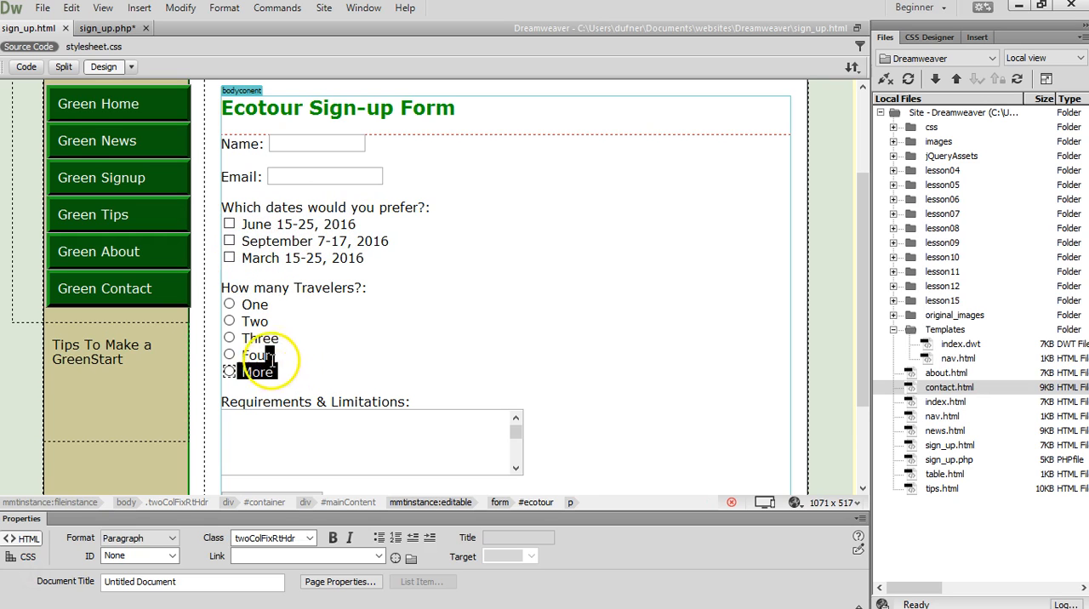
pyautogui.click(110, 28)
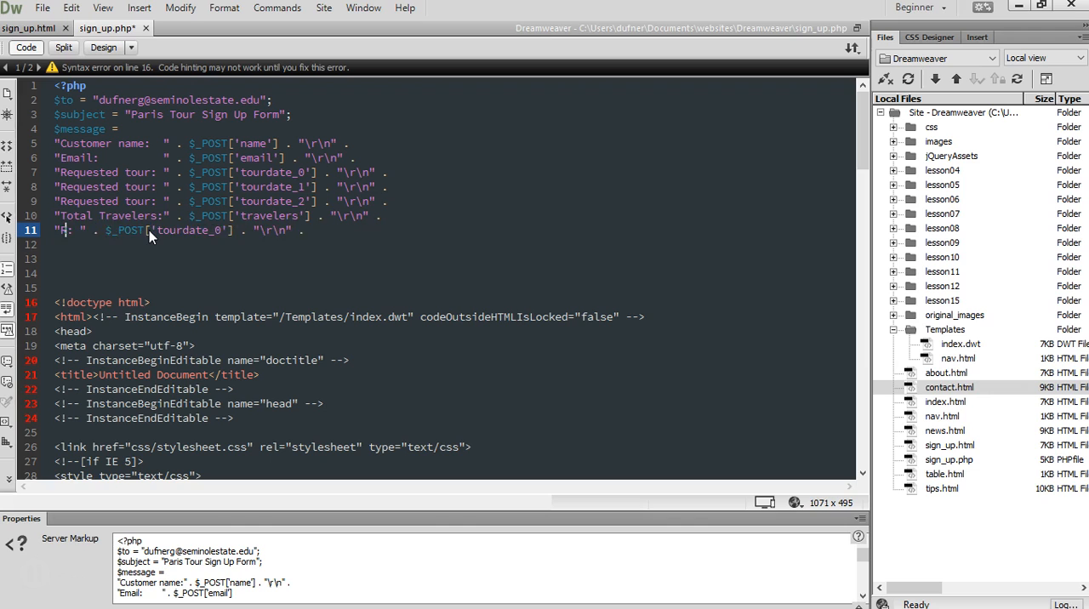
# Label the line "Restrictions:" and copy the textarea id "requirements" from sign_up.html.
pyautogui.write('Restrcitions')
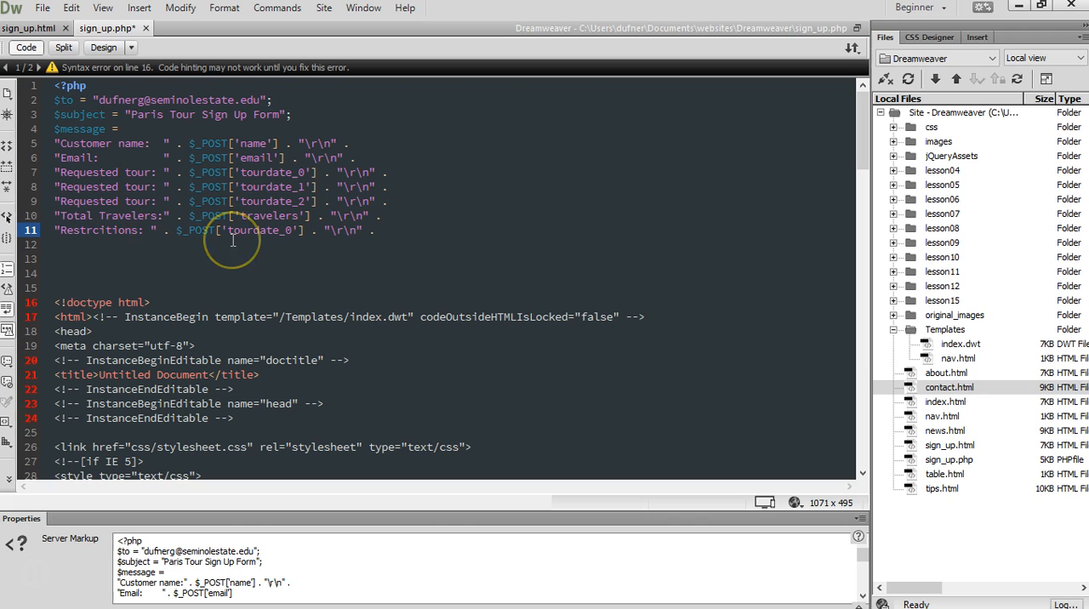
pyautogui.moveTo(177, 239)
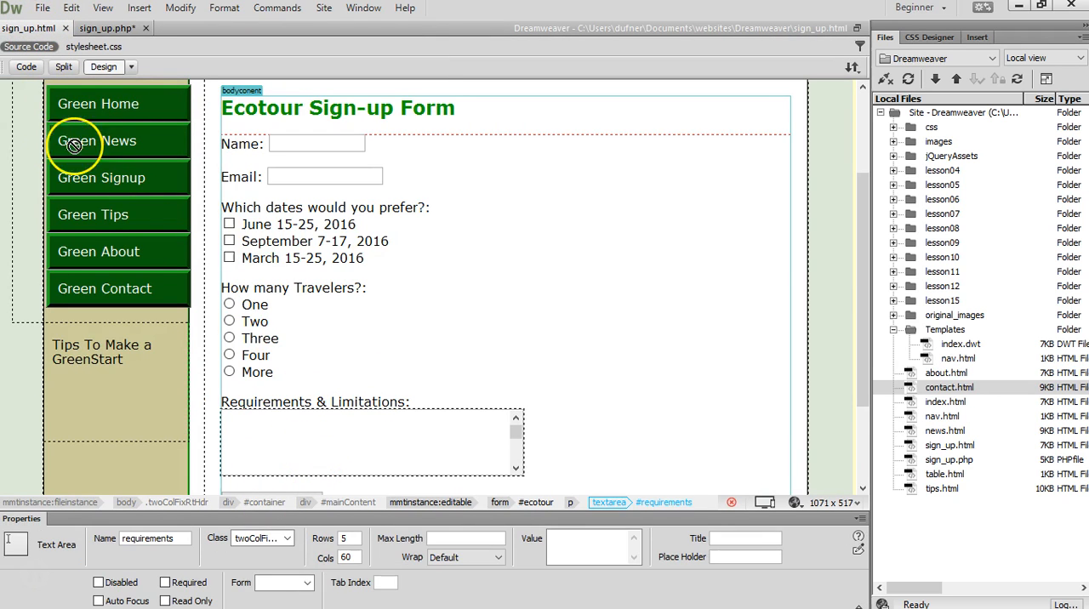
pyautogui.click(26, 68)
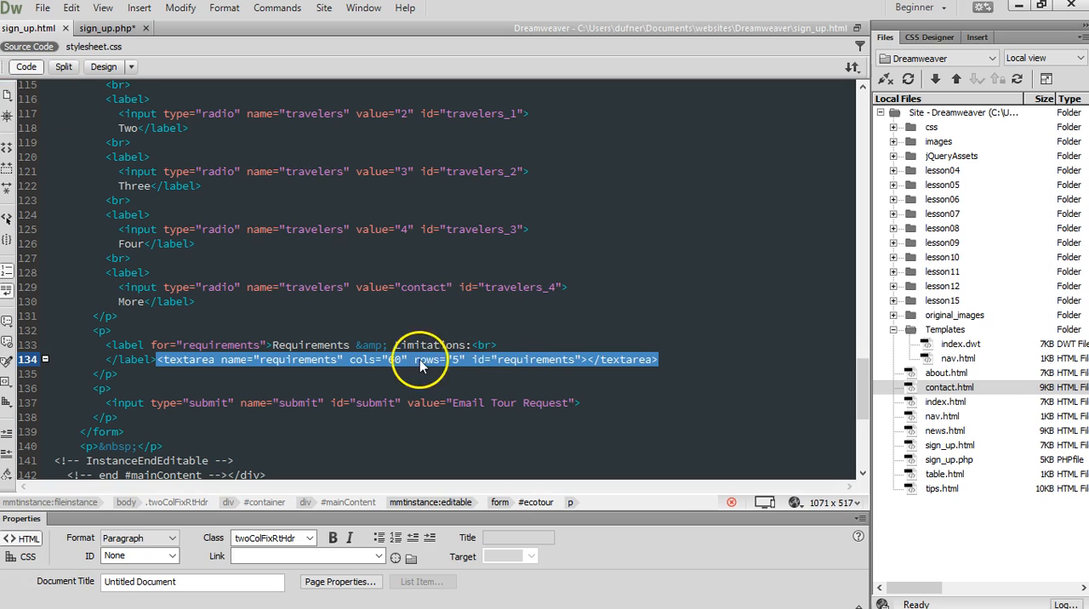
pyautogui.click(502, 360)
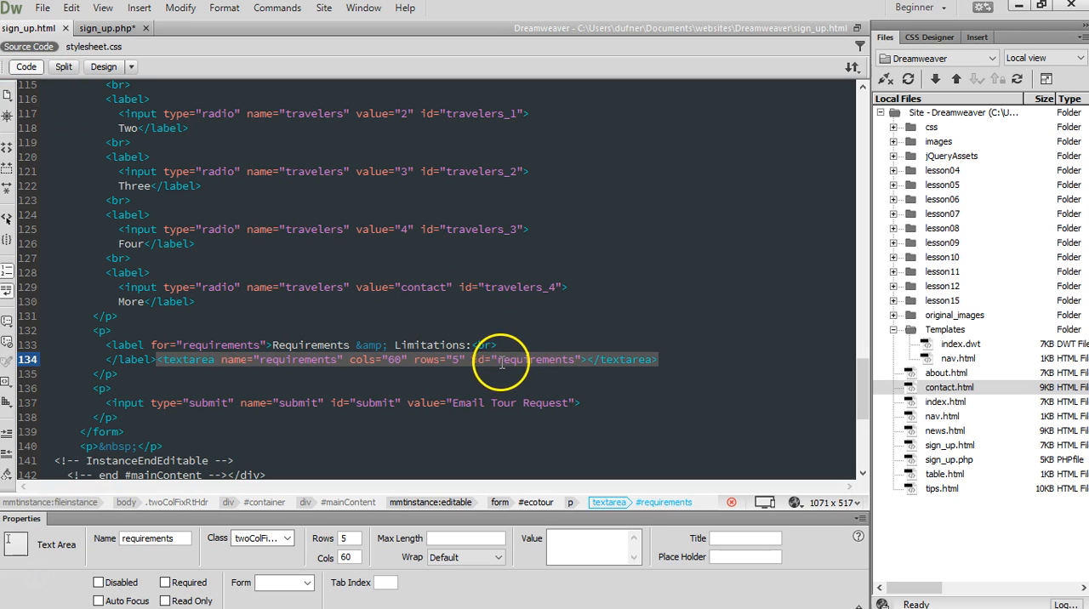
pyautogui.doubleClick(531, 361)
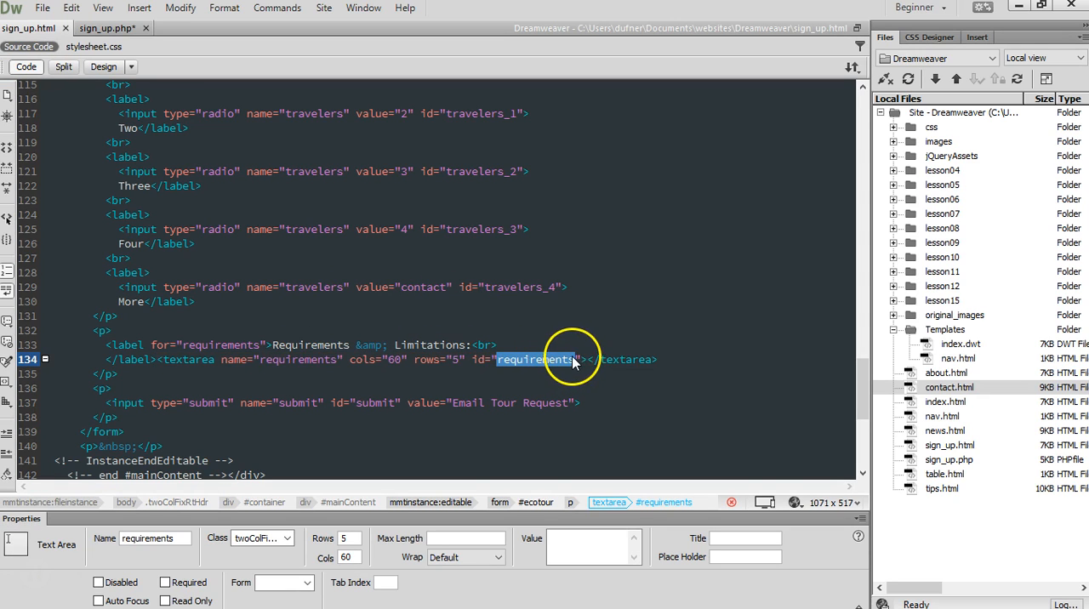
pyautogui.click(106, 27)
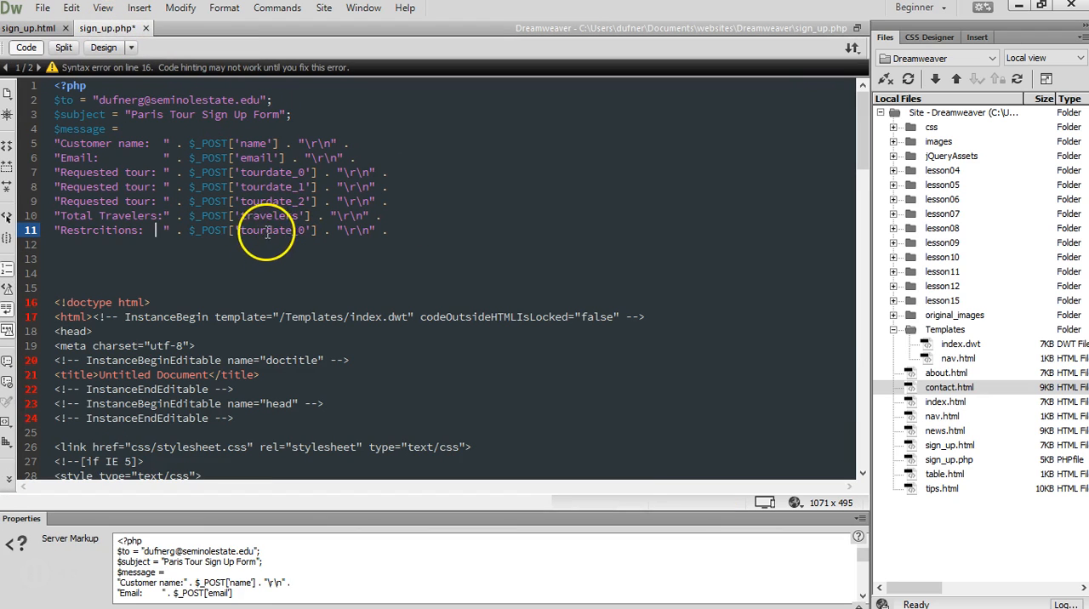
# Make the Restrictions line read $_POST['requirements'] and position the cursor to append line breaks.
pyautogui.doubleClick(269, 229)
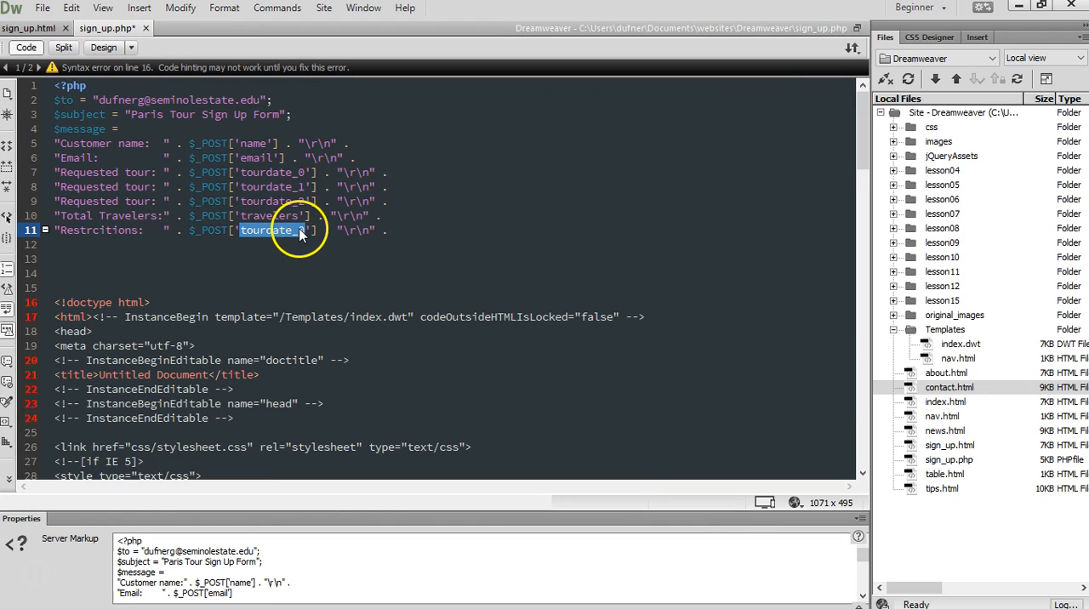
pyautogui.write('requirements')
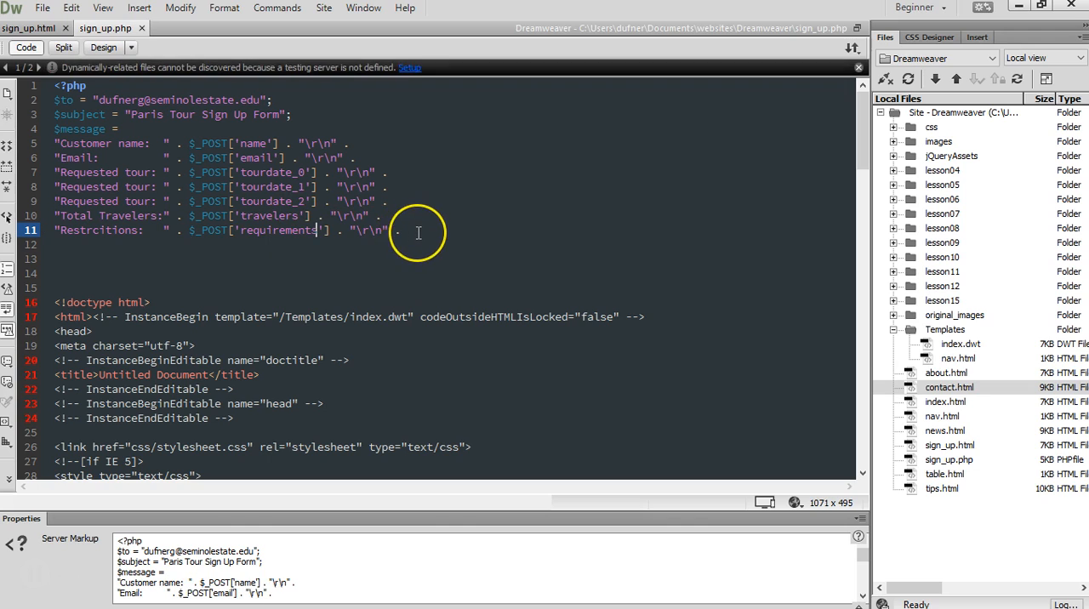
pyautogui.click(417, 231)
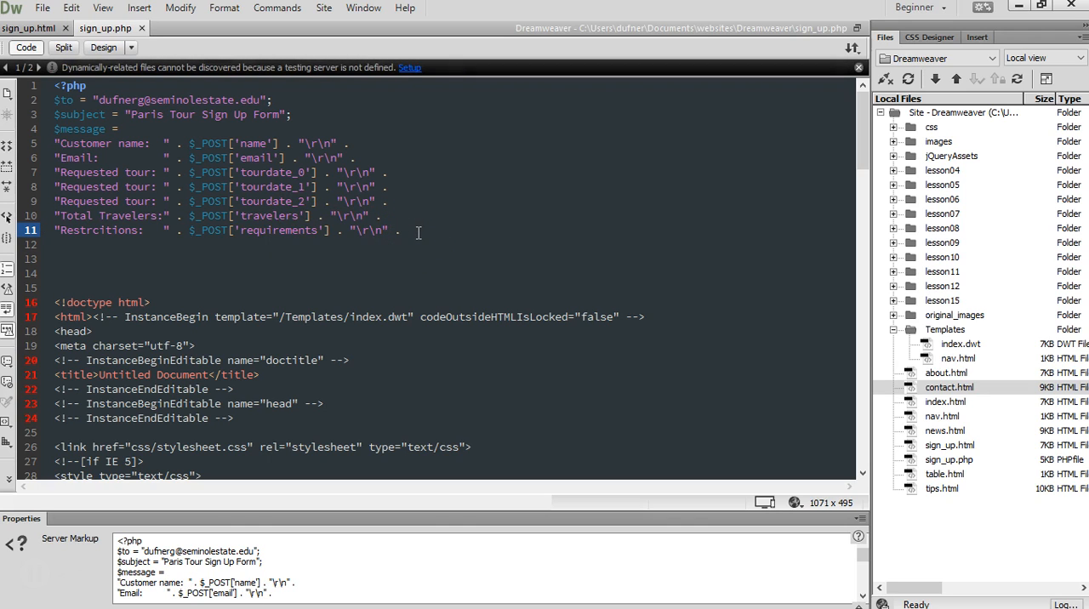
pyautogui.click(399, 232)
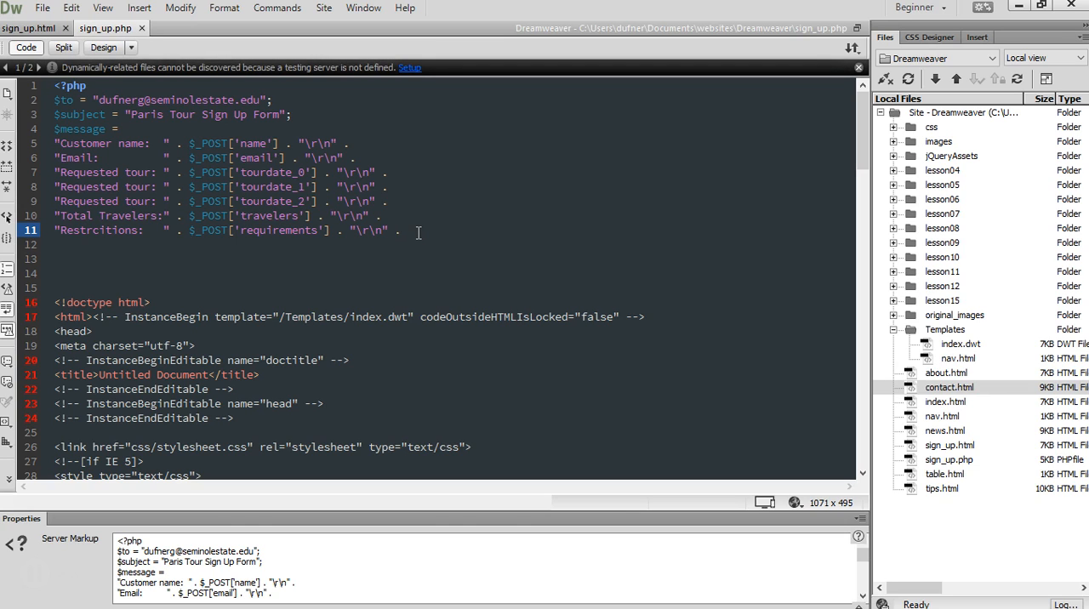
pyautogui.click(398, 231)
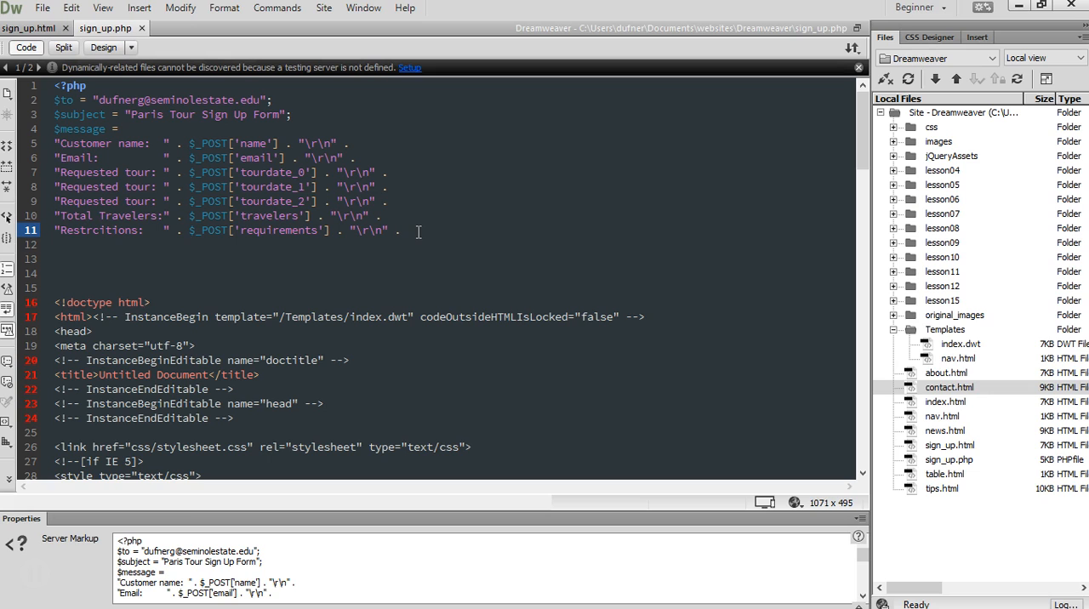
pyautogui.click(398, 232)
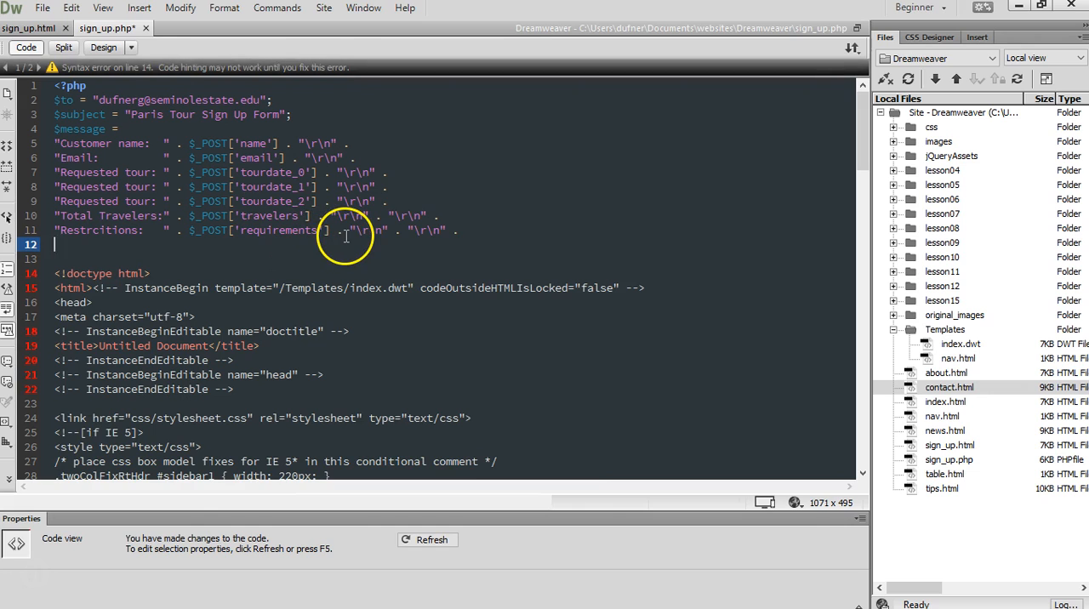
# Switch to sign_up.html to check the form's field names.
pyautogui.click(97, 47)
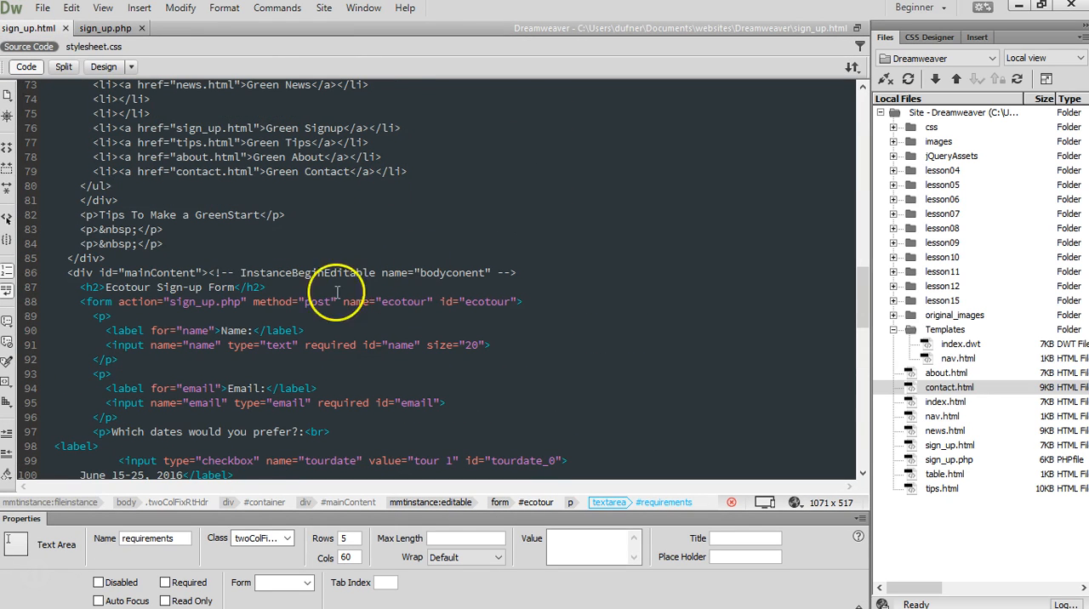
pyautogui.click(173, 301)
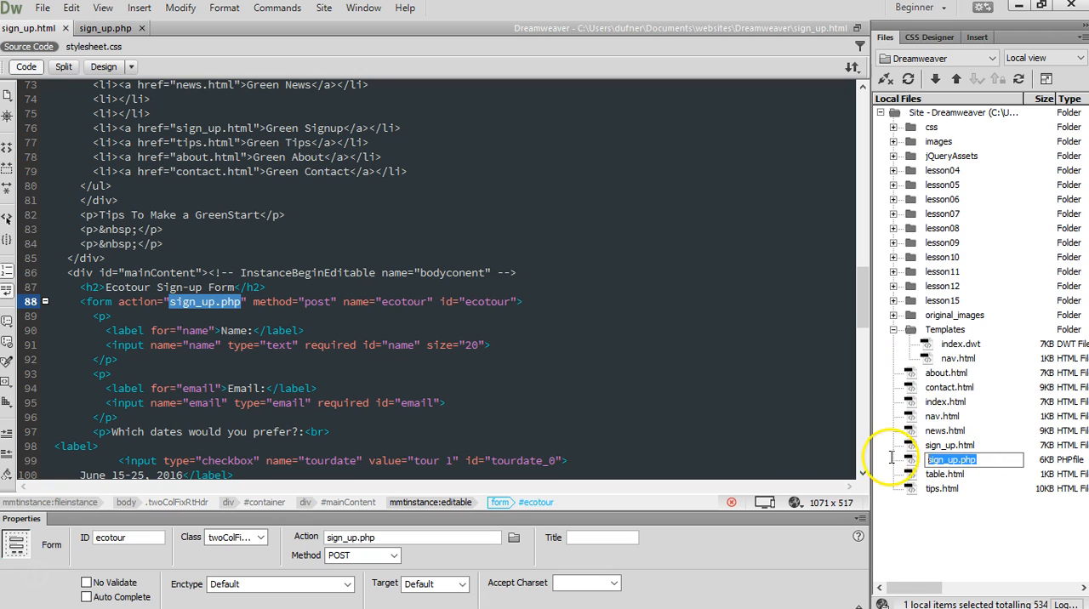
pyautogui.click(173, 286)
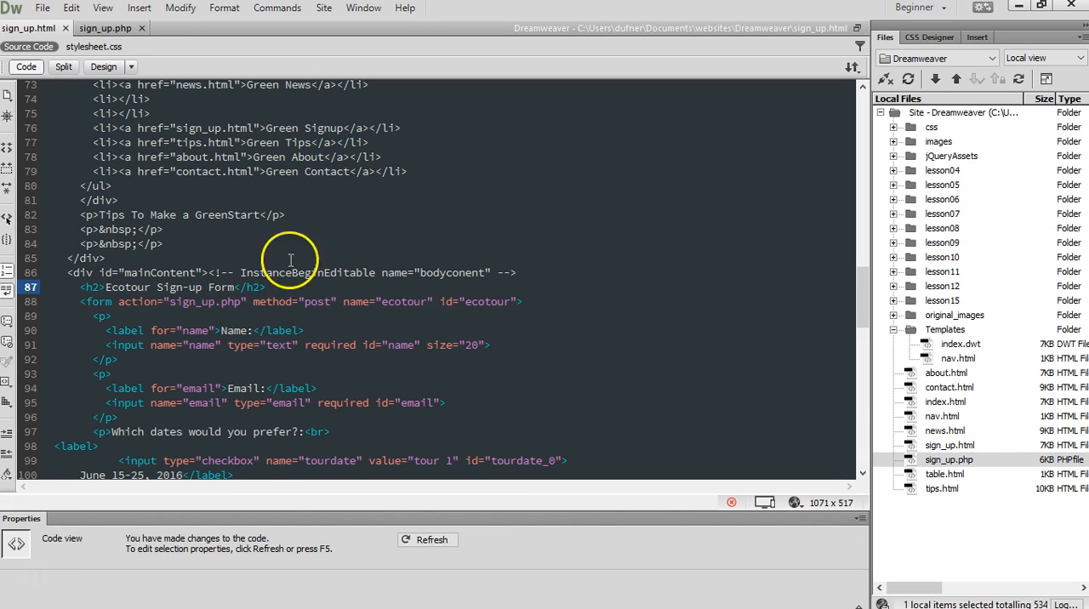
pyautogui.click(105, 27)
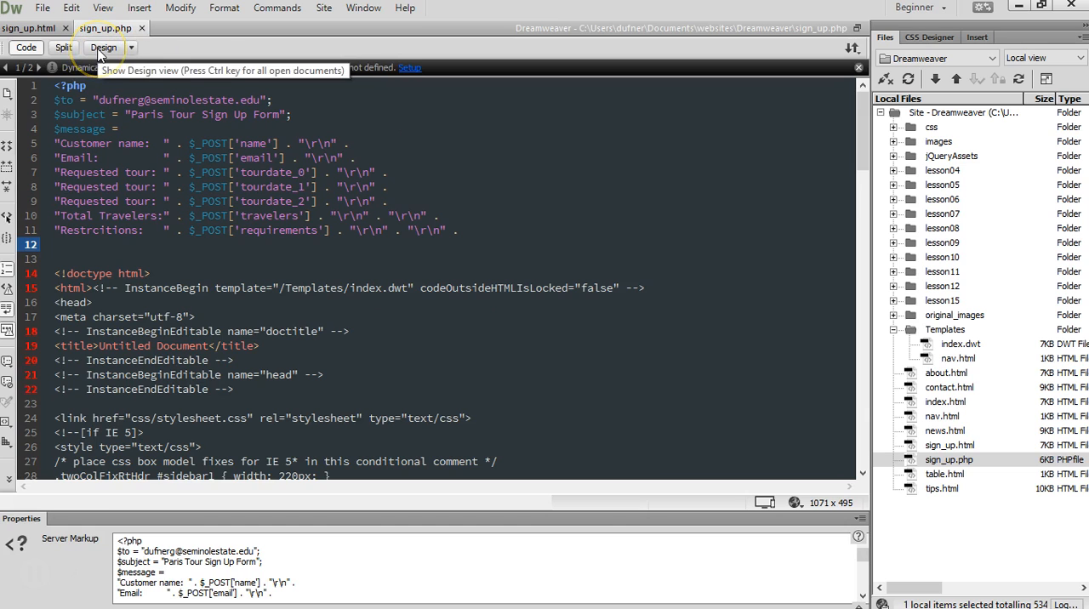
pyautogui.click(104, 48)
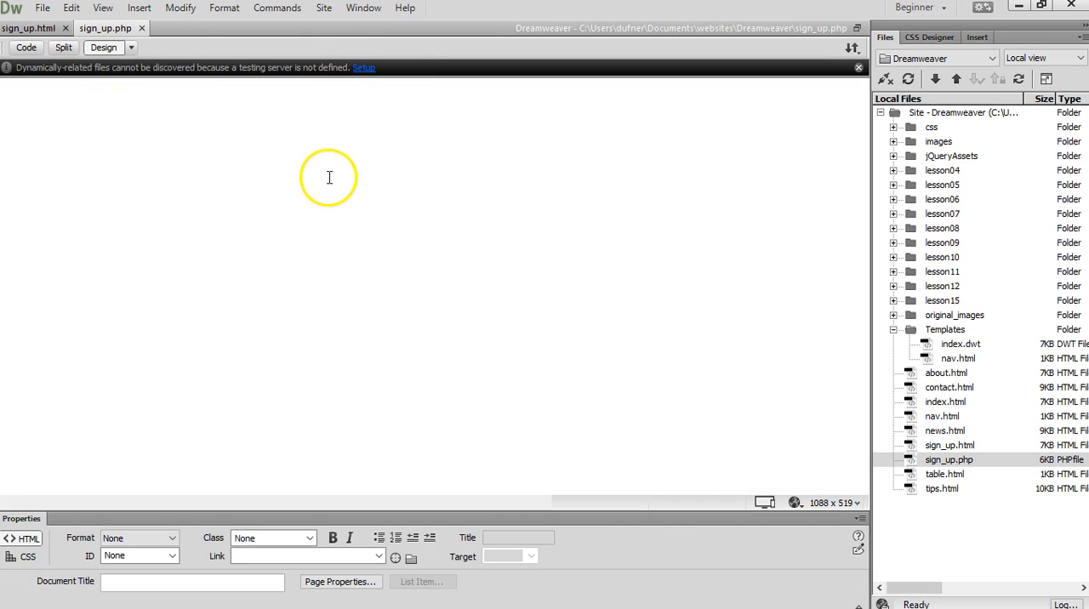
pyautogui.click(28, 47)
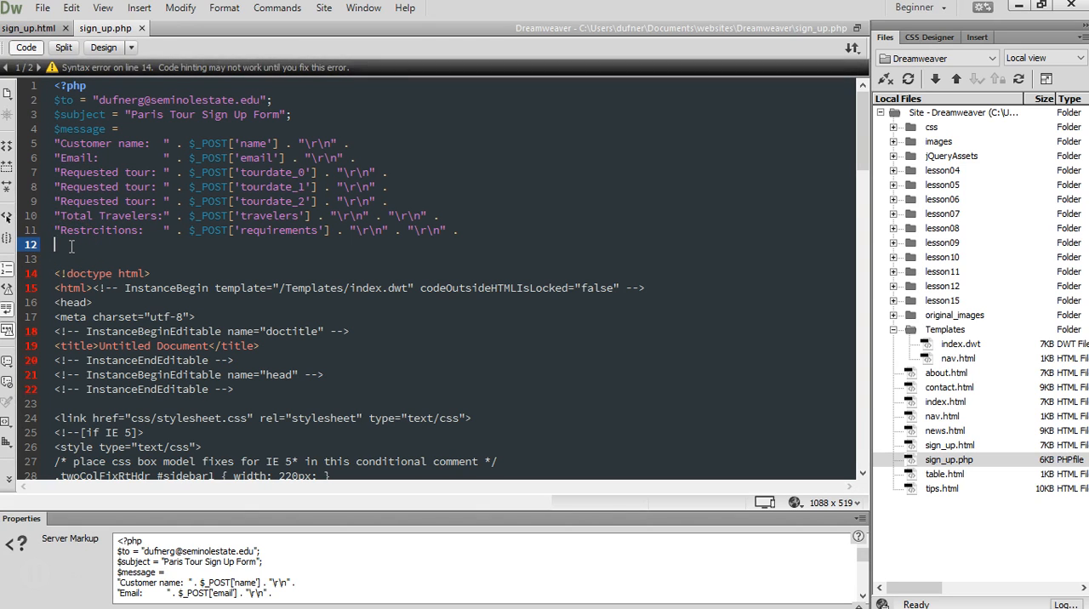
pyautogui.moveTo(193, 248)
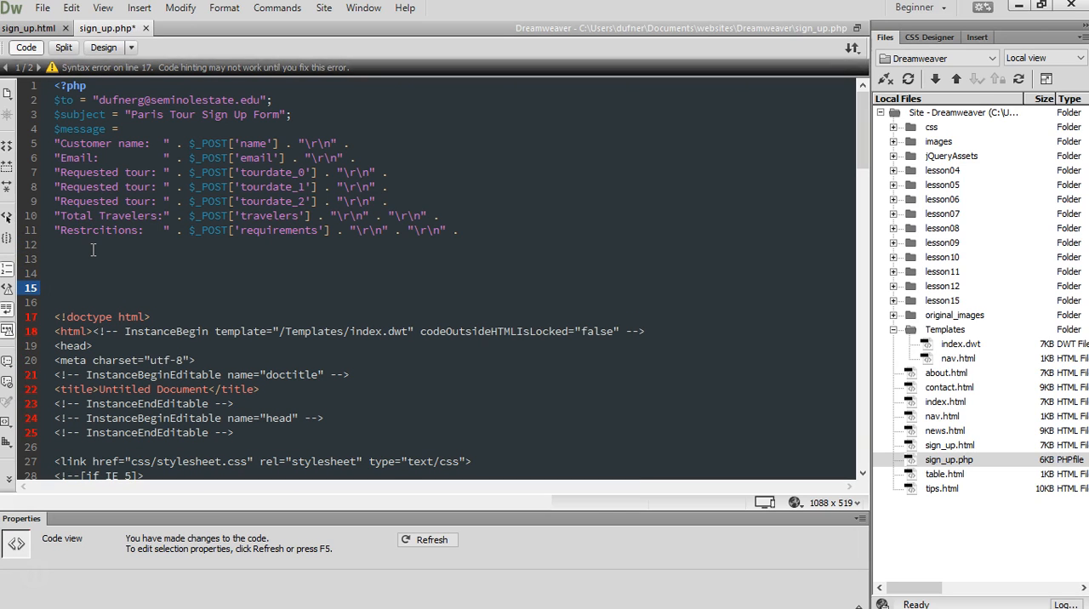
# Close the PHP block with ?> below the $message lines.
pyautogui.write('?>')
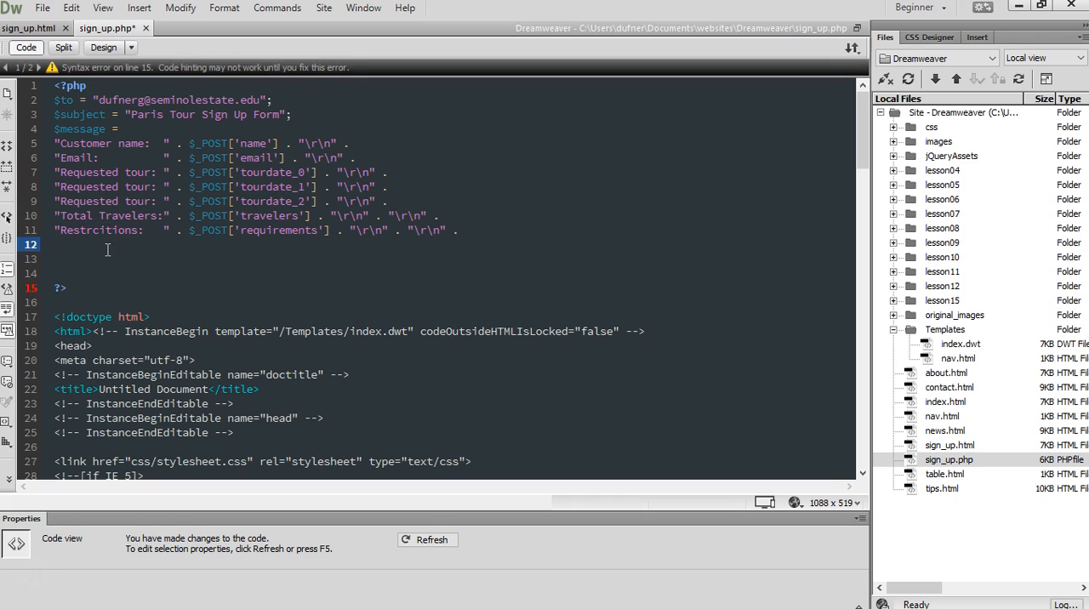
# Add the line $from = $_POST['email']; below the message block.
pyautogui.write('$')
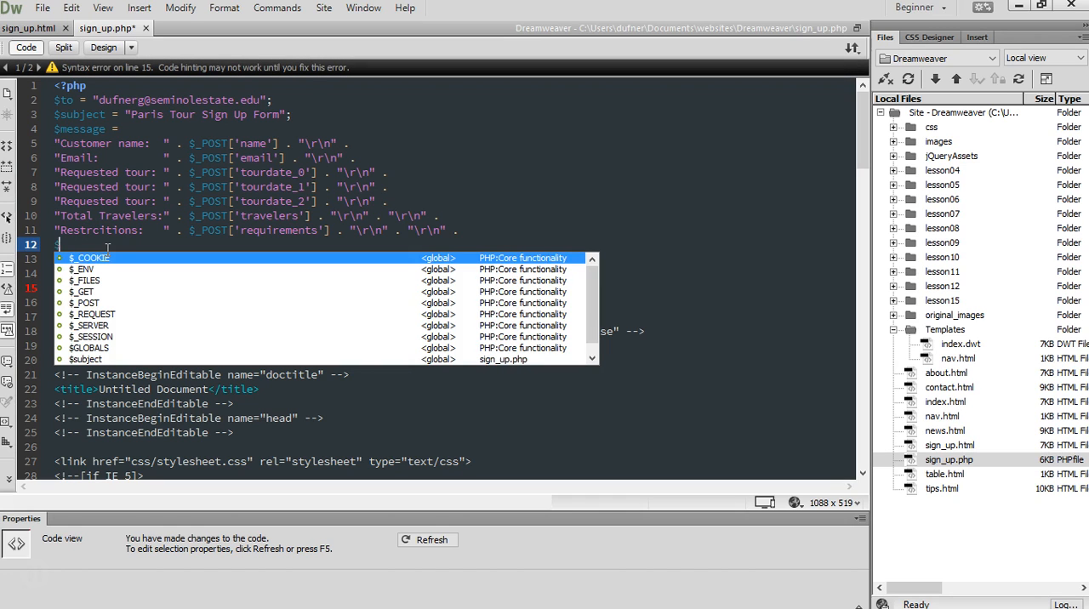
pyautogui.write('$fr')
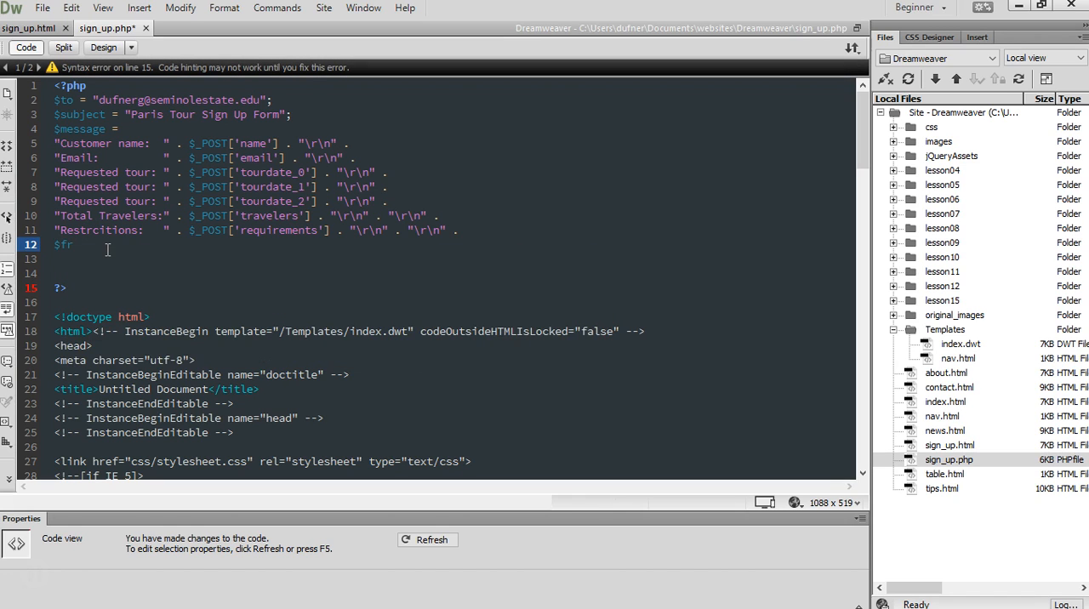
pyautogui.write("om = $_POST['ema")
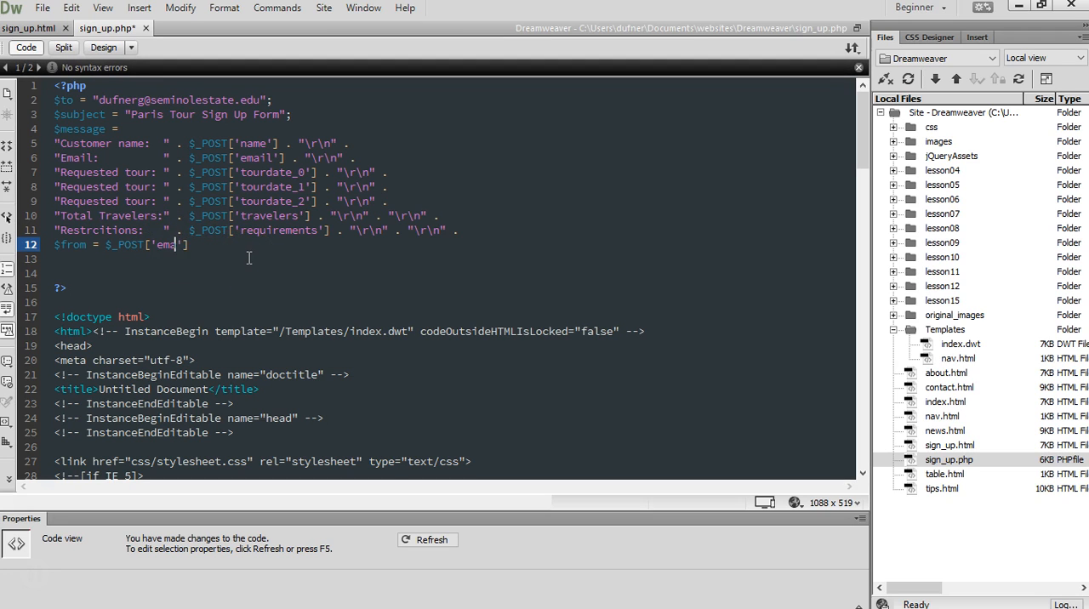
pyautogui.write('il')
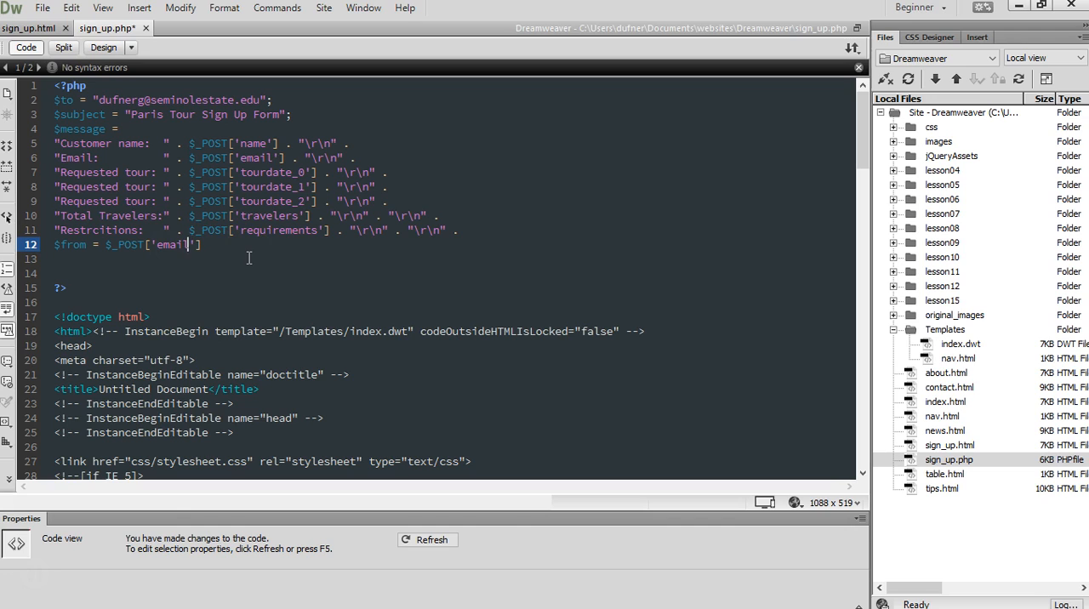
pyautogui.moveTo(245, 250)
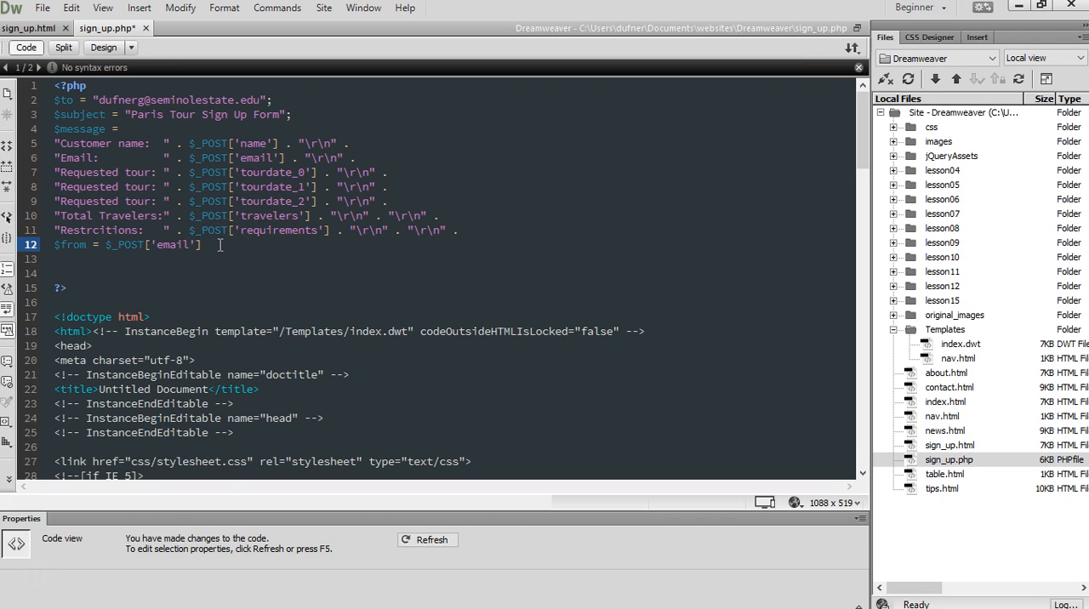
pyautogui.write(';')
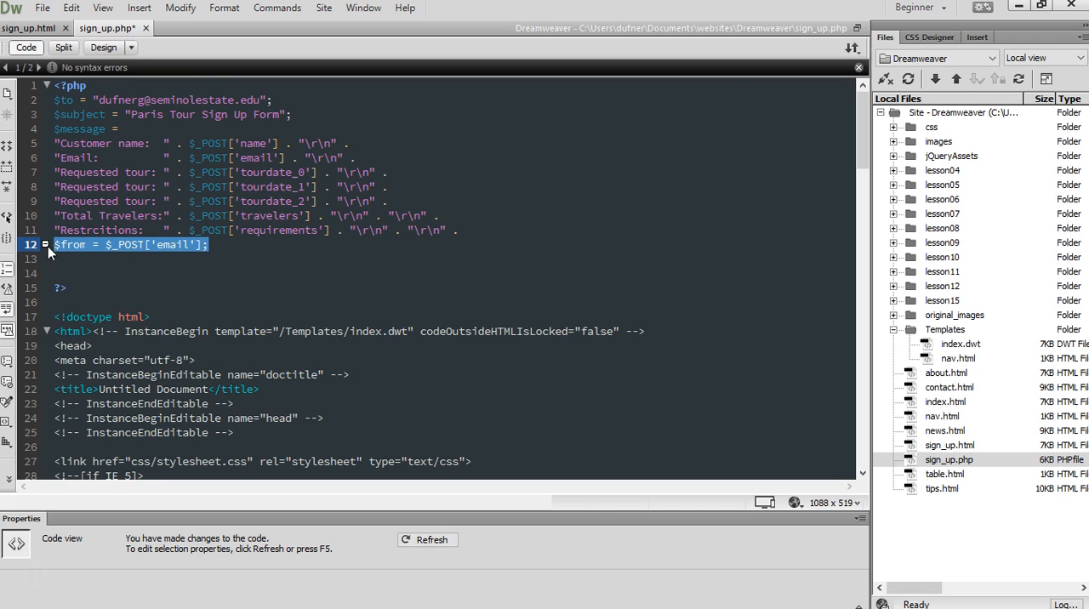
pyautogui.click(81, 258)
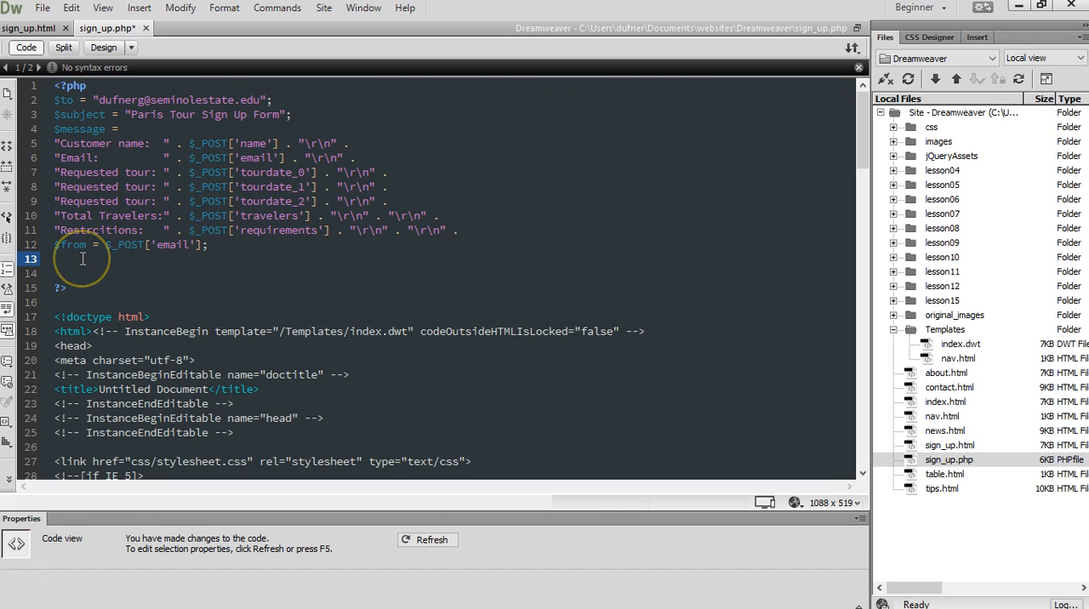
# Add the line $header = "From: $from" . "\r\n"; below $from.
pyautogui.write('$')
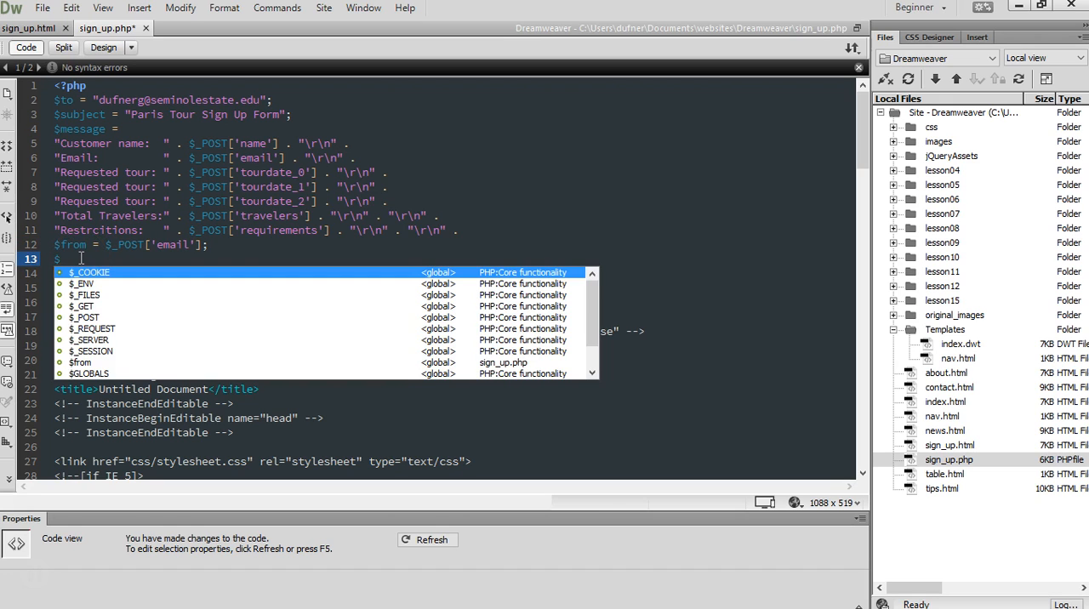
pyautogui.write('h')
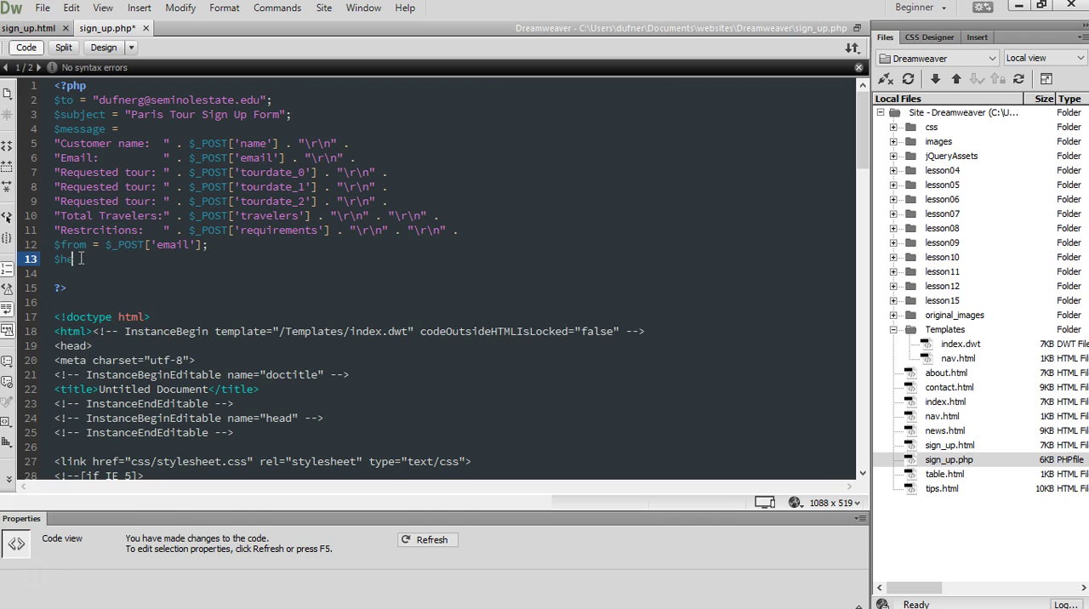
pyautogui.write('eader = "')
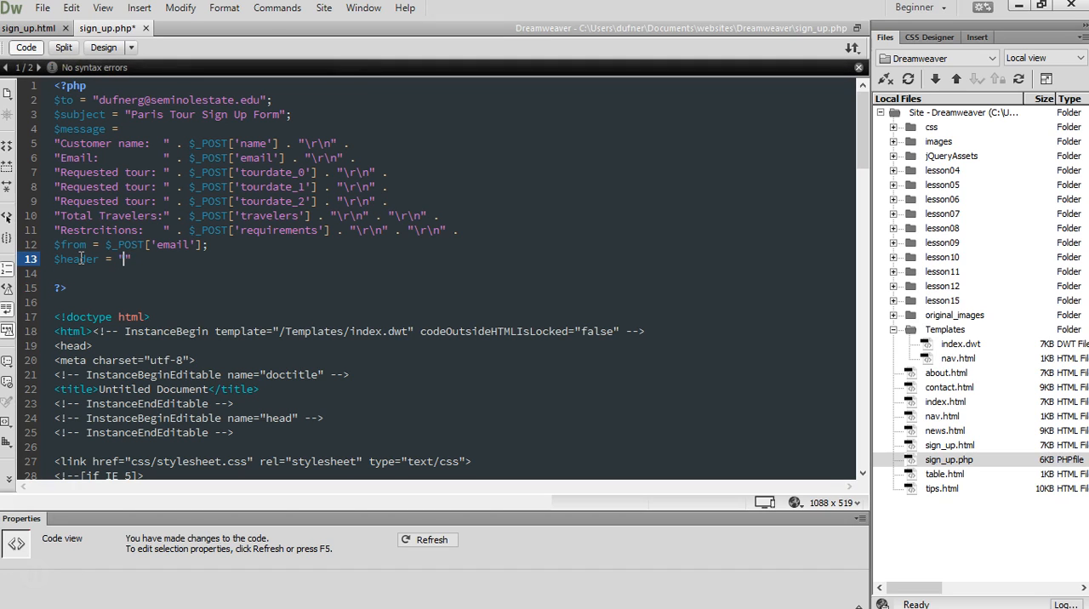
pyautogui.write('From')
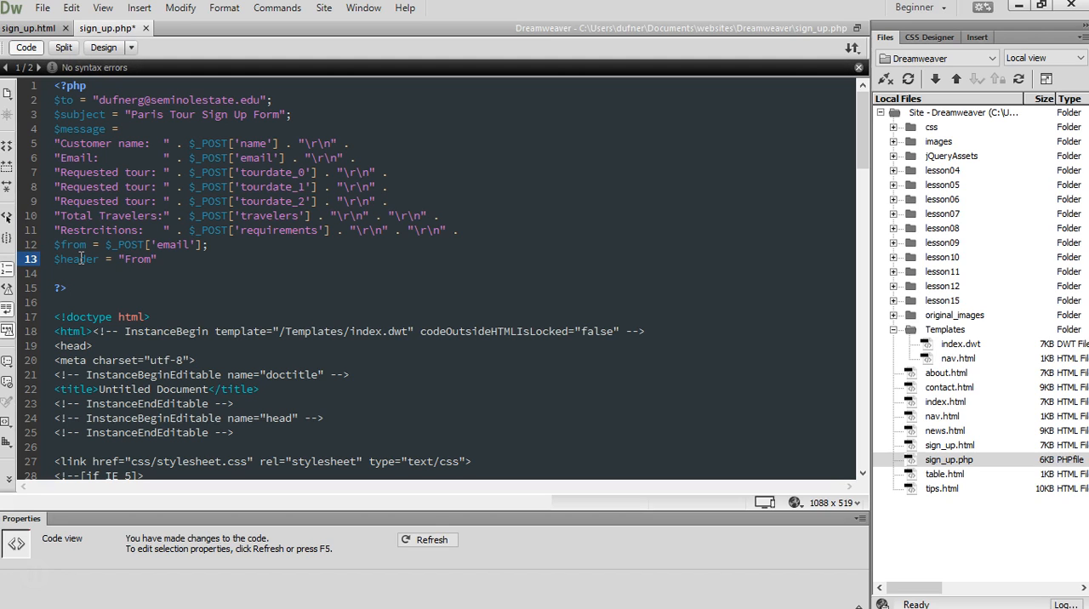
pyautogui.write(':')
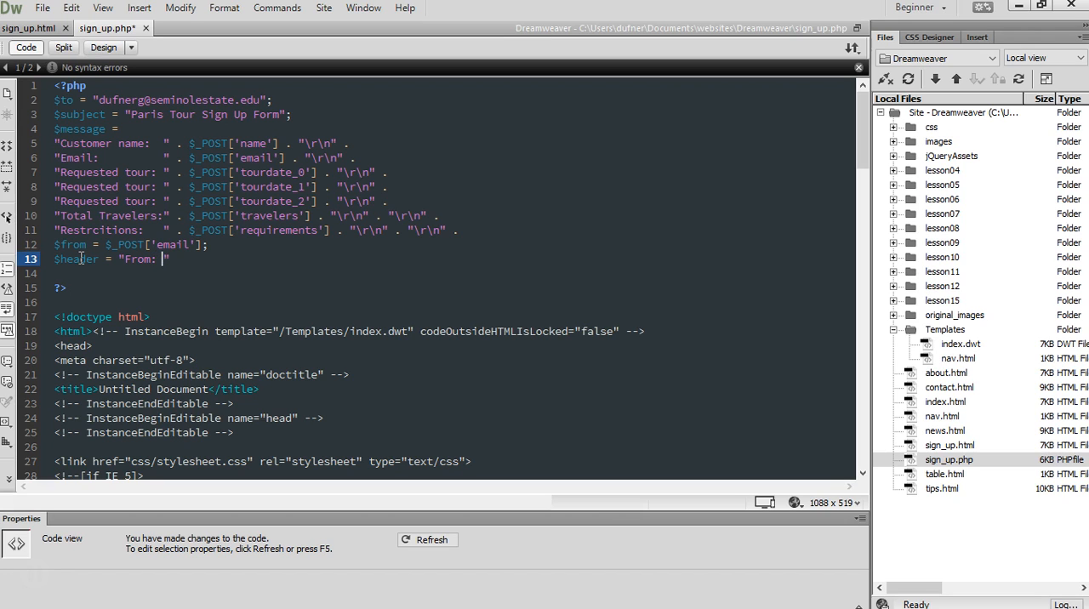
pyautogui.write('$')
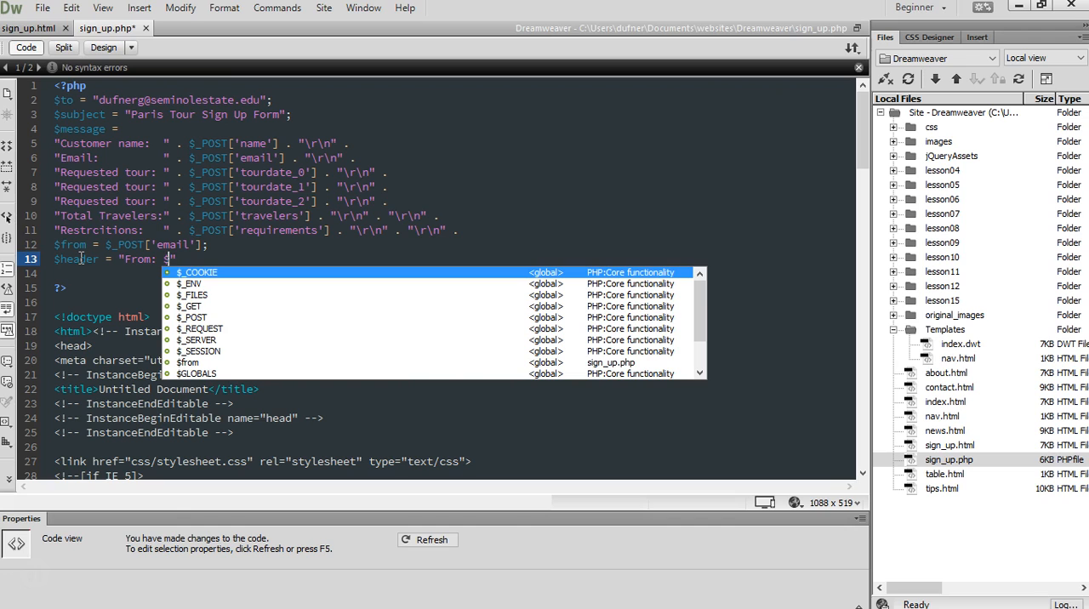
pyautogui.write('from')
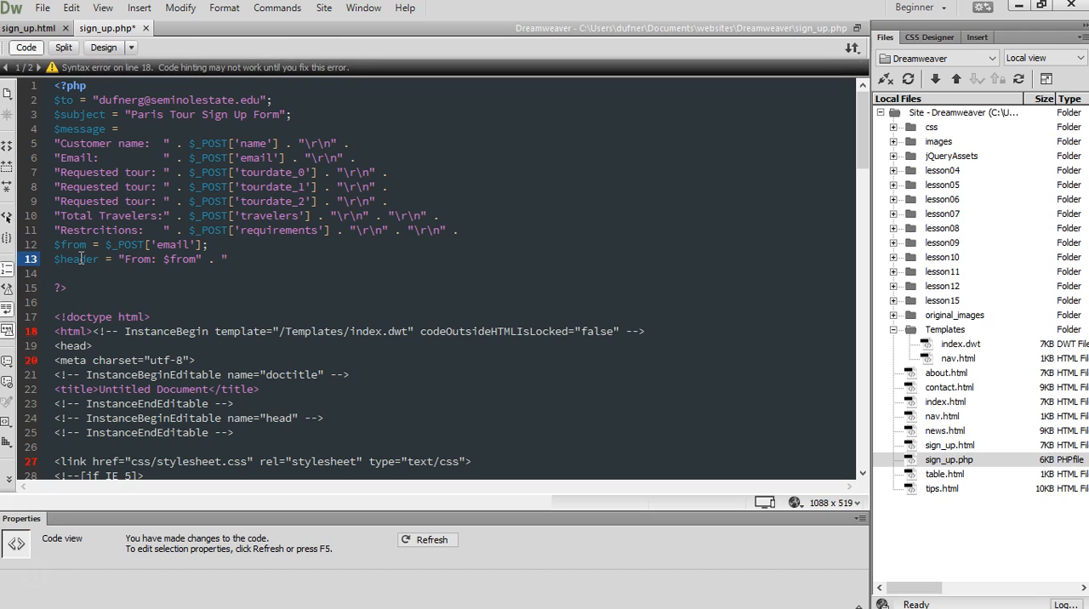
pyautogui.write('\\r\\n"')
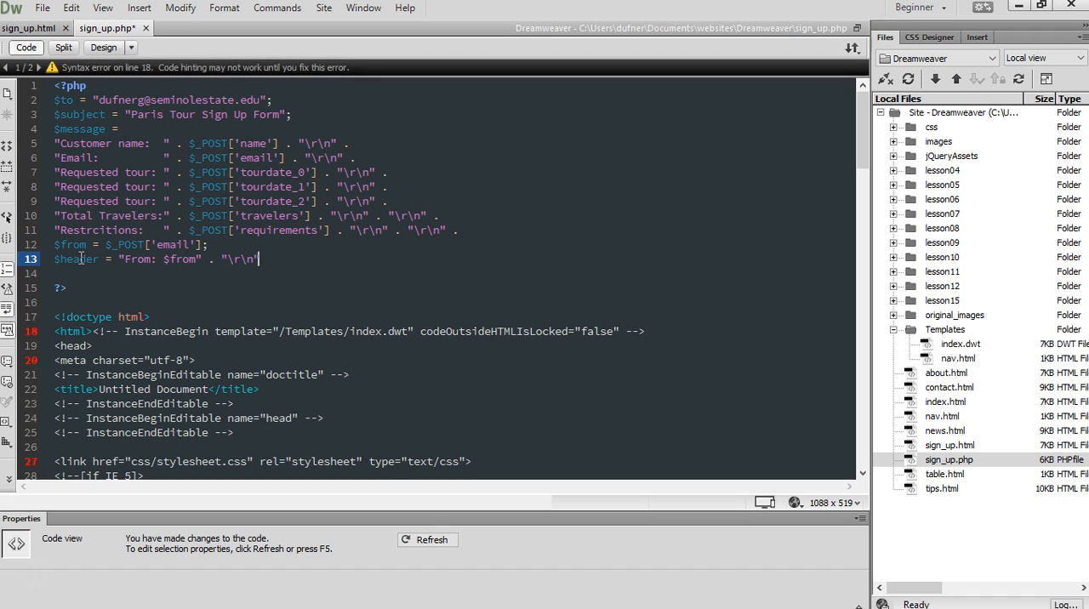
pyautogui.write(';')
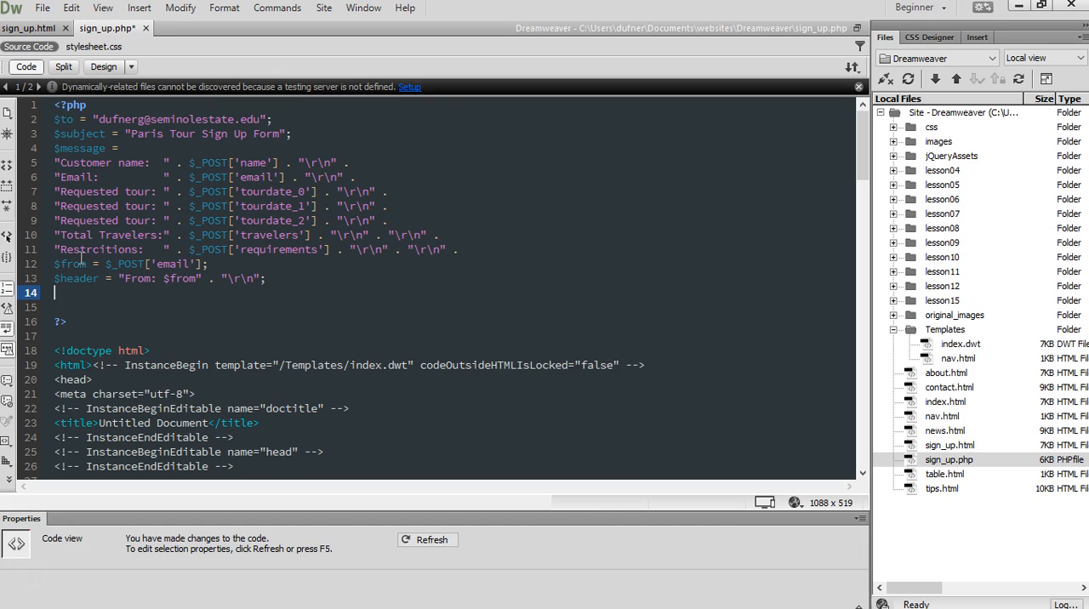
pyautogui.moveTo(199, 303)
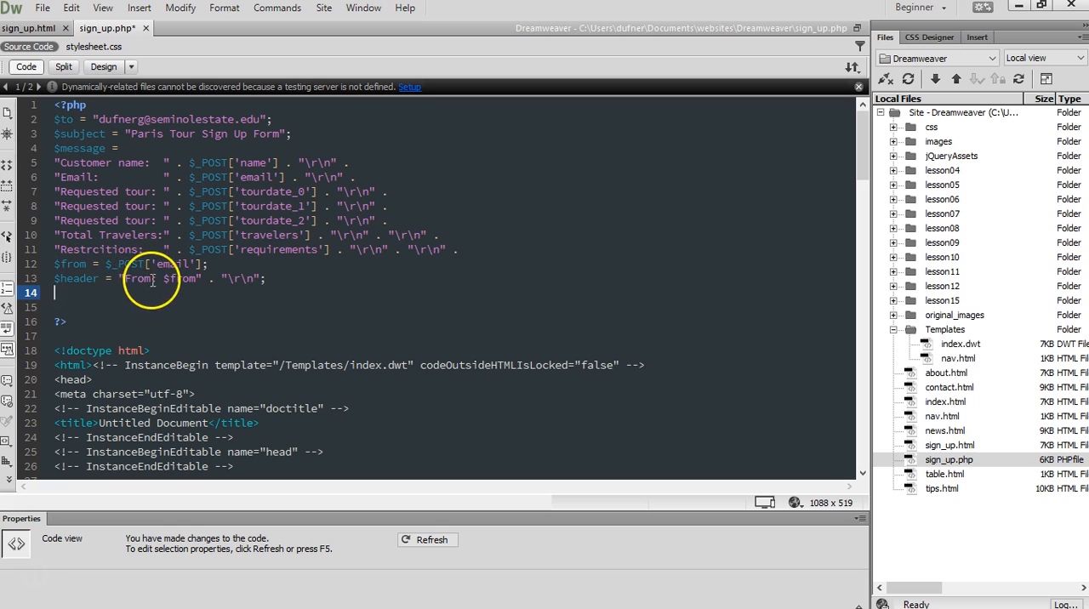
# Rename $header to $headers on line 13.
pyautogui.click(196, 279)
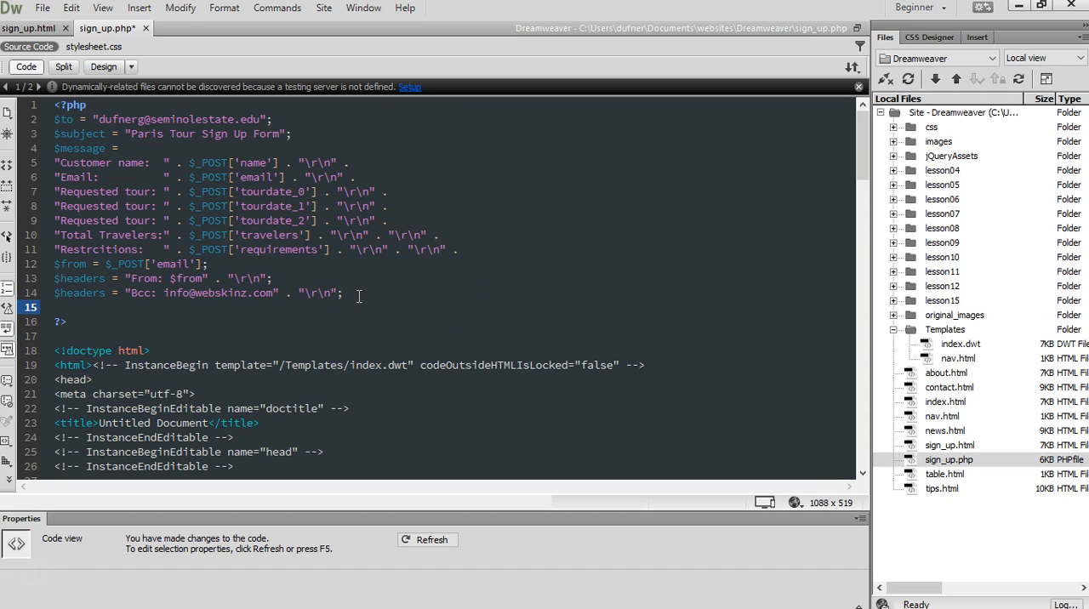
# Call mail($to, $subject, $message, $headers) after the Bcc header line.
pyautogui.write('mail($to,$);')
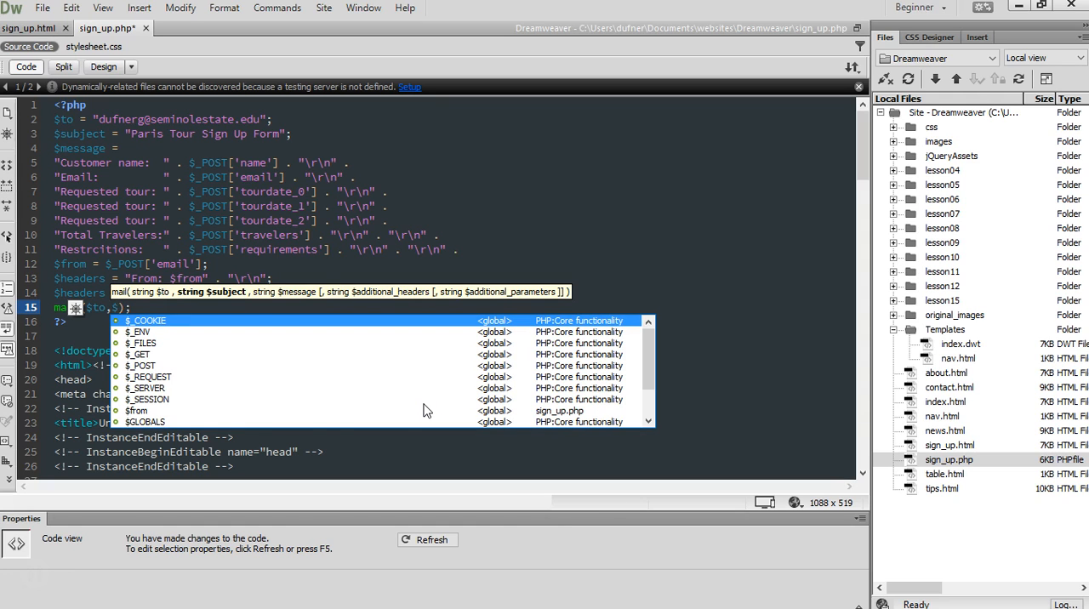
pyautogui.write('$subject,$message,')
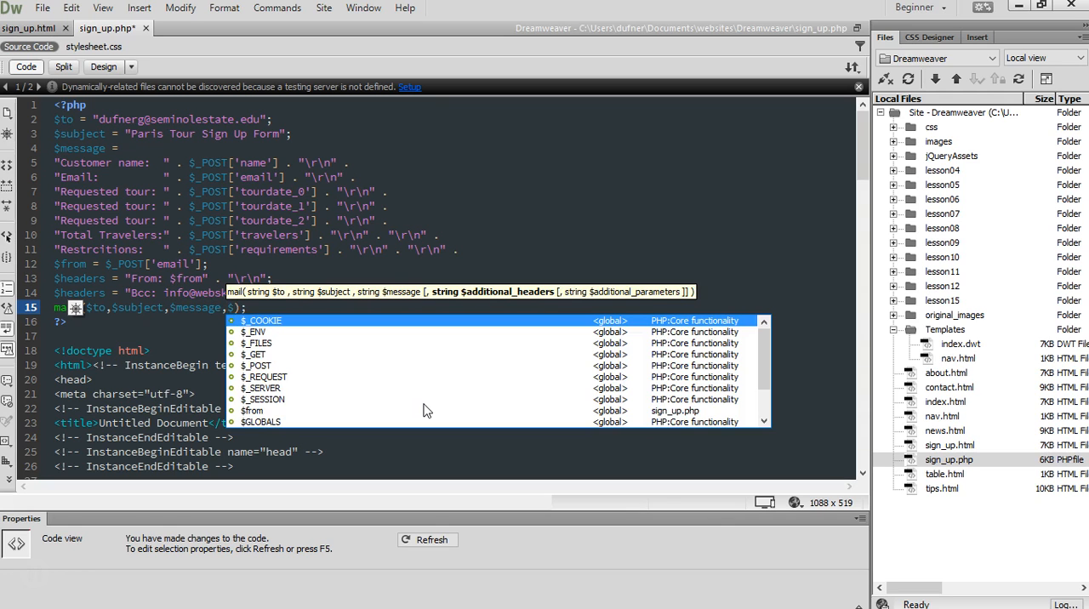
pyautogui.write('$headers')
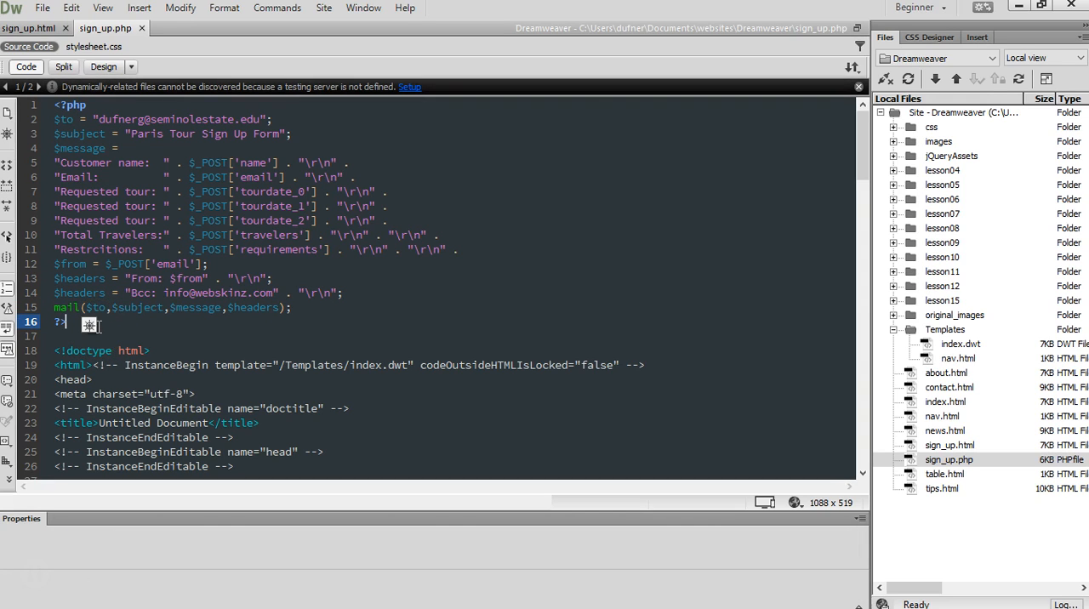
pyautogui.moveTo(89, 337)
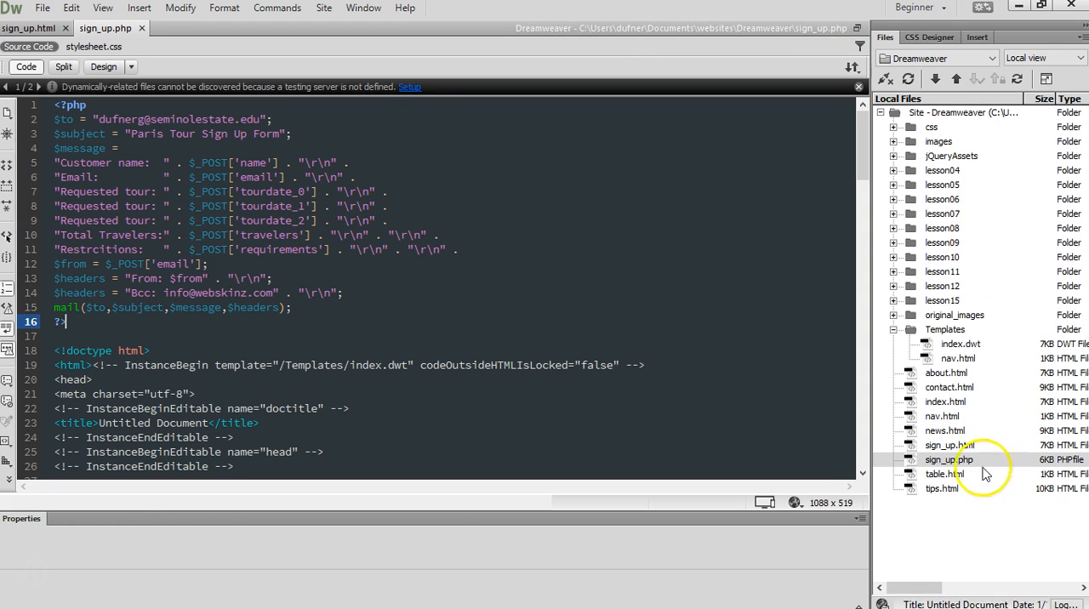
# Put sign_up.html and sign_up.php to the remote server without dependent files.
pyautogui.click(946, 459)
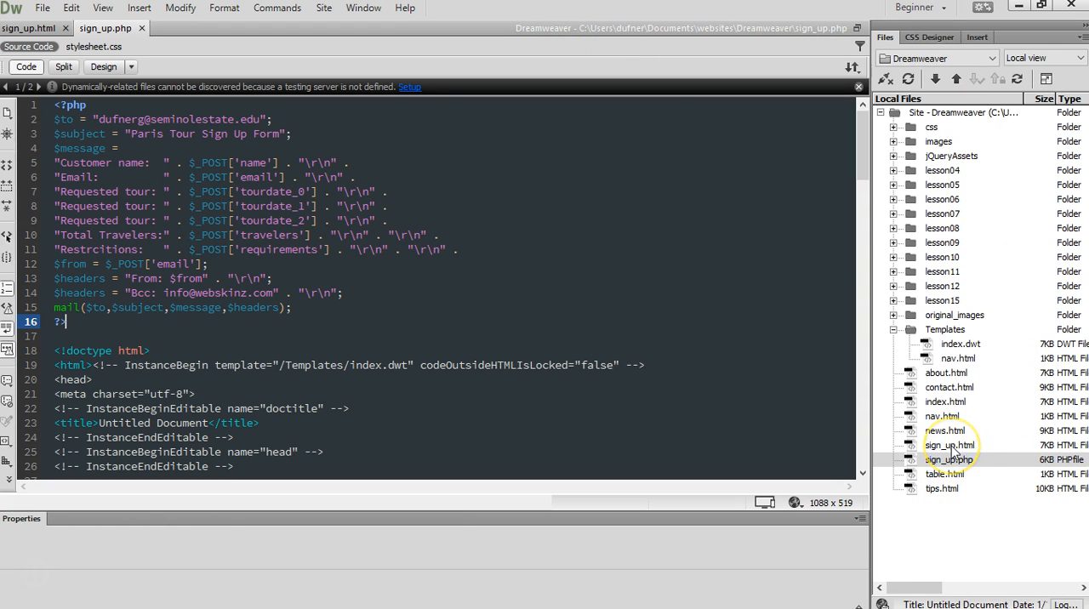
pyautogui.click(947, 460)
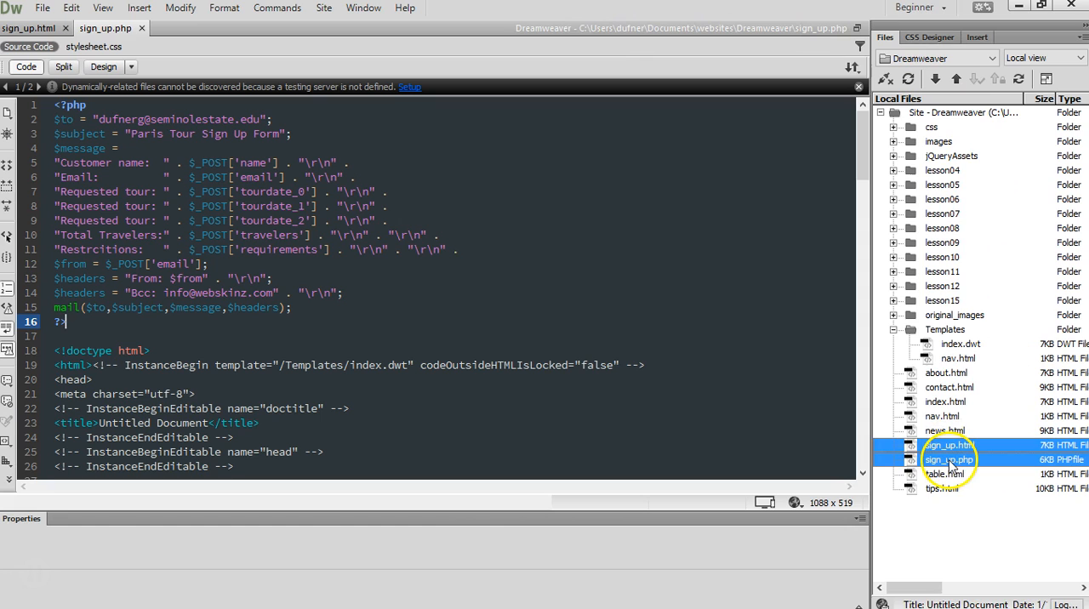
pyautogui.rightClick(949, 459)
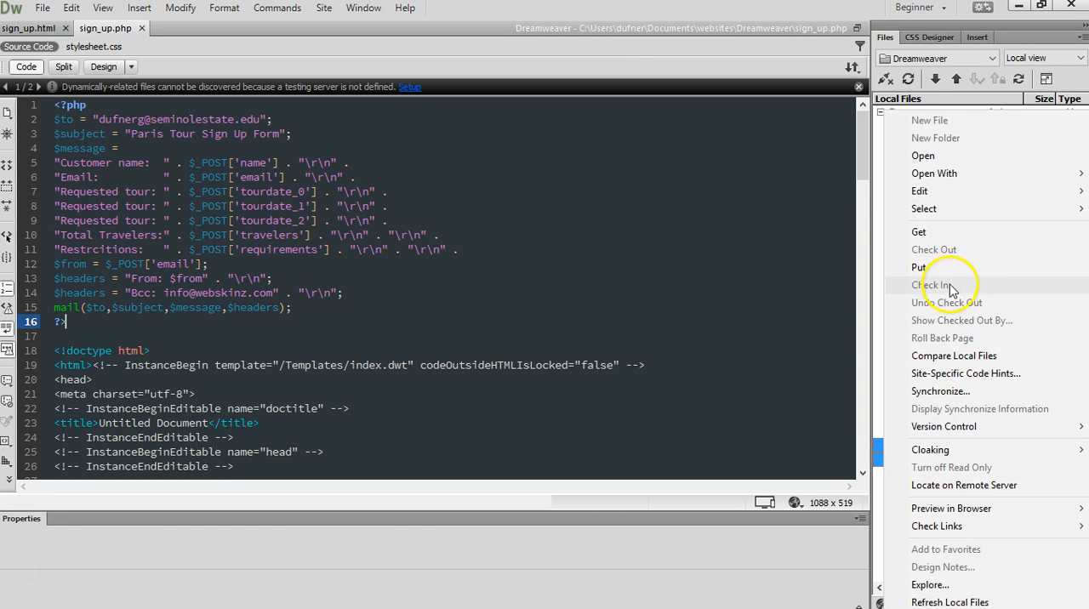
pyautogui.click(934, 285)
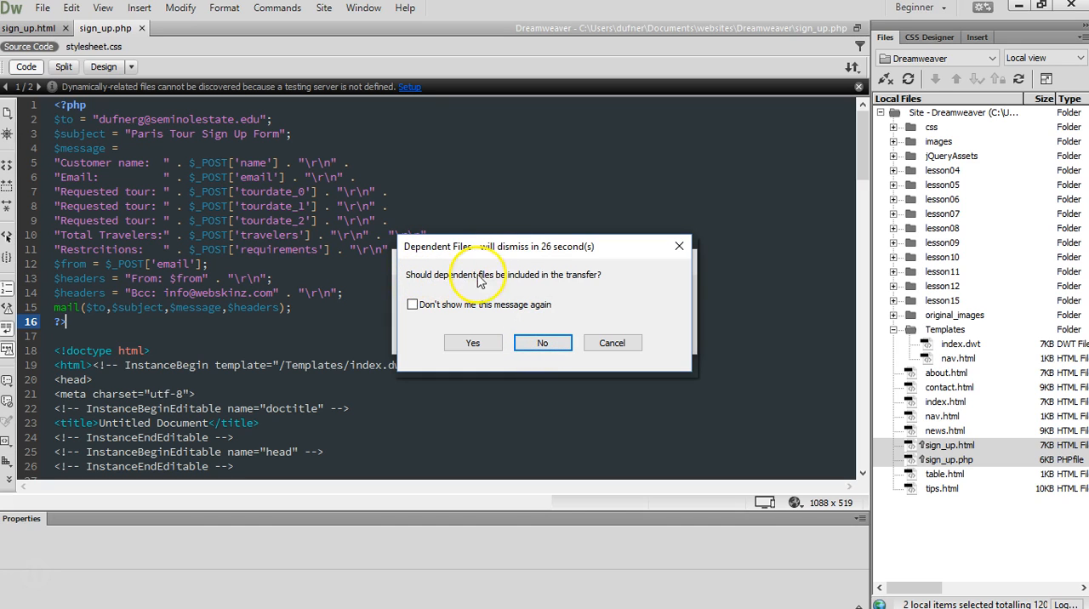
pyautogui.moveTo(543, 343)
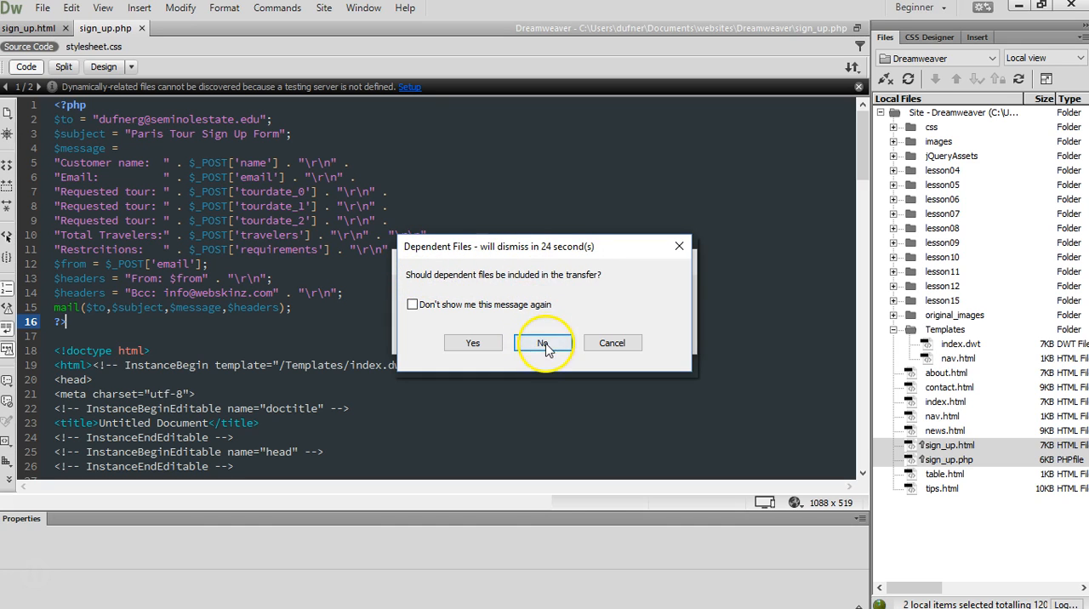
pyautogui.click(544, 342)
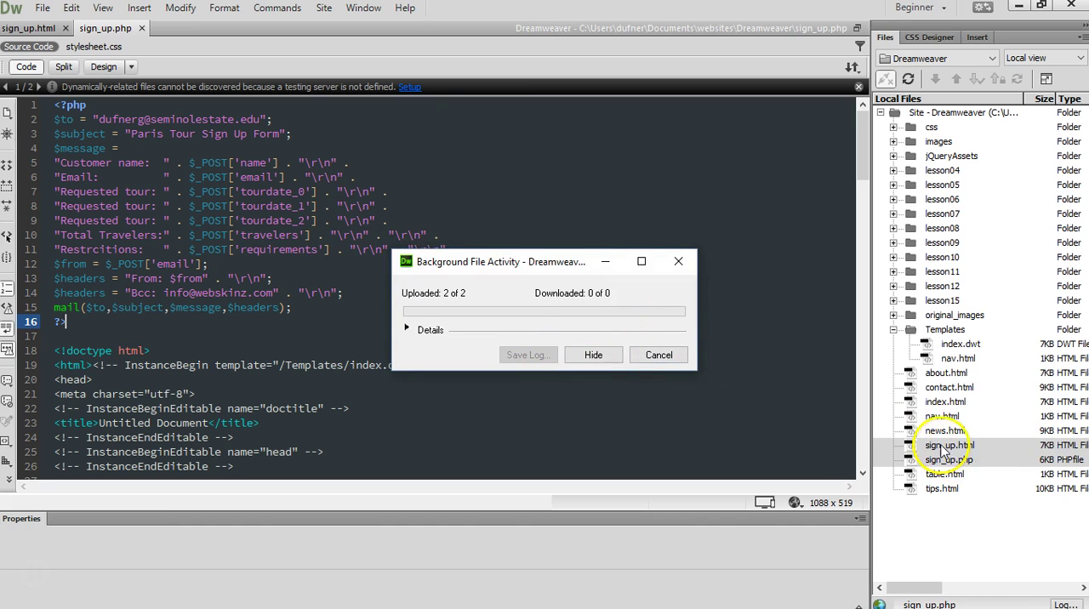
# Put the other HTML site pages to the server, again skipping dependent files.
pyautogui.click(592, 354)
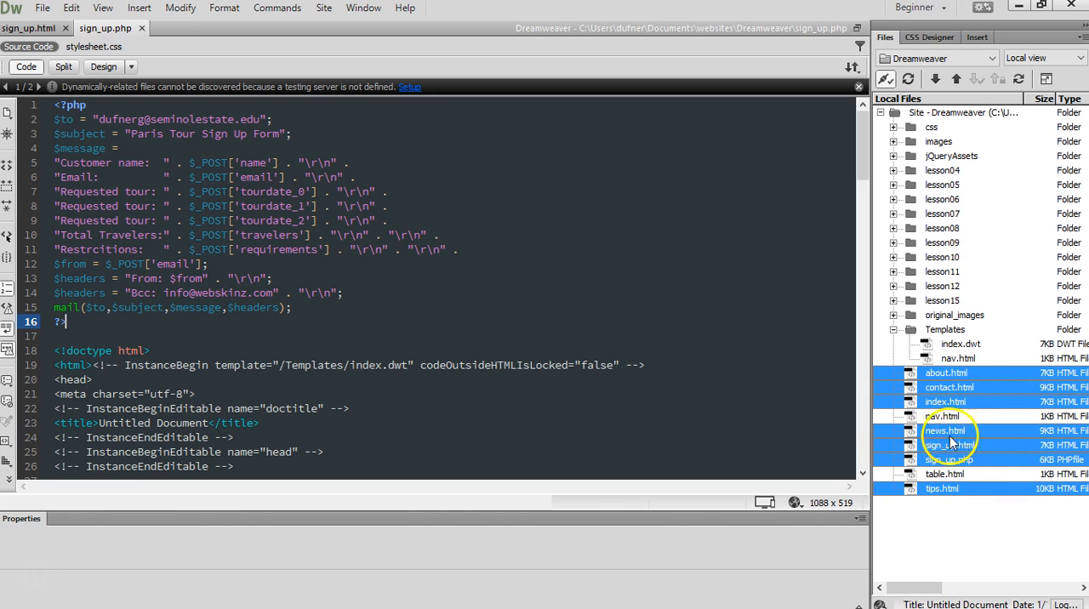
pyautogui.rightClick(949, 439)
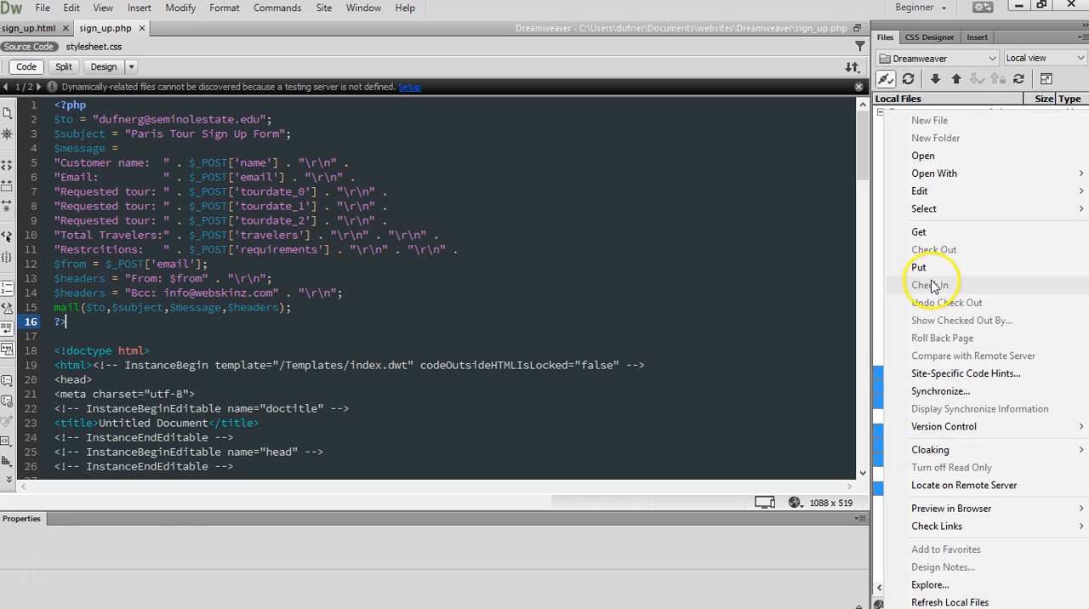
pyautogui.click(905, 267)
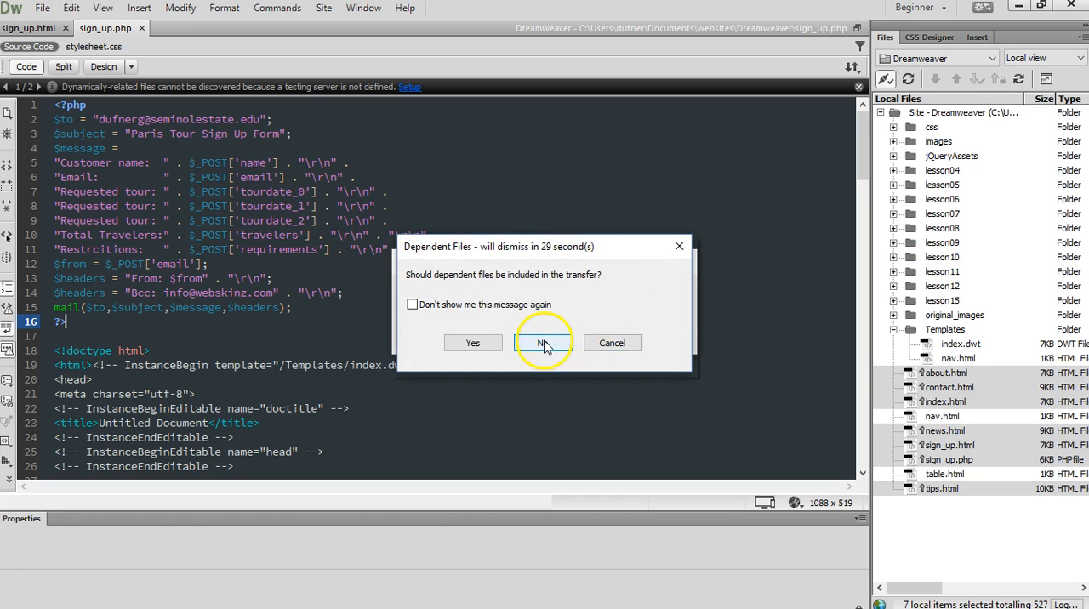
pyautogui.click(545, 342)
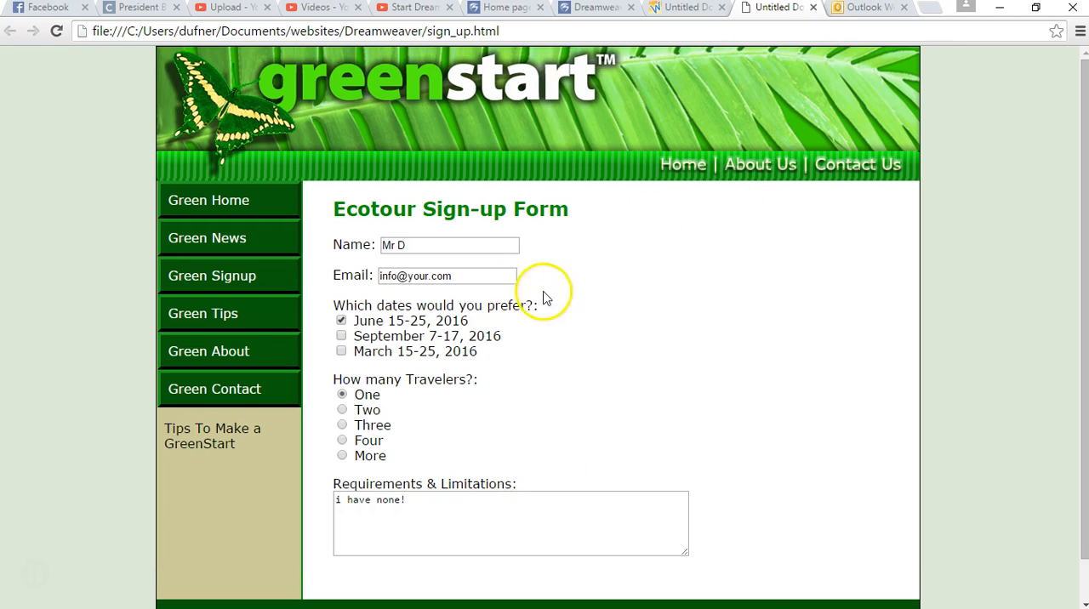
pyautogui.moveTo(215, 201)
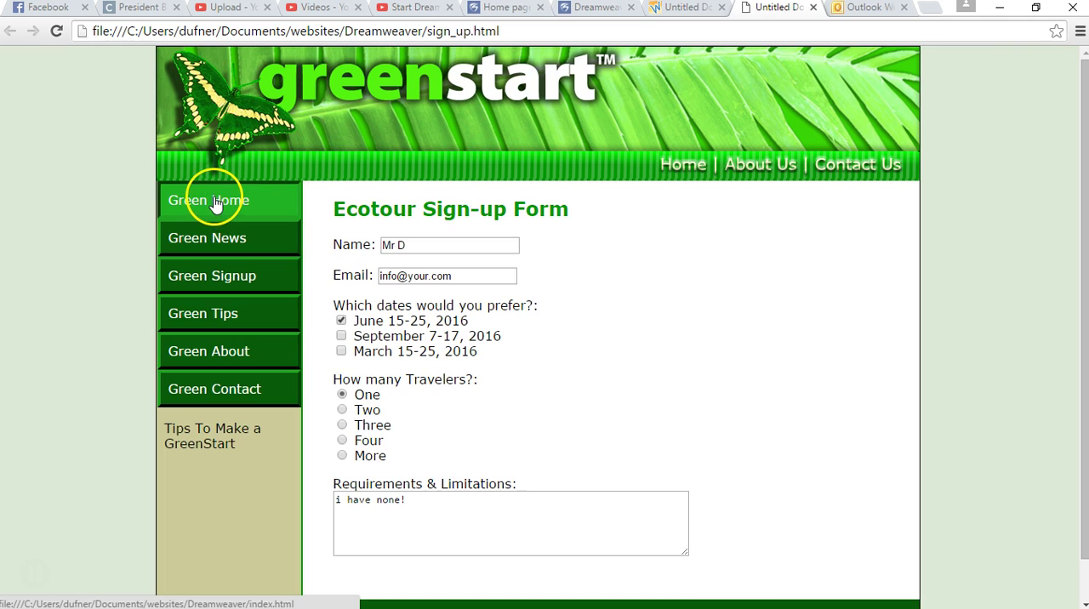
# Load webskinz.com/dreamweaver/, check Home and Contact Us, then reach the live Green Signup form.
pyautogui.click(207, 199)
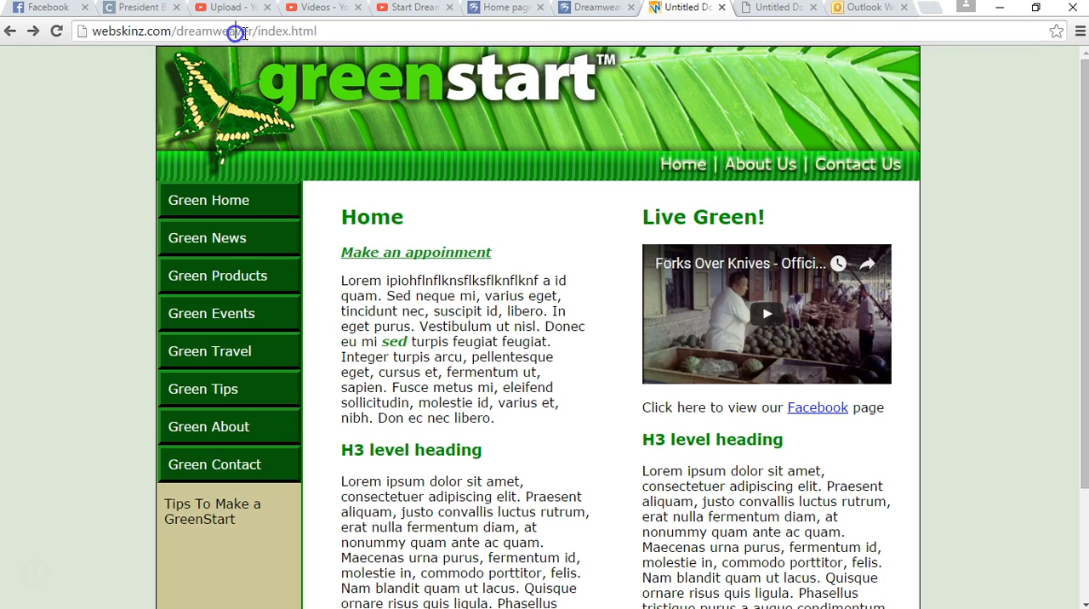
pyautogui.doubleClick(281, 31)
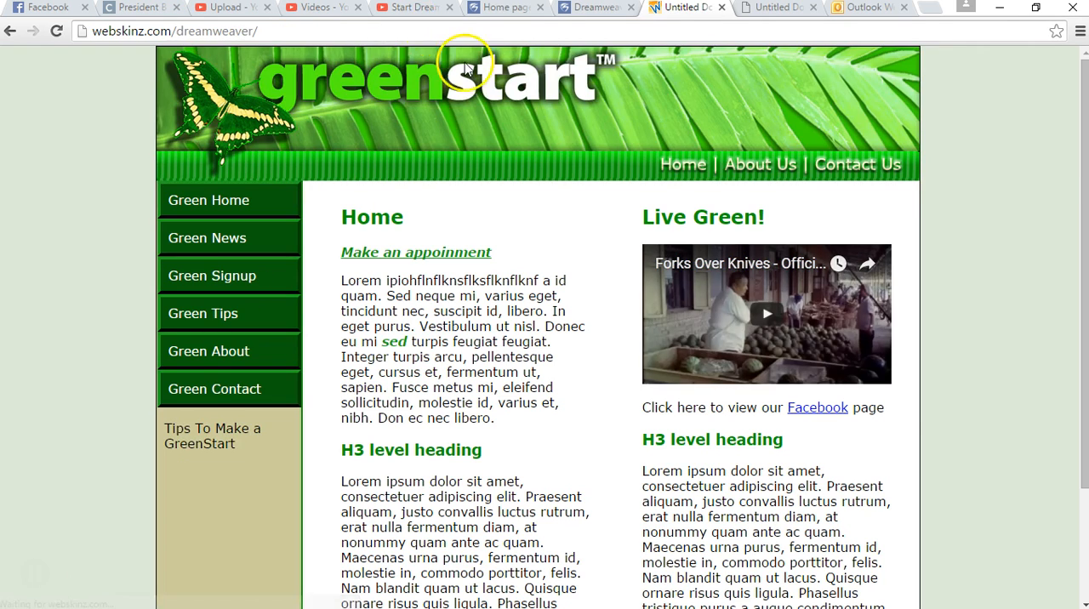
pyautogui.click(208, 238)
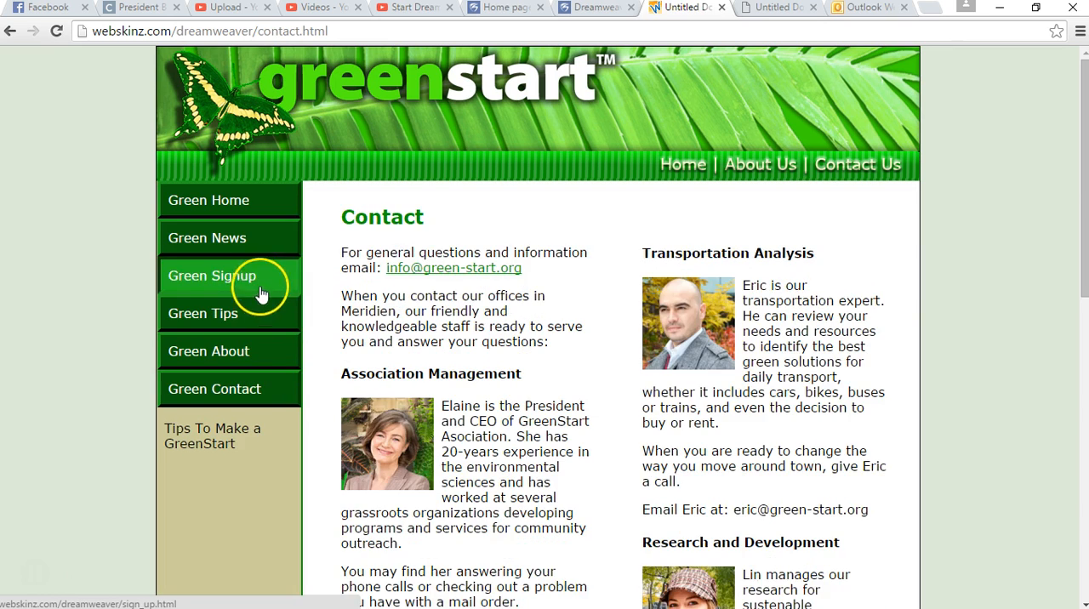
pyautogui.click(211, 276)
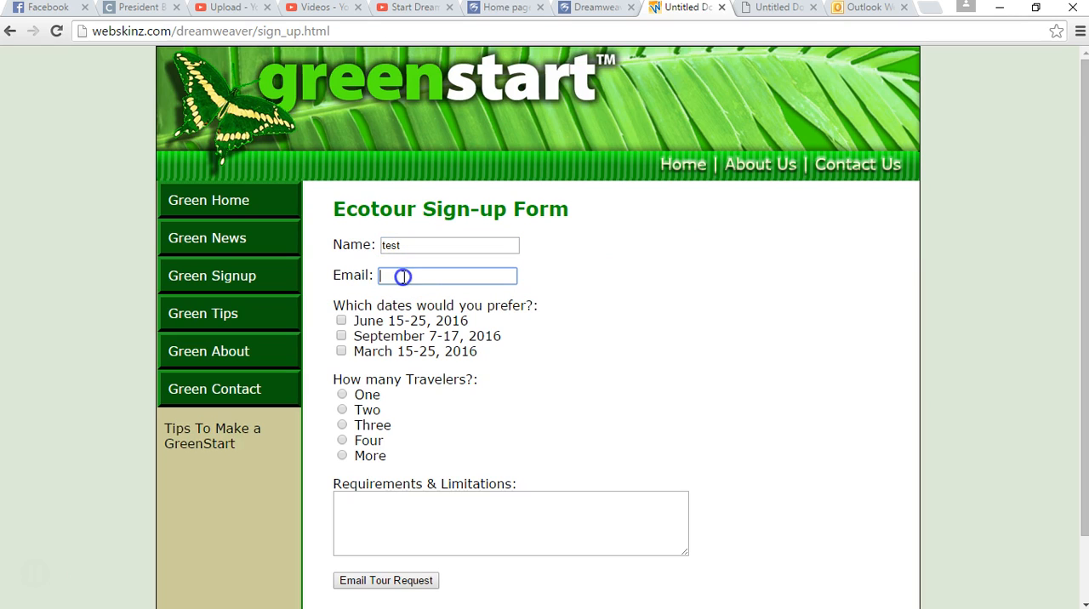
pyautogui.write('test')
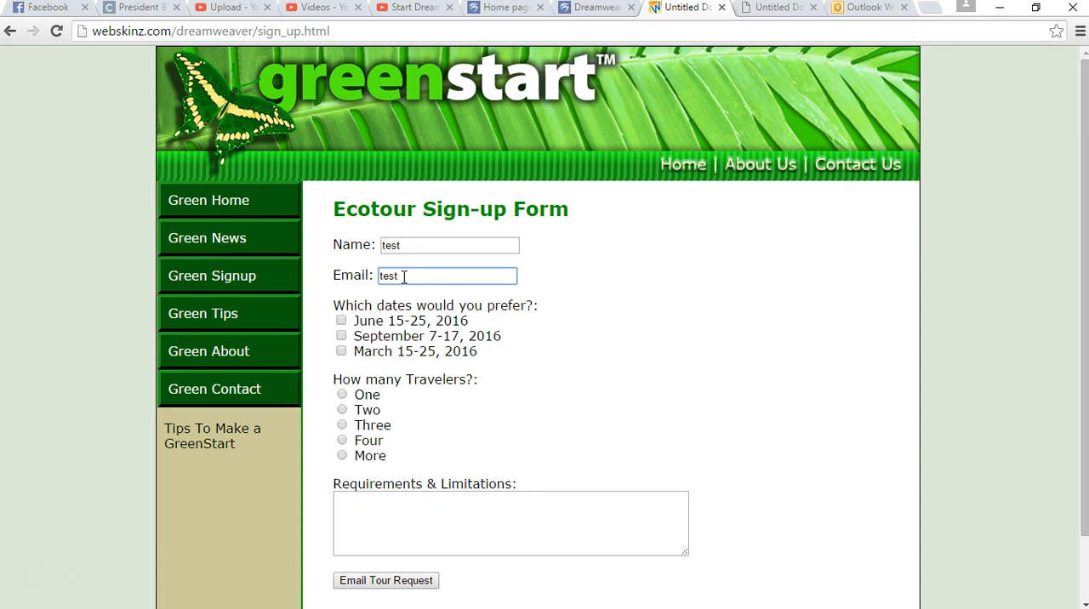
pyautogui.write('@test.com')
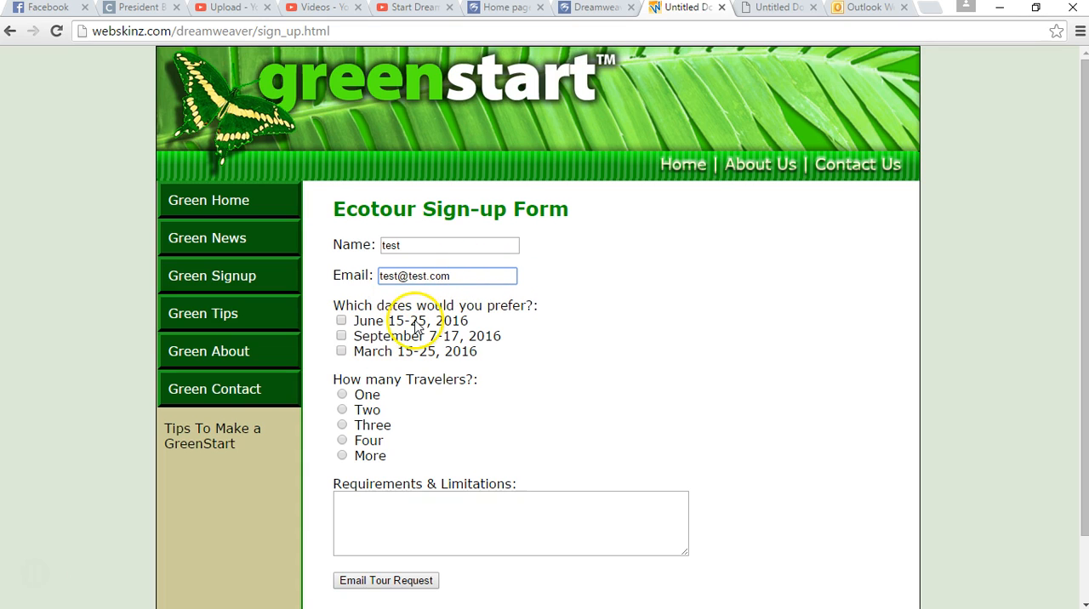
pyautogui.click(340, 320)
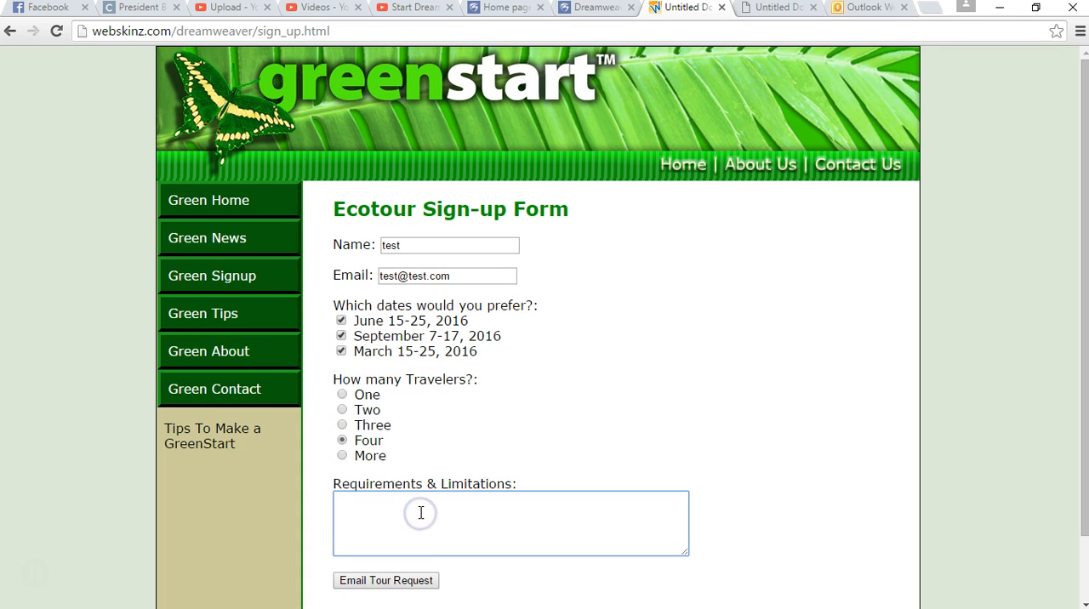
# Add requirements 'I have none at the current time' and submit via Email Tour Request.
pyautogui.write('I have non')
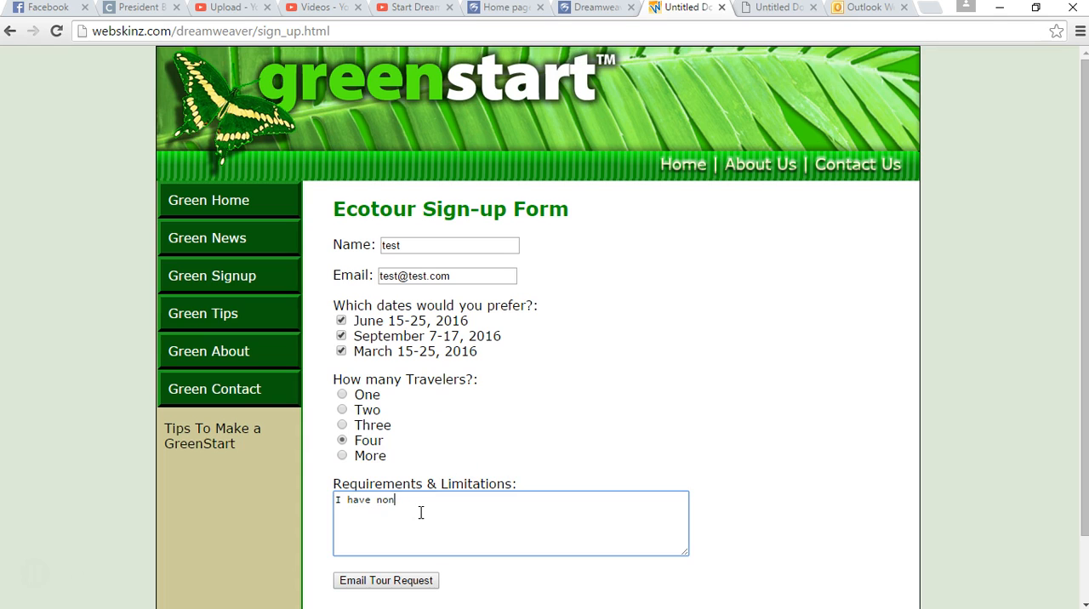
pyautogui.write('e at the d')
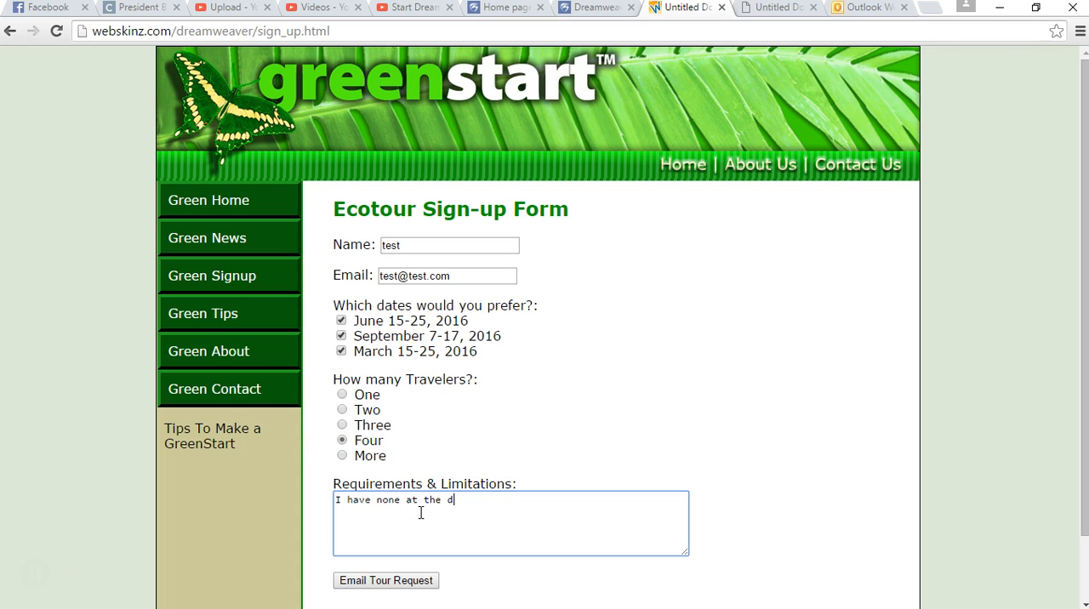
pyautogui.write('current time')
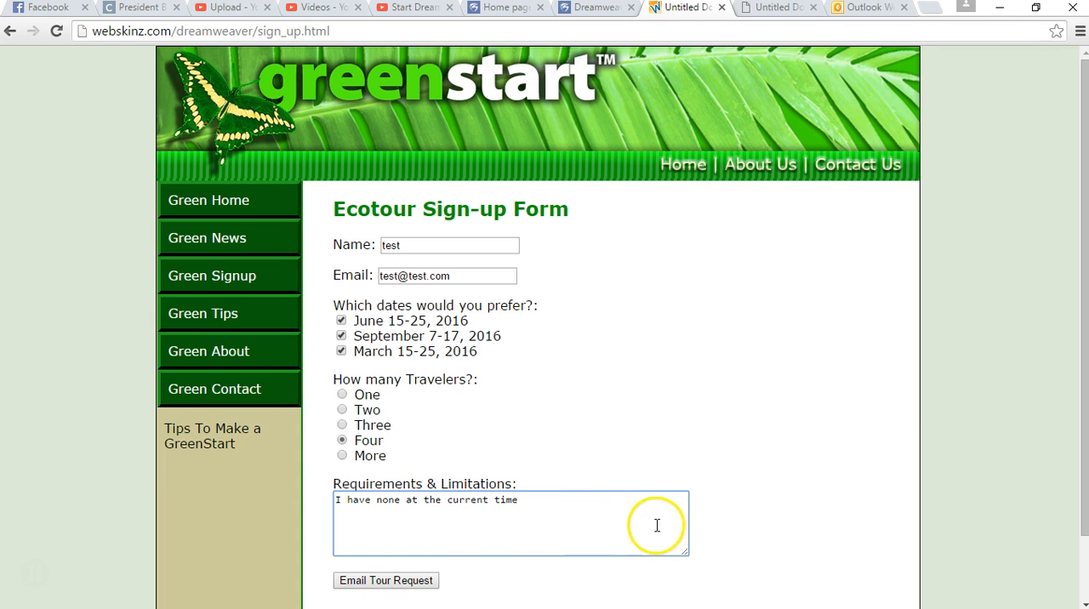
pyautogui.scroll(-3)
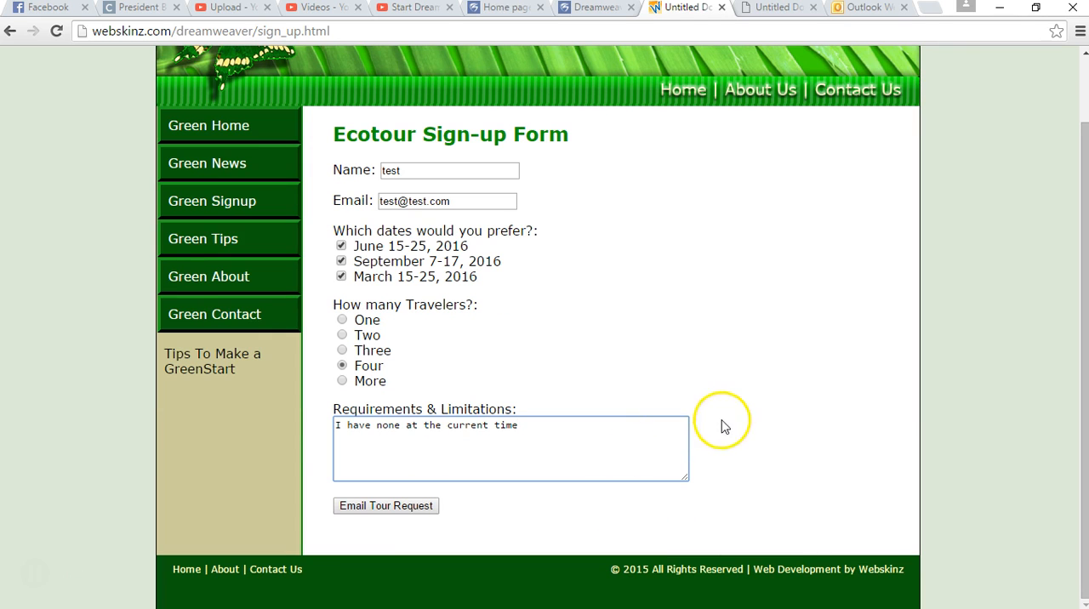
pyautogui.click(384, 507)
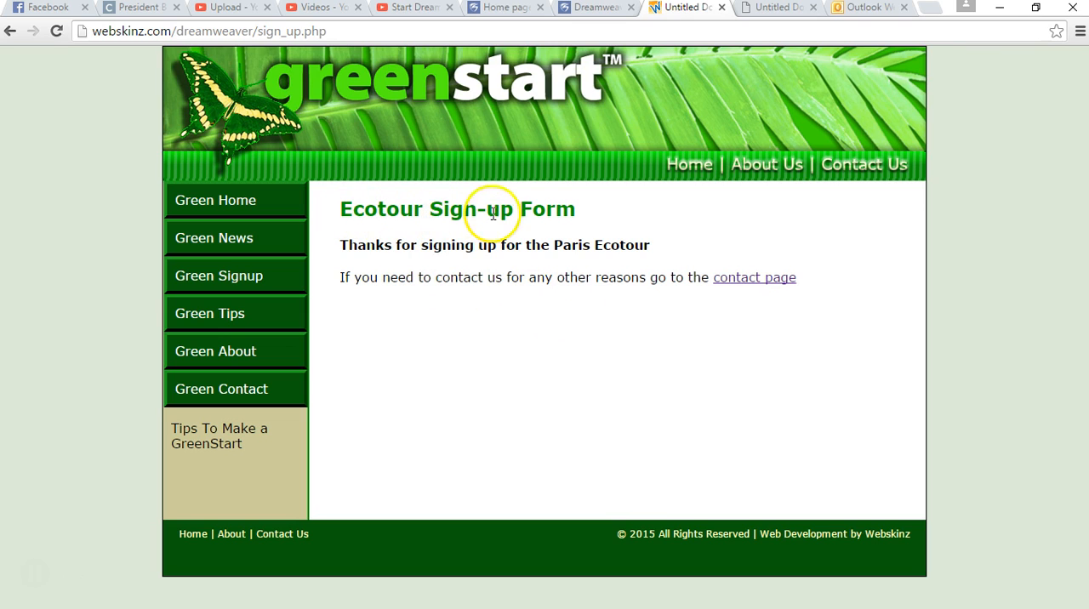
pyautogui.moveTo(553, 246)
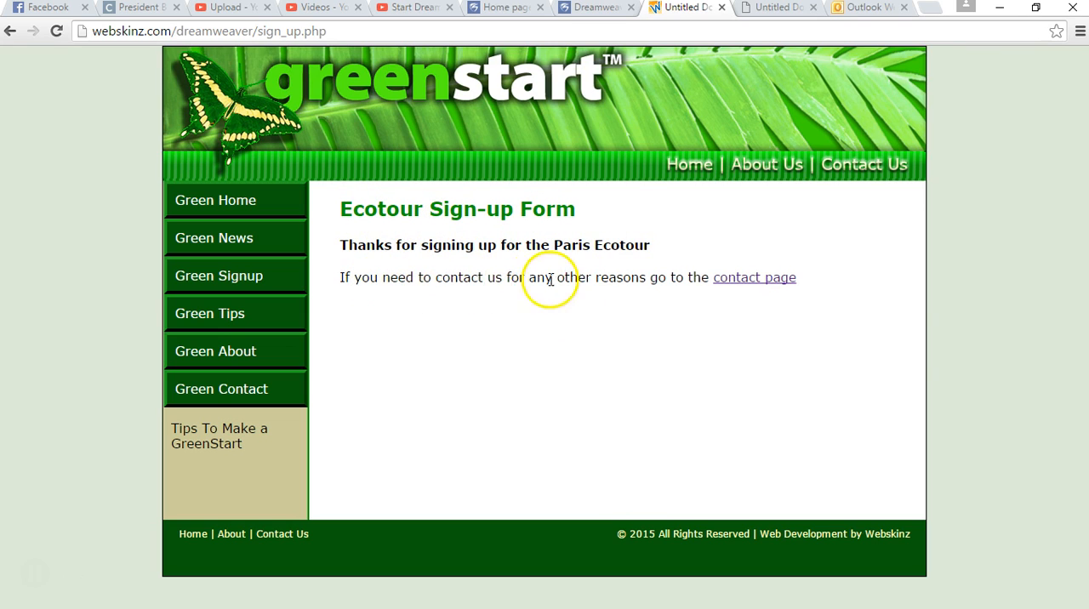
pyautogui.moveTo(747, 282)
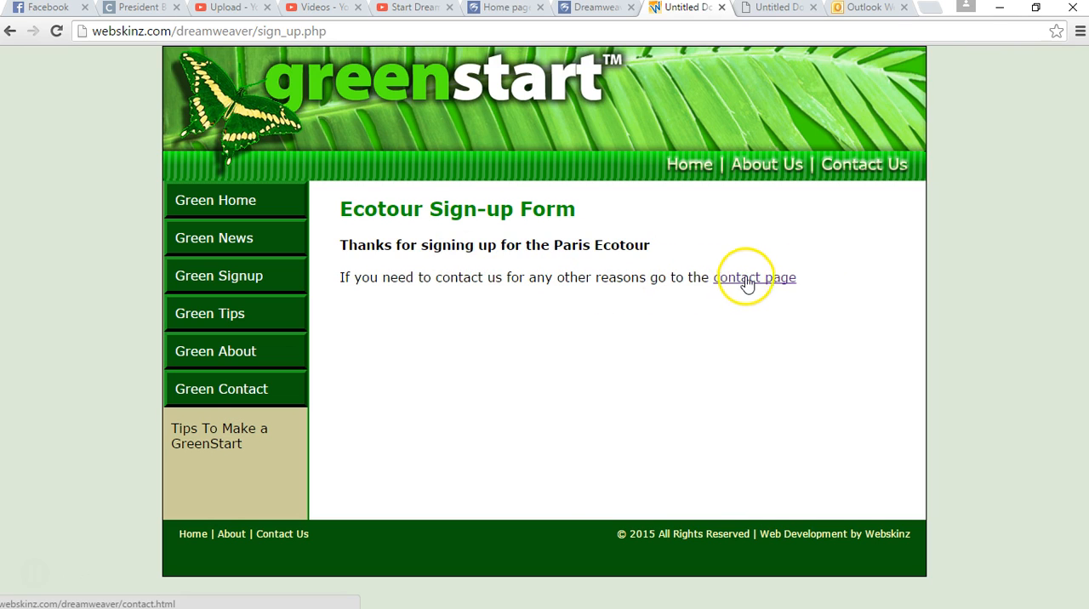
# Sign in to Outlook Web App, read the Paris Tour Sign Up Form email's empty tour lines, then minimize Chrome.
pyautogui.click(866, 6)
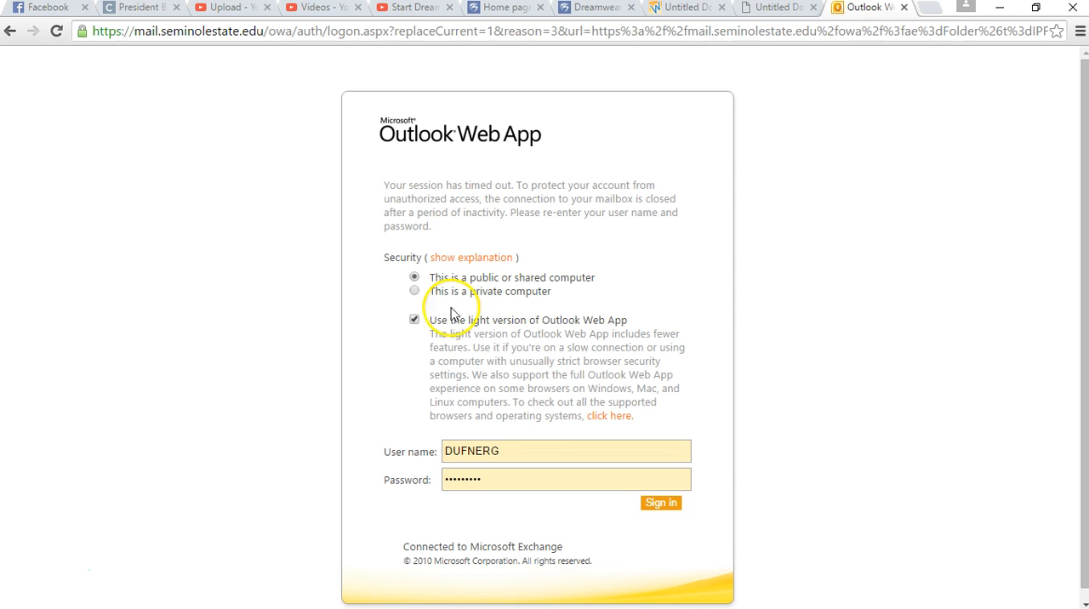
pyautogui.click(660, 502)
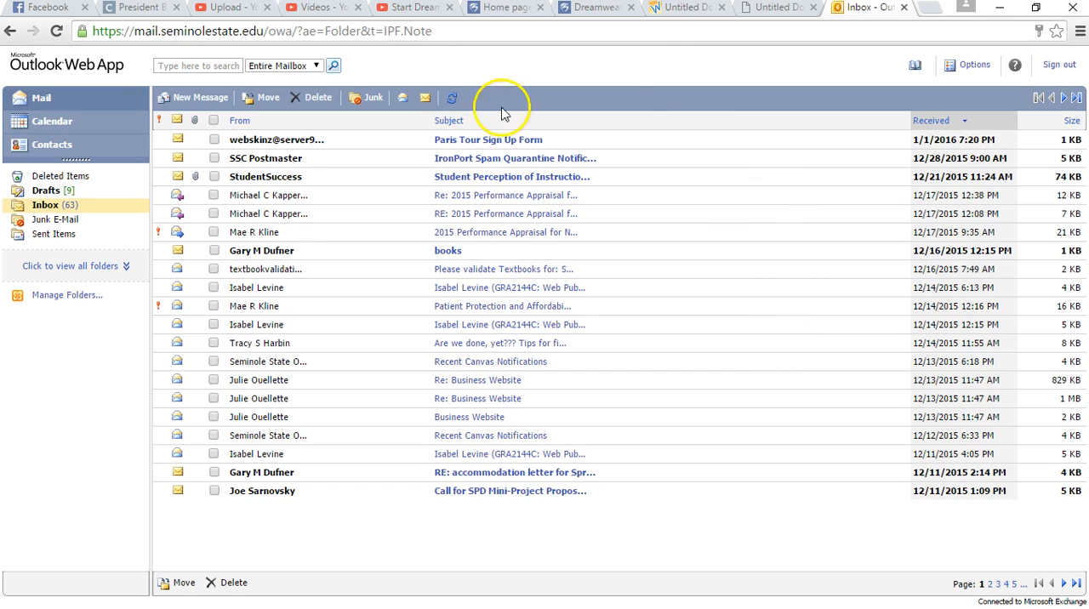
pyautogui.moveTo(517, 145)
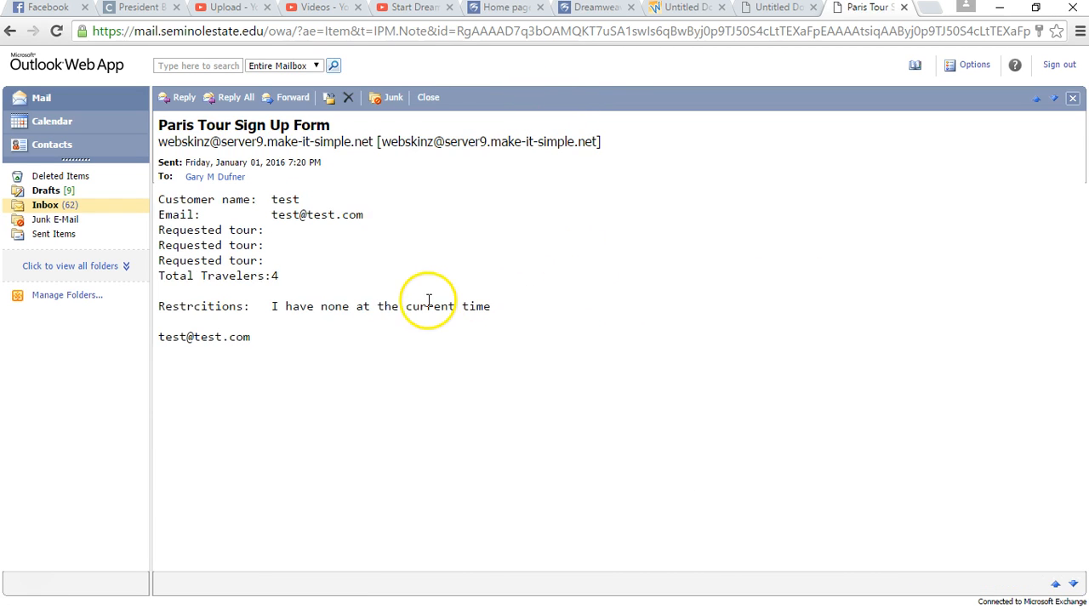
pyautogui.moveTo(197, 218)
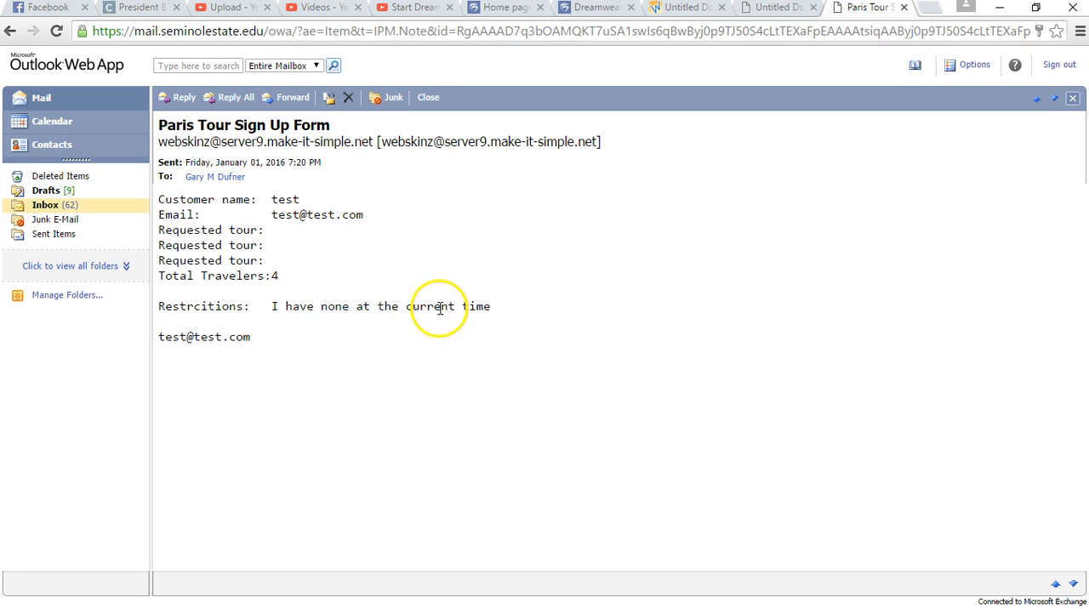
pyautogui.doubleClick(204, 337)
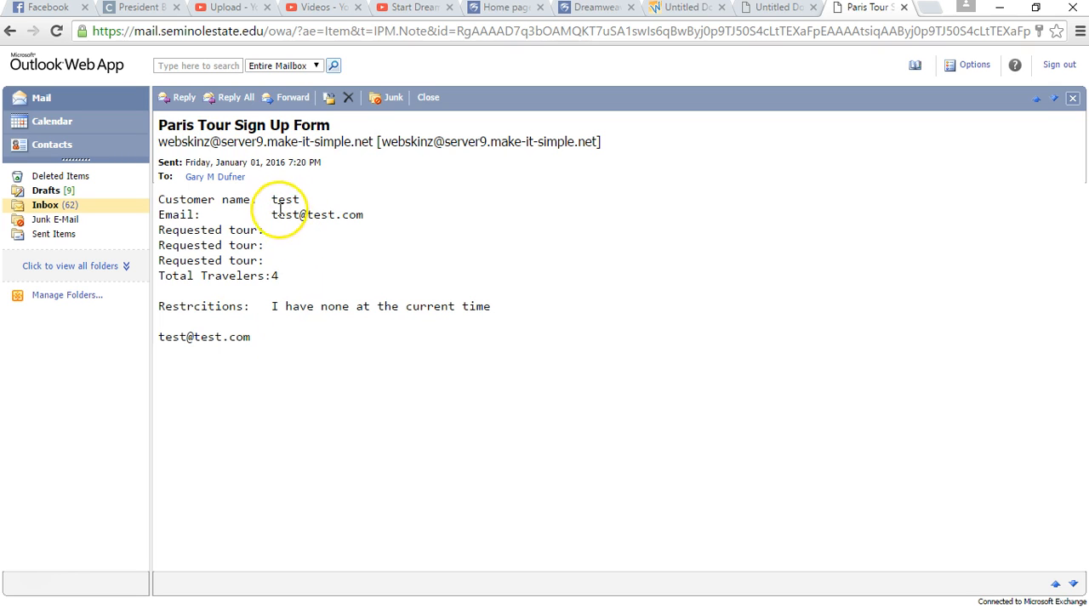
pyautogui.moveTo(241, 235)
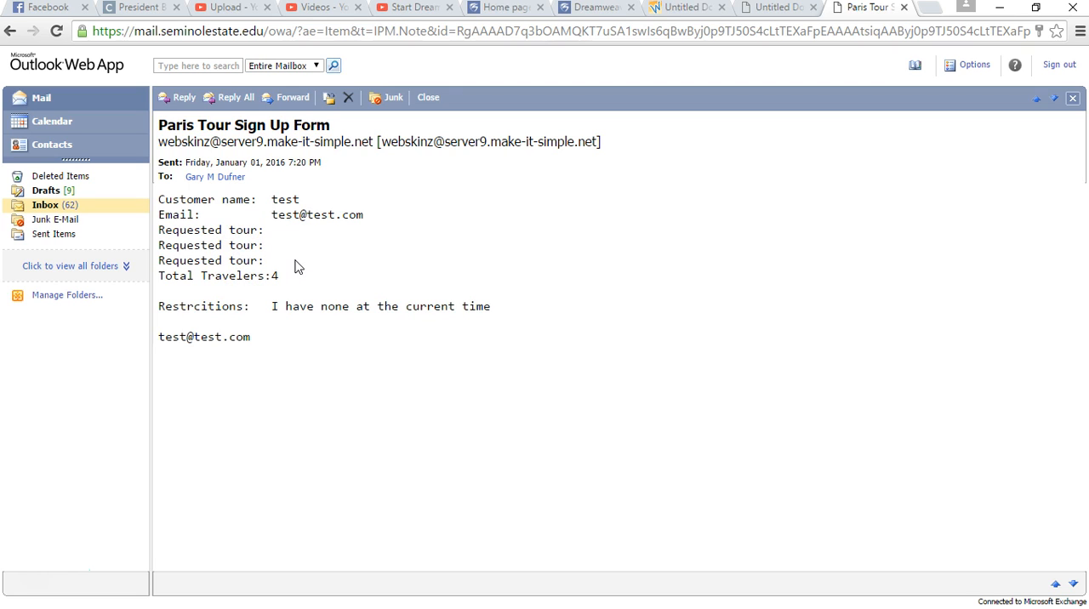
pyautogui.moveTo(327, 259)
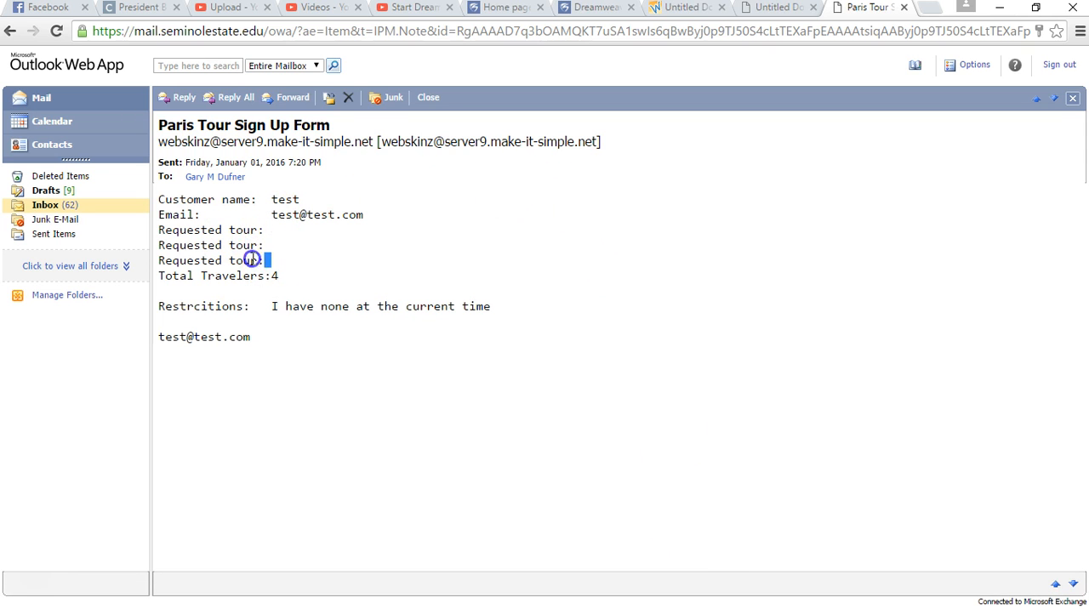
pyautogui.moveTo(158, 229); pyautogui.dragTo(273, 260)
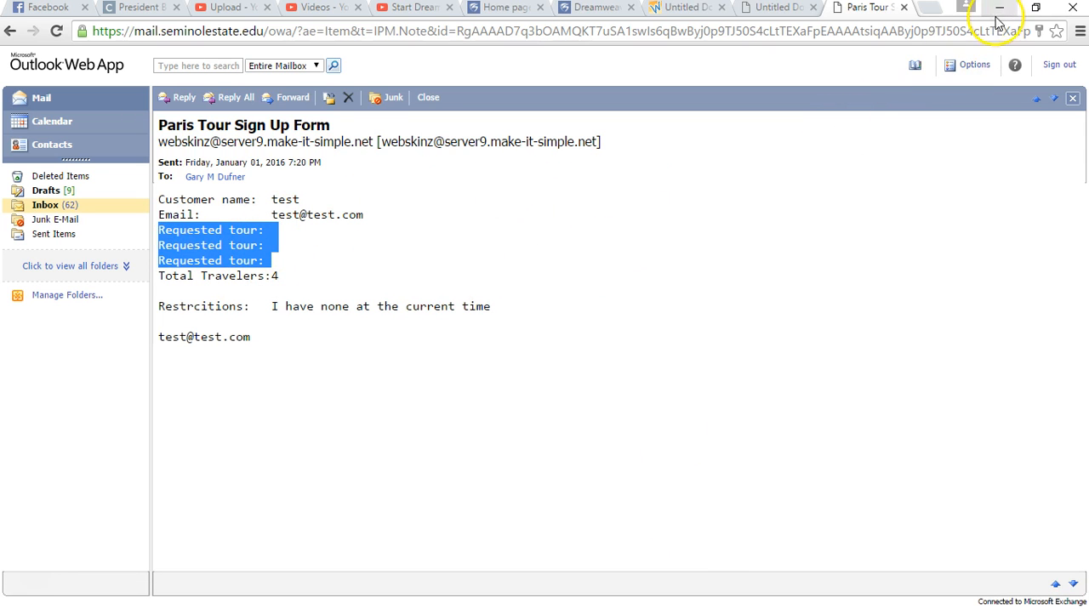
pyautogui.click(992, 10)
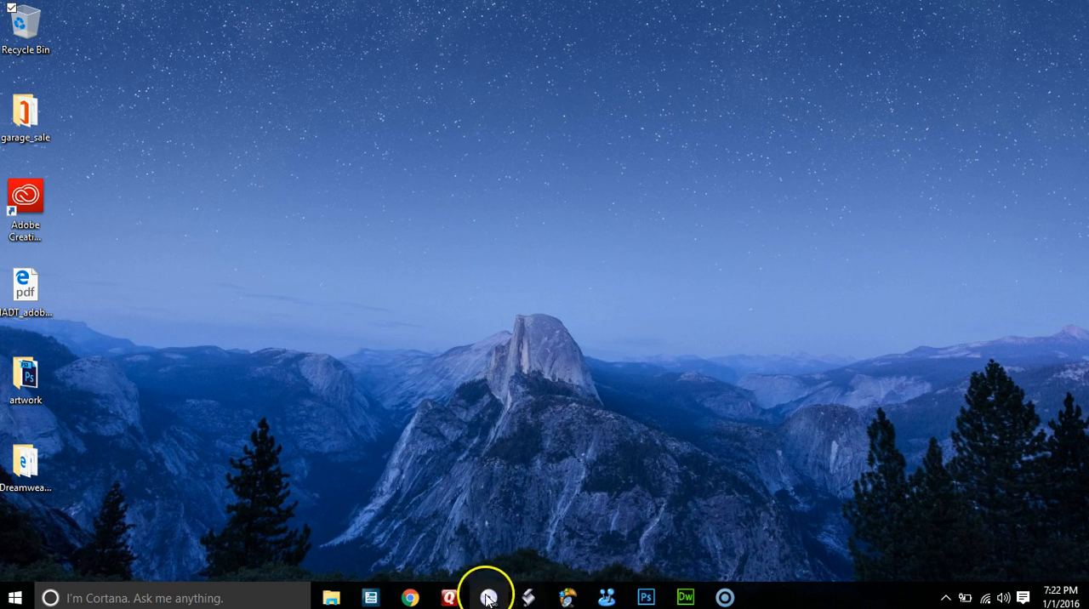
# Copy checkbox id tourdate_0 from sign_up.html into the first $_POST line of sign_up.php.
pyautogui.click(487, 602)
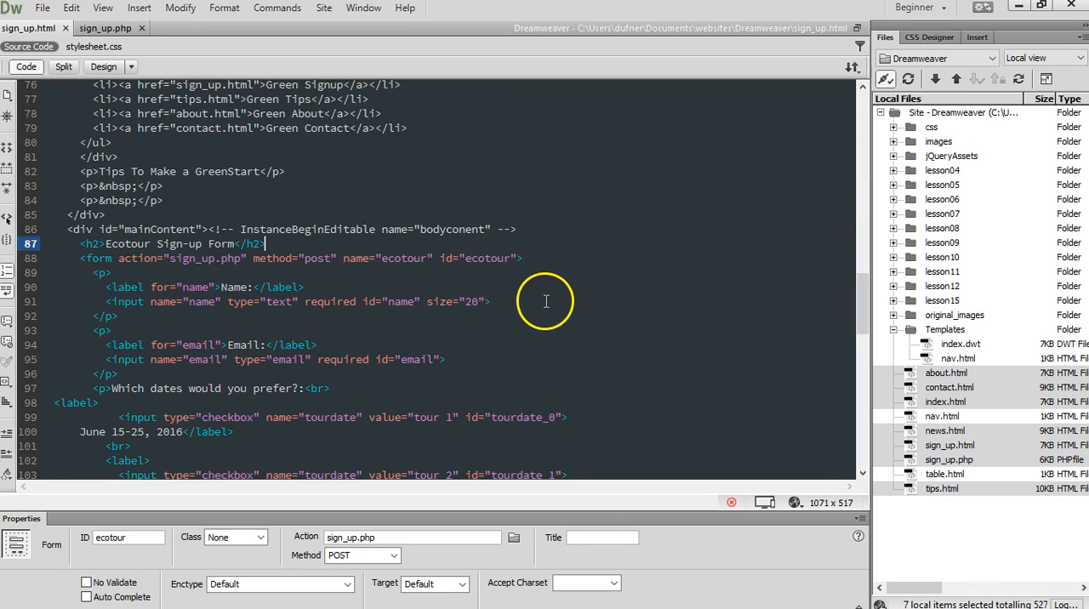
pyautogui.scroll(-3)
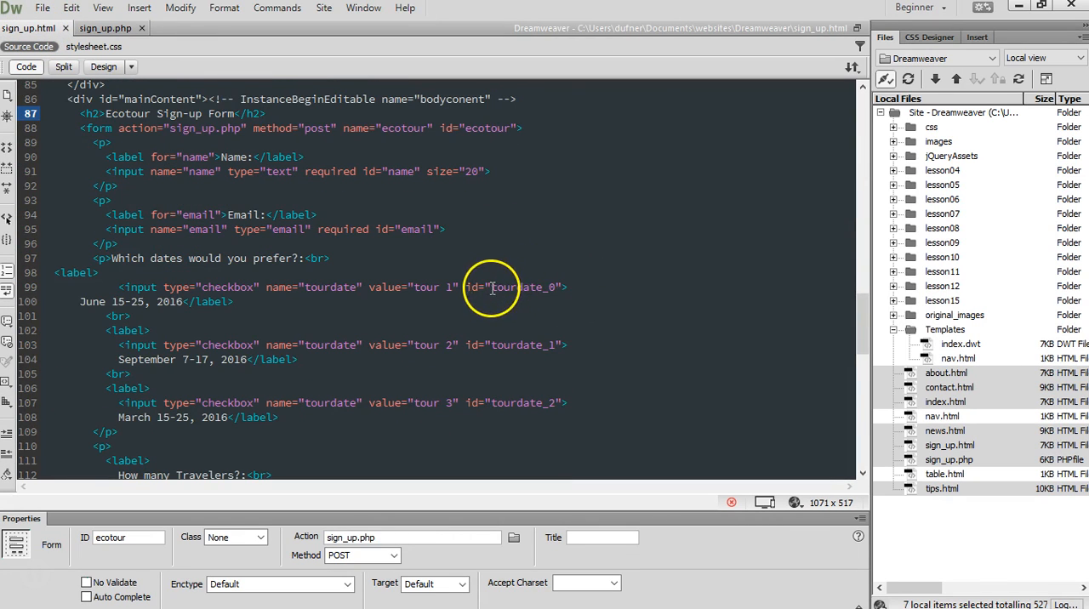
pyautogui.doubleClick(521, 286)
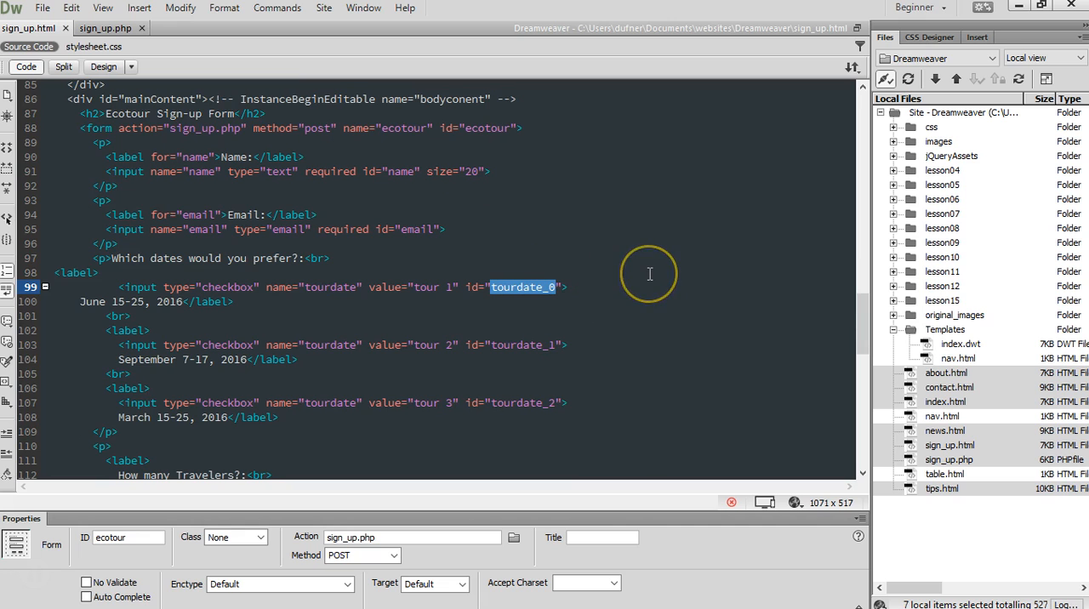
pyautogui.click(106, 28)
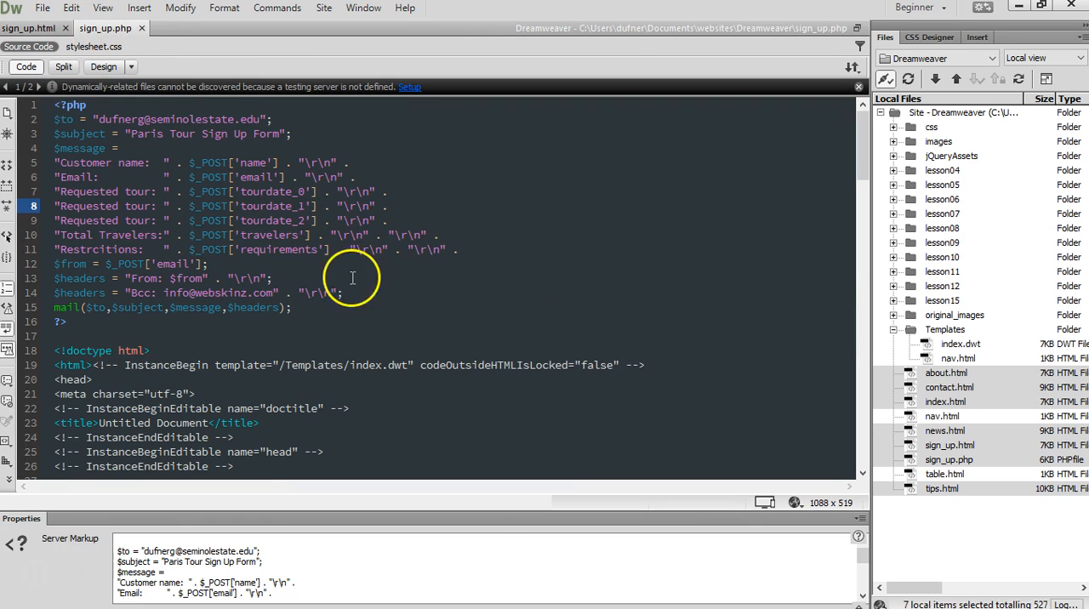
pyautogui.doubleClick(271, 190)
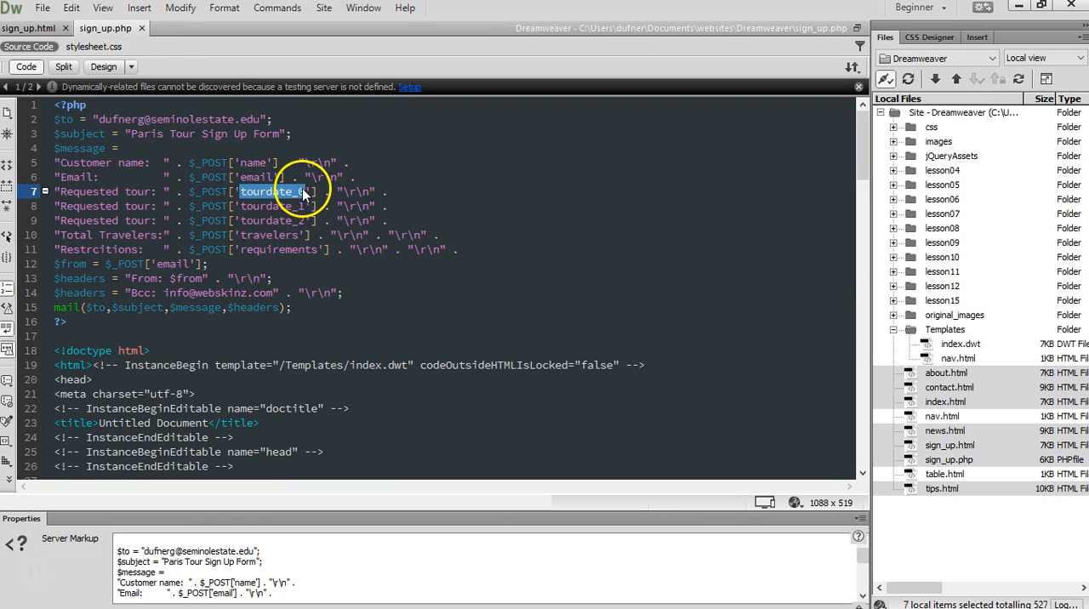
# Copy id tourdate_2 into the mail script's third line and upload both sign-up files without dependents.
pyautogui.click(41, 27)
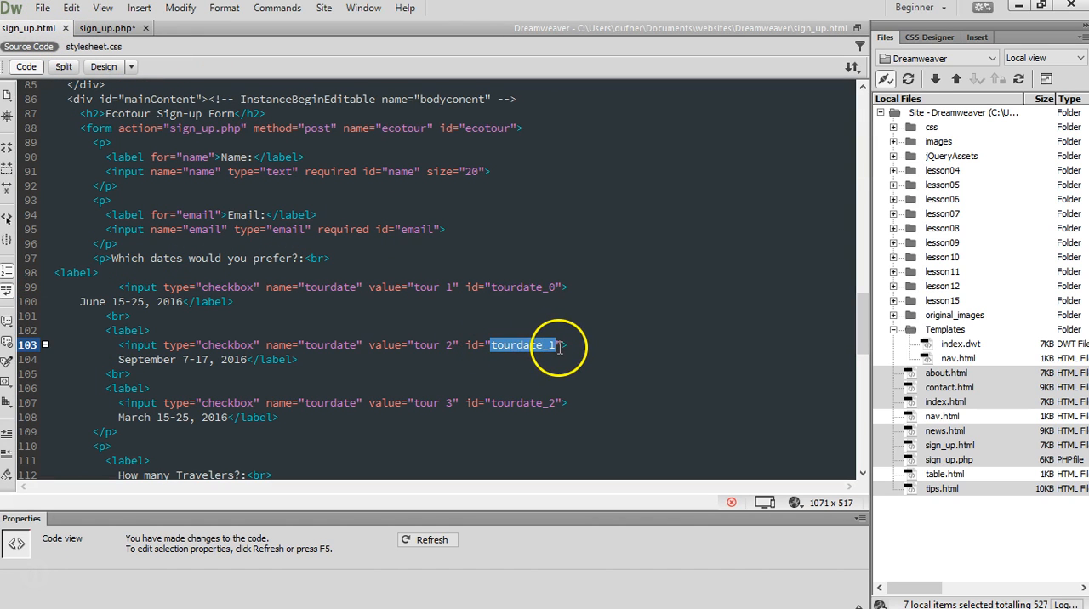
pyautogui.click(102, 27)
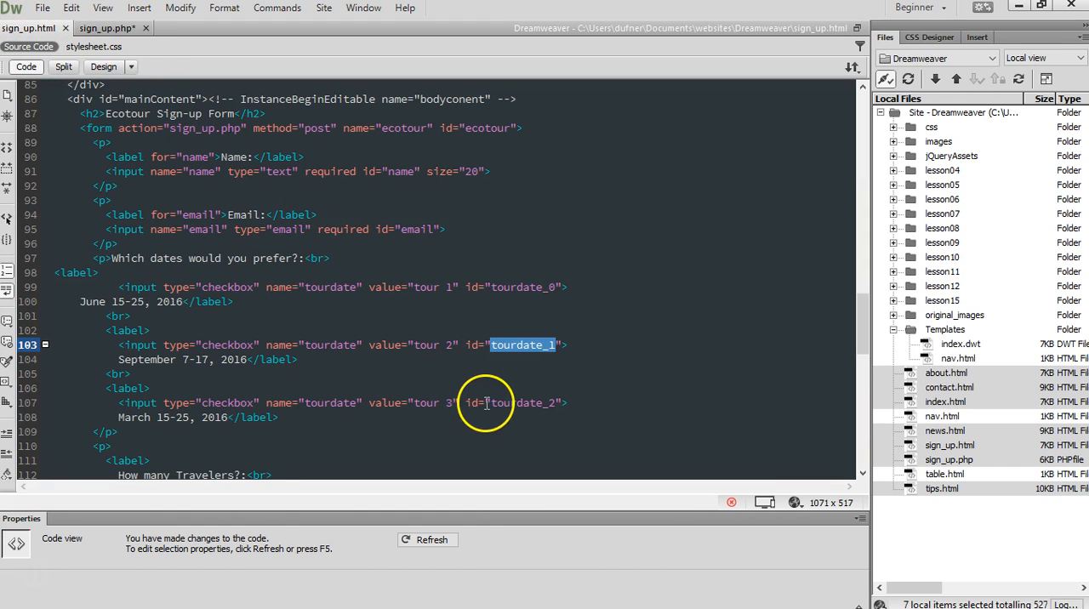
pyautogui.doubleClick(520, 403)
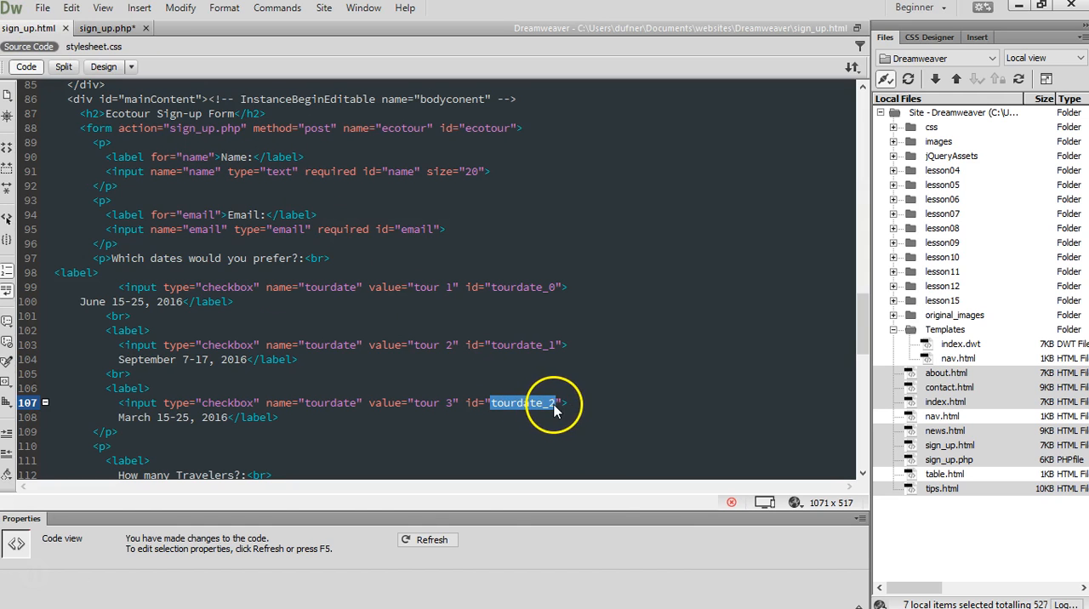
pyautogui.click(106, 27)
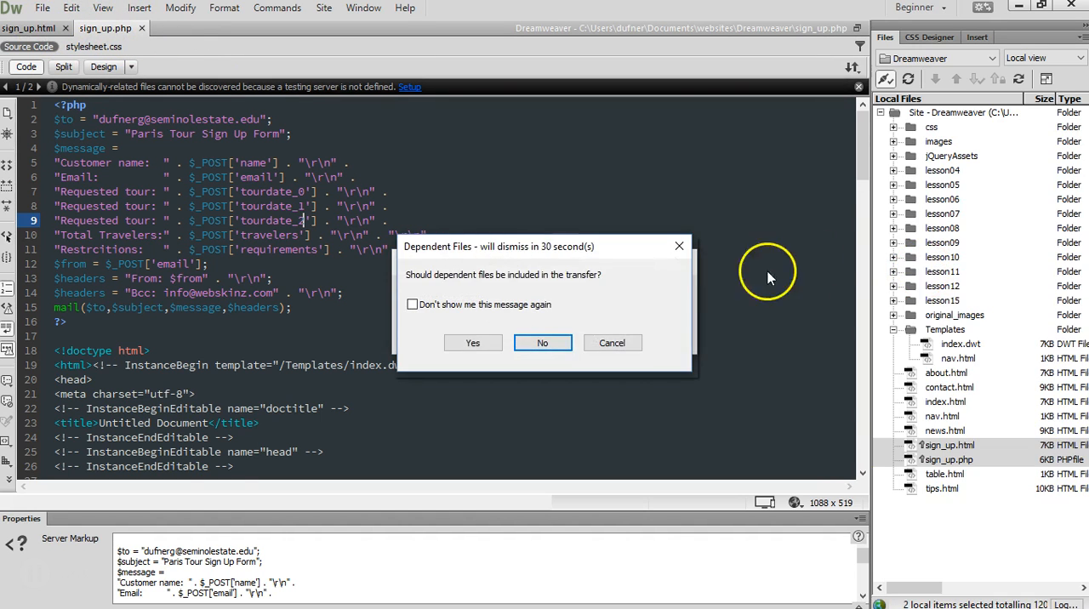
pyautogui.click(541, 342)
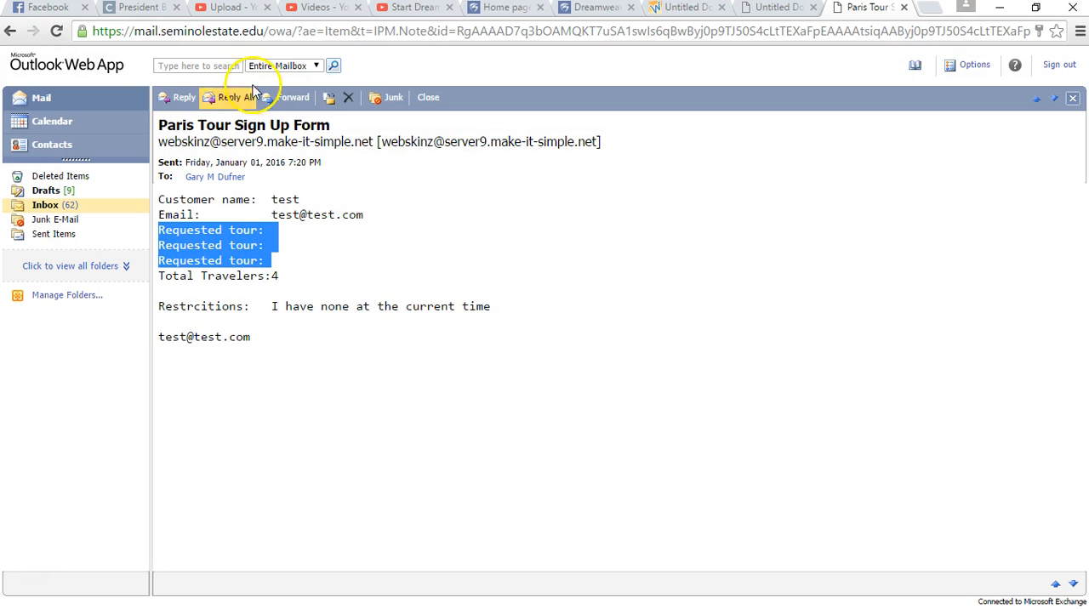
# Return to the live sign-up page in Chrome and reload it to get the uploaded version.
pyautogui.click(779, 7)
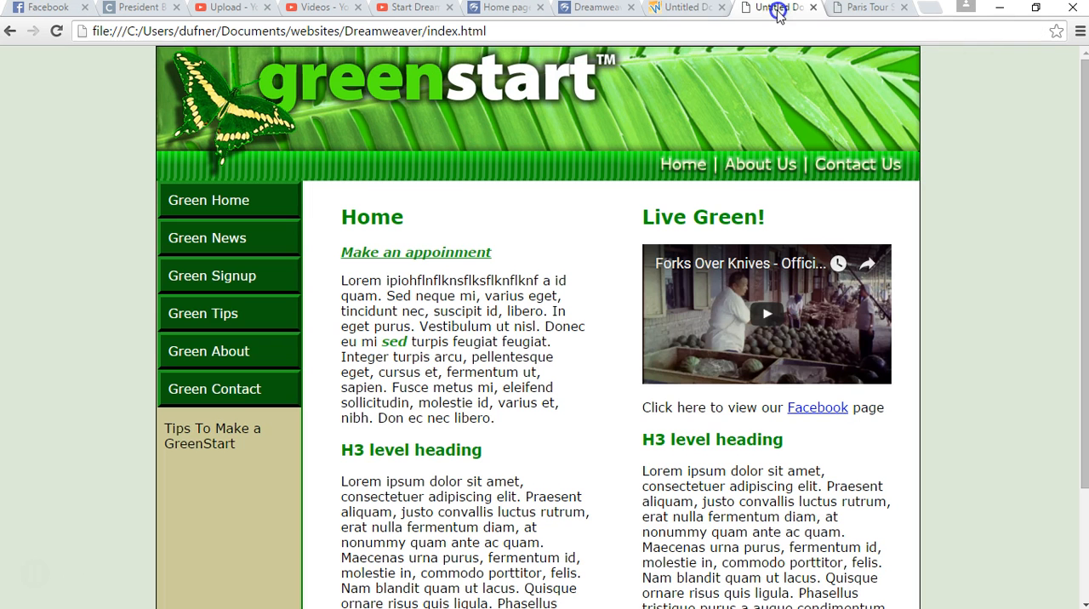
pyautogui.click(775, 10)
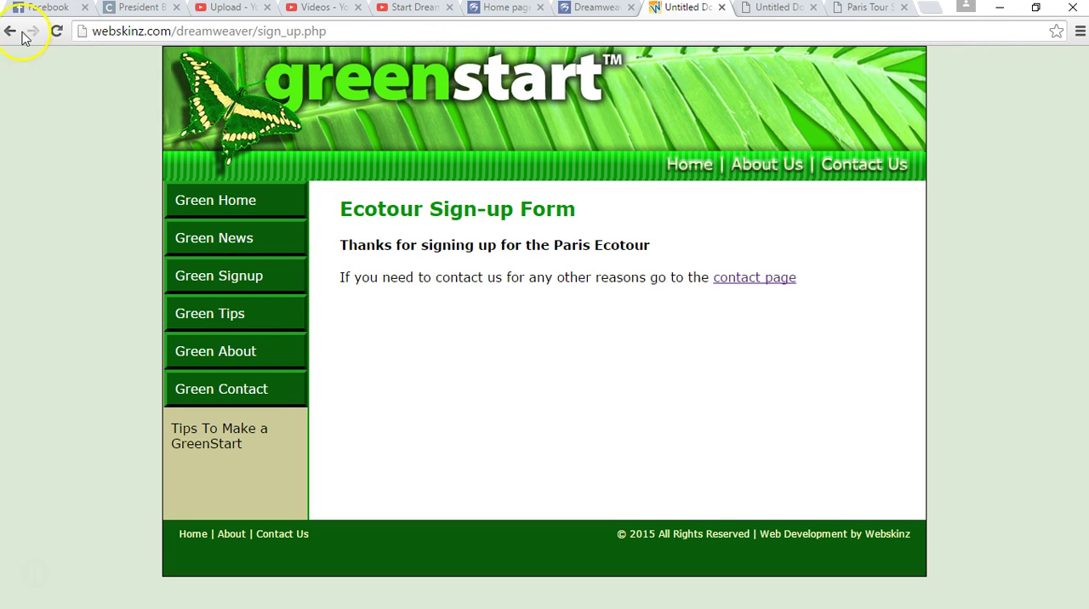
pyautogui.click(17, 30)
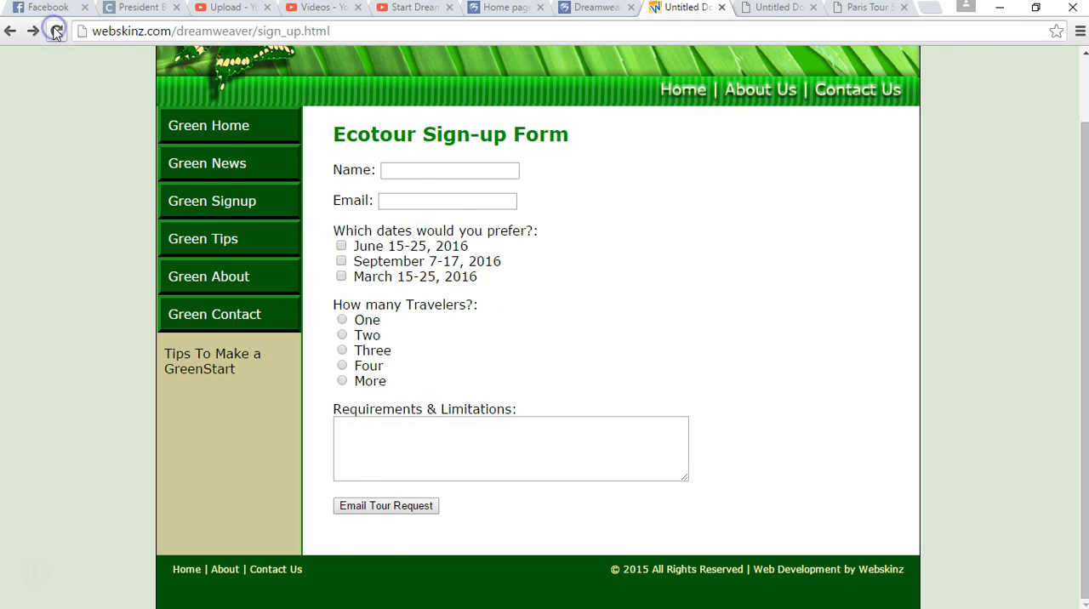
pyautogui.click(449, 170)
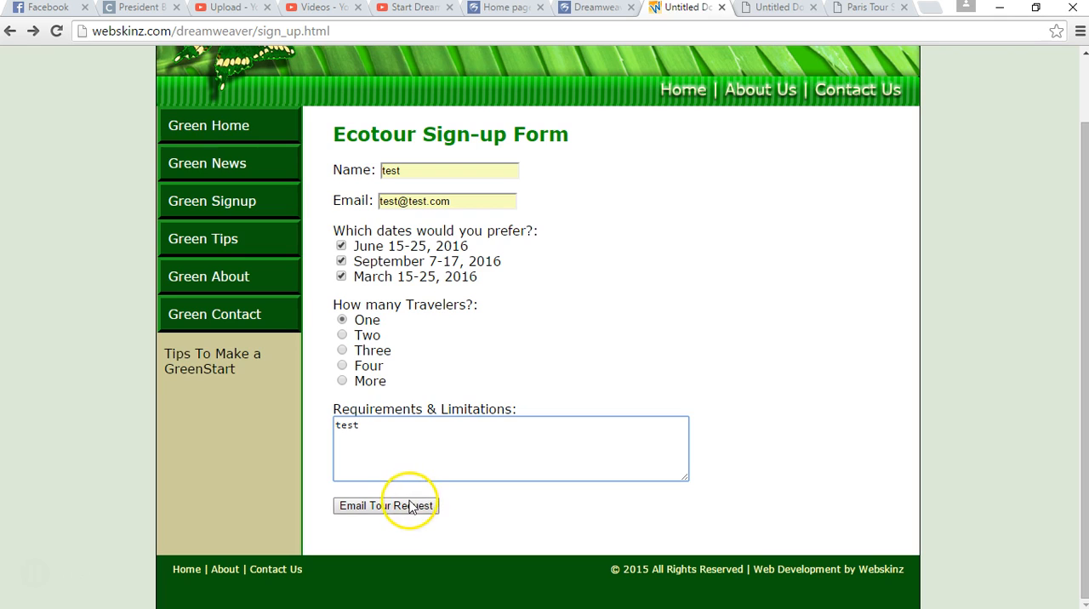
# Submit a test request with all dates checked and find the new email's tour lines still empty.
pyautogui.click(867, 7)
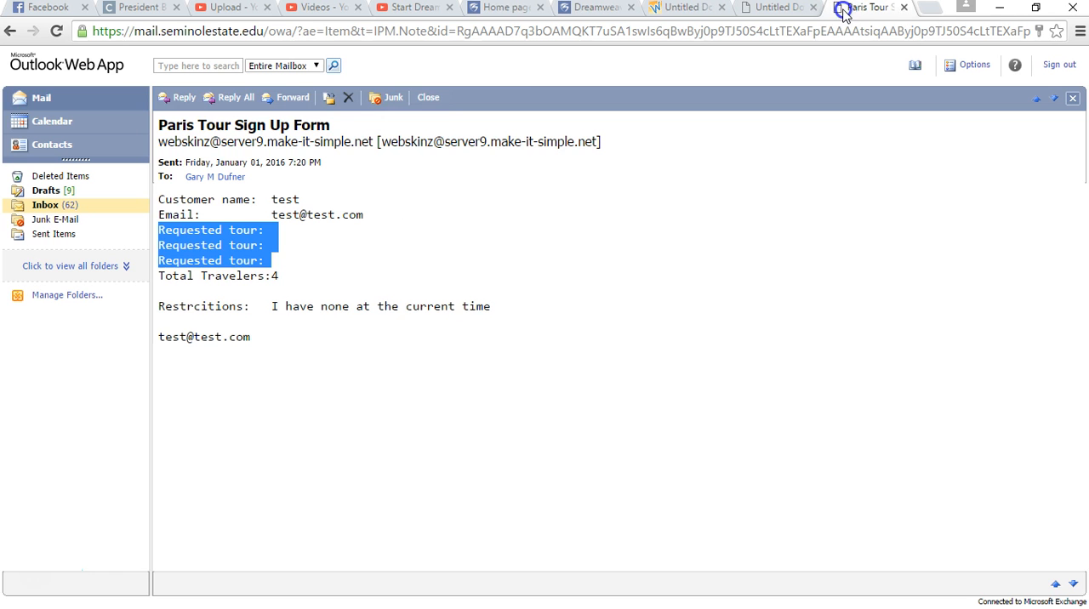
pyautogui.click(428, 97)
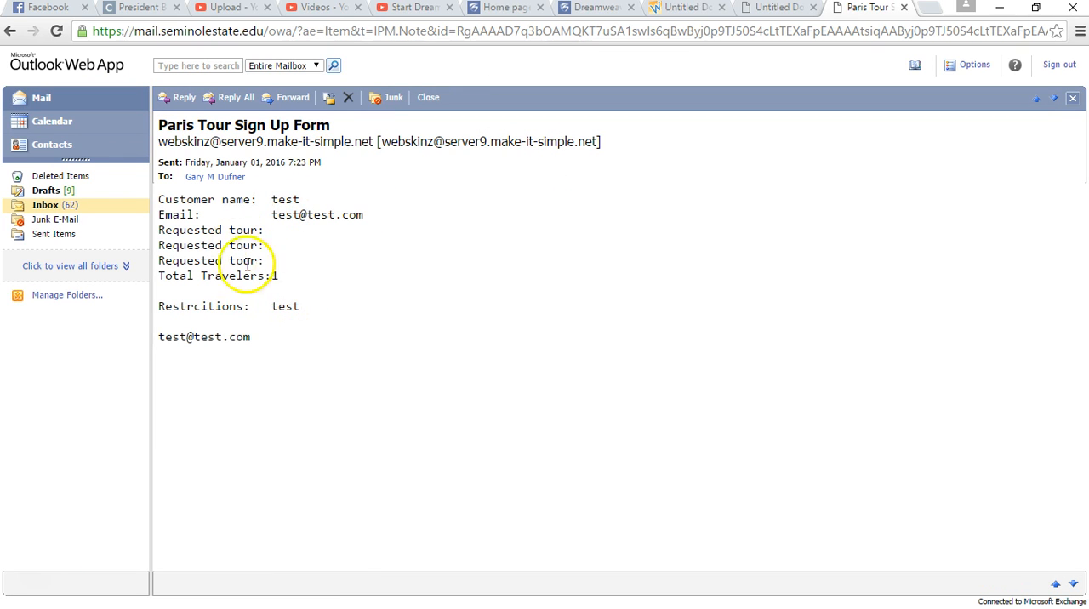
pyautogui.moveTo(158, 230); pyautogui.dragTo(275, 266)
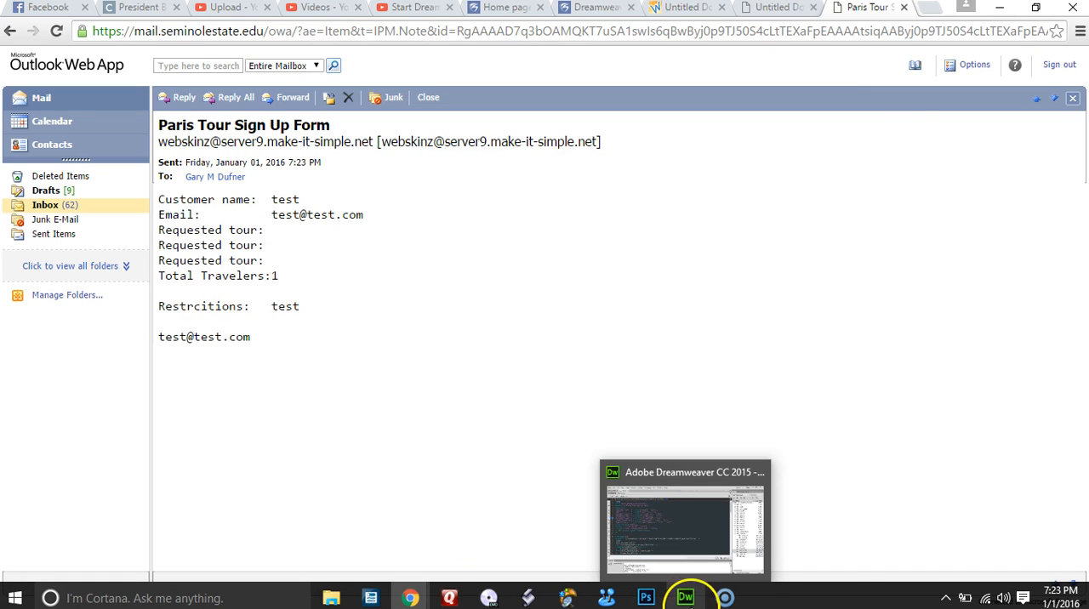
# Back in Dreamweaver, review sign_up.html's tourdate checkbox code and its Design view layout.
pyautogui.click(682, 597)
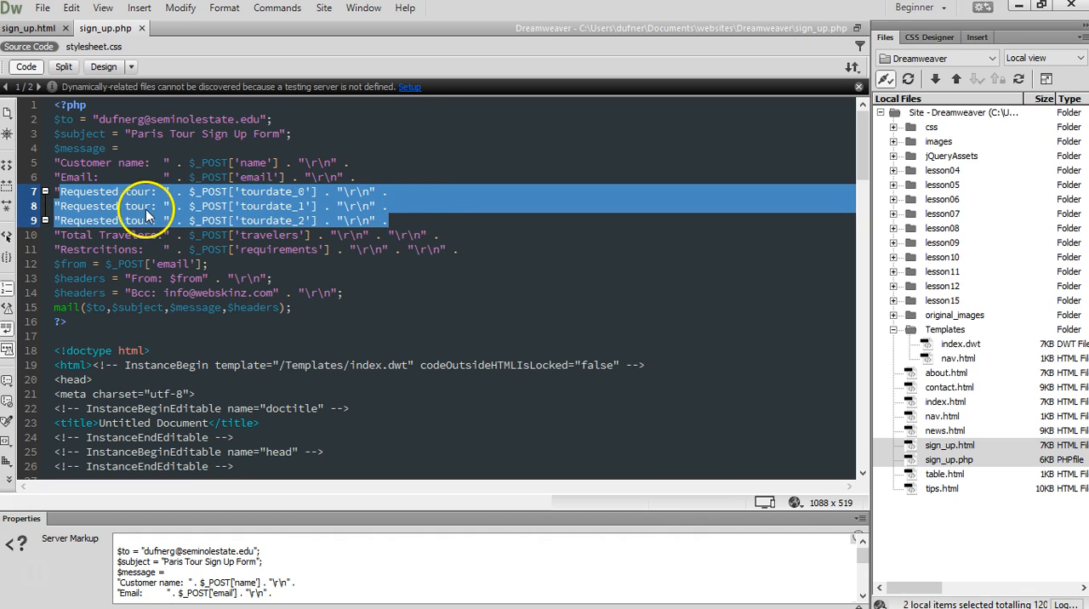
pyautogui.click(32, 27)
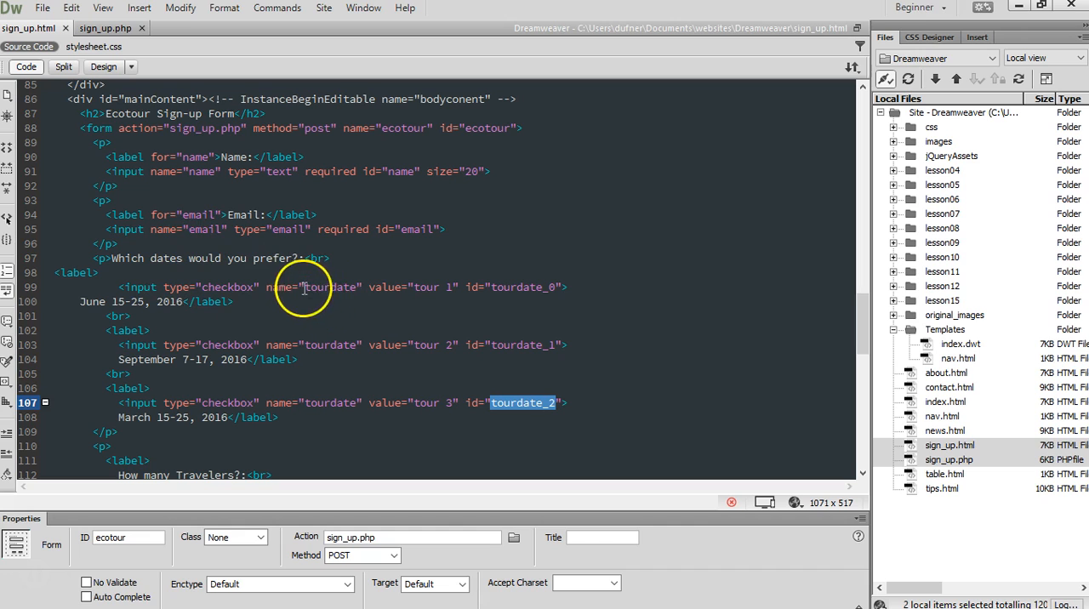
pyautogui.moveTo(408, 286)
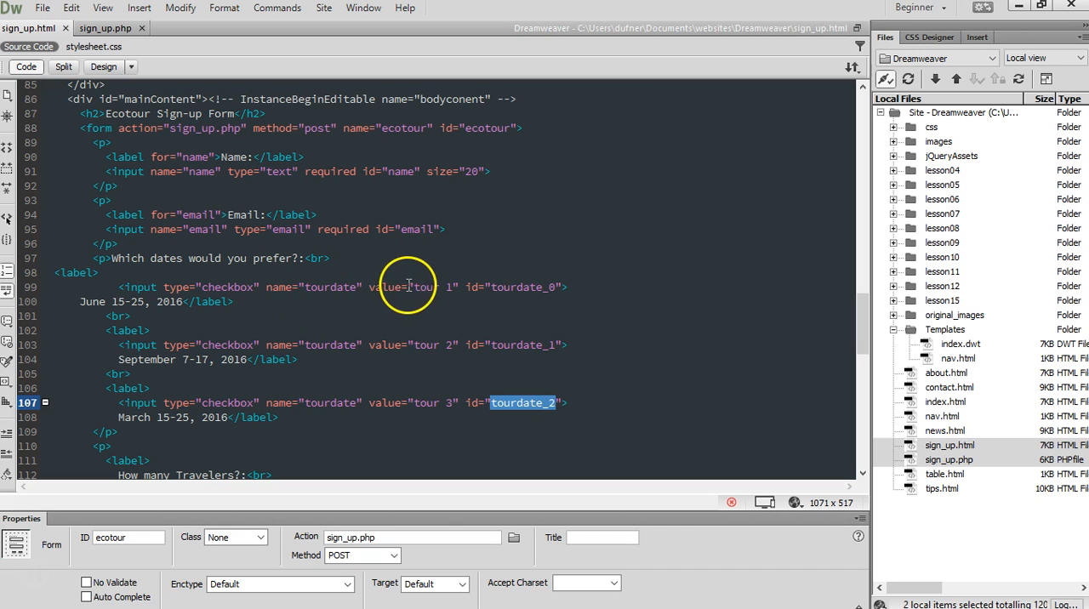
pyautogui.moveTo(425, 378)
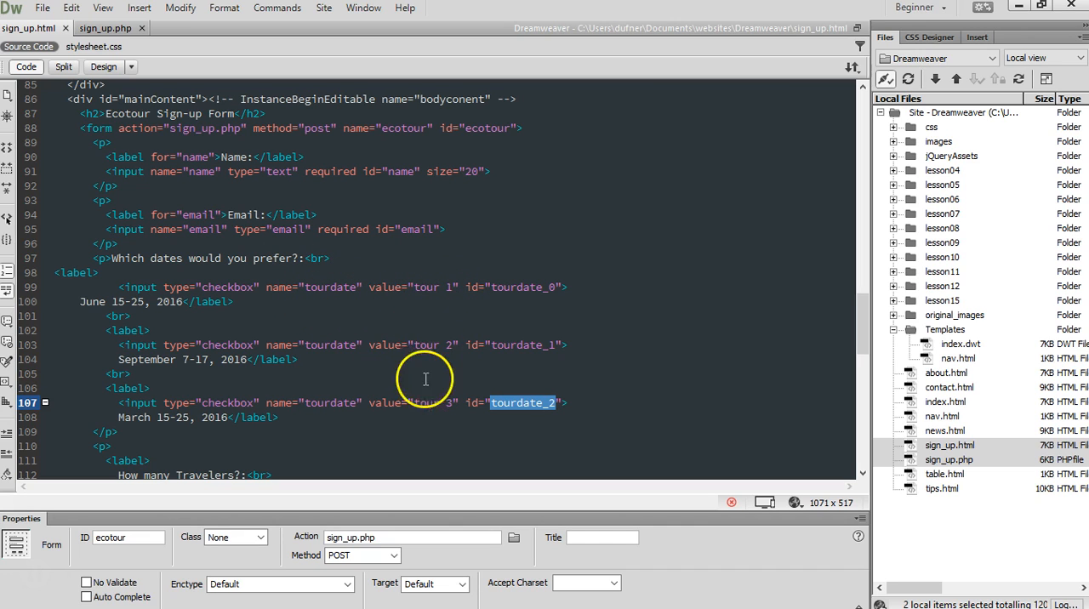
pyautogui.moveTo(237, 419)
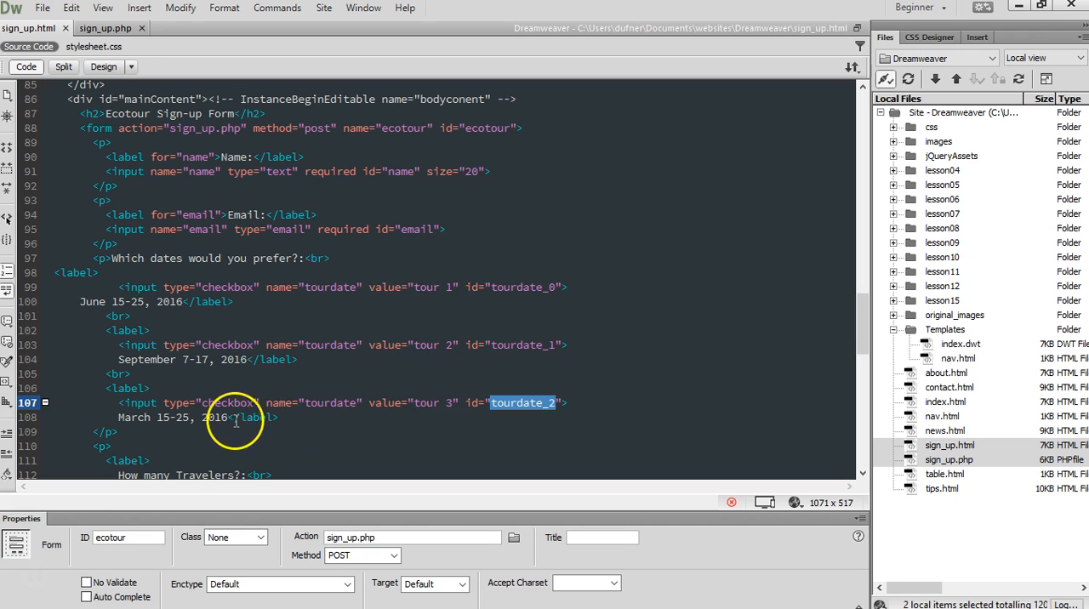
pyautogui.click(102, 66)
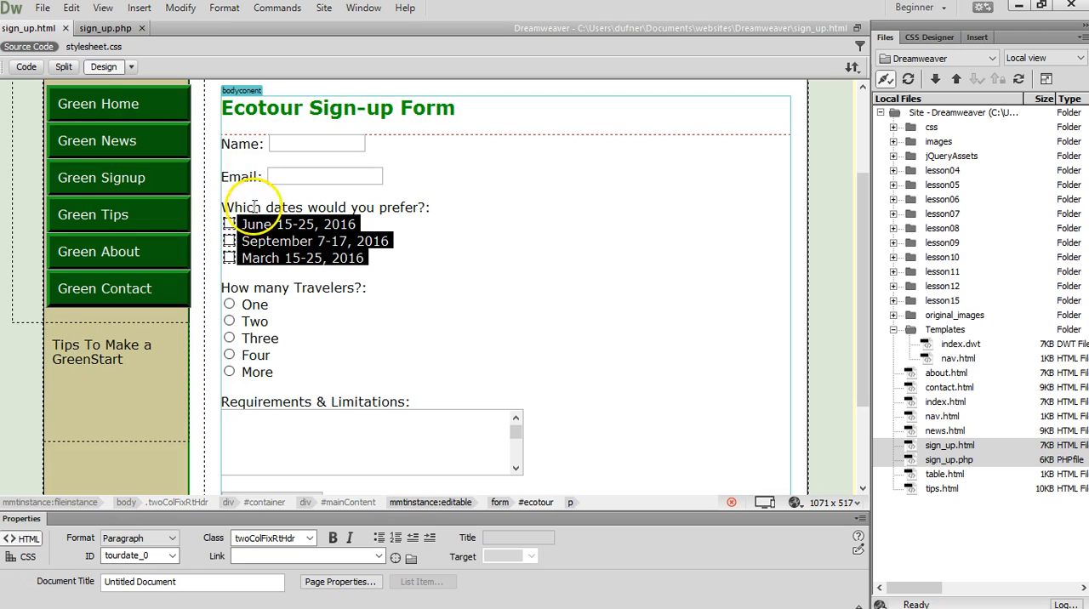
pyautogui.moveTo(281, 242)
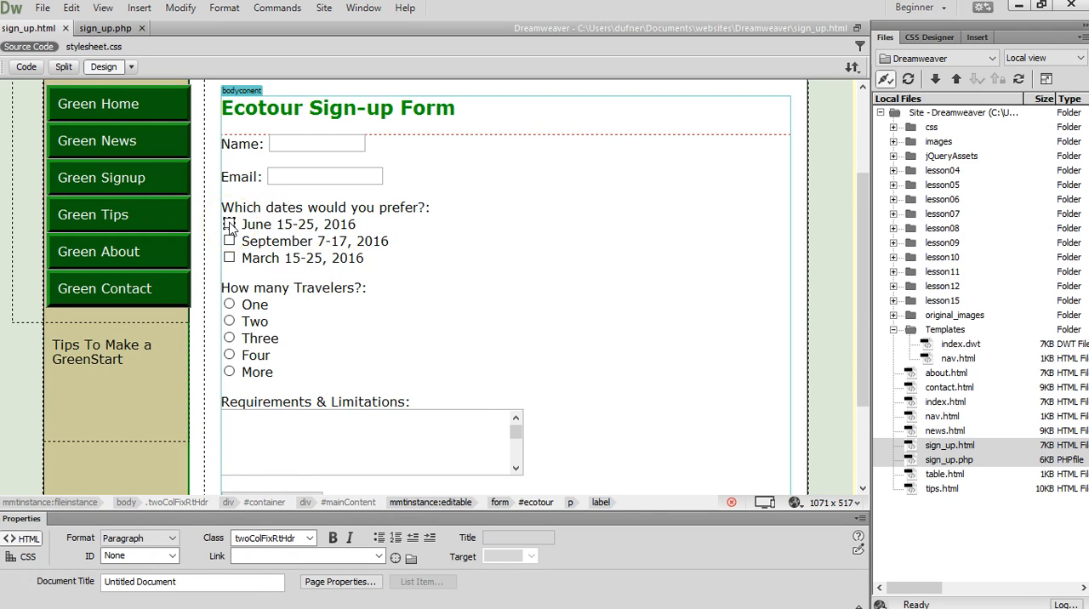
# Read the June, September and March checkbox values tour 1–3 in the Property inspector, then go to sign_up.php.
pyautogui.click(228, 225)
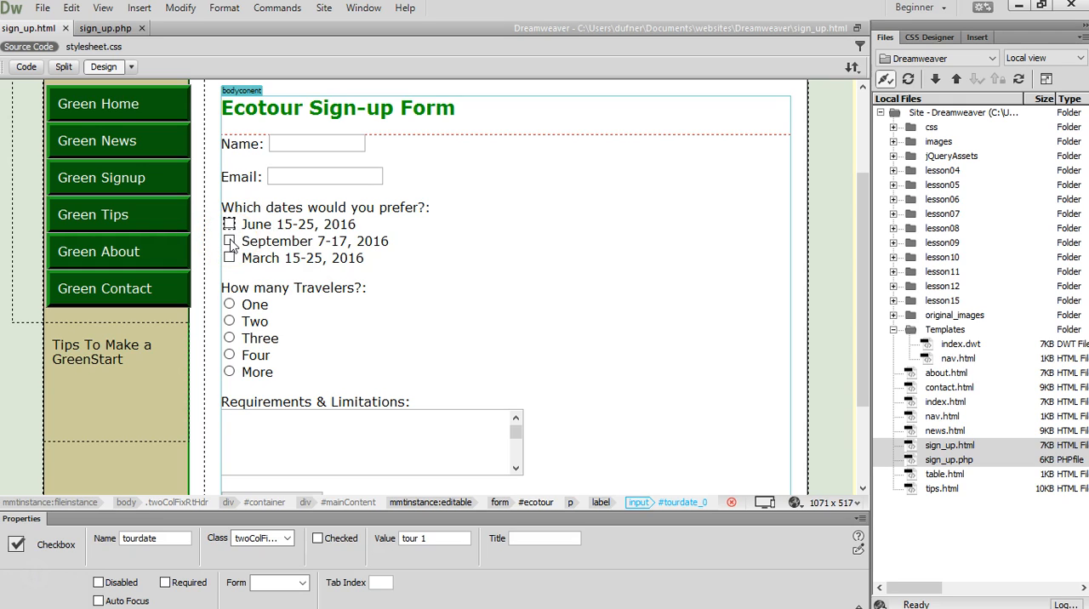
pyautogui.click(228, 242)
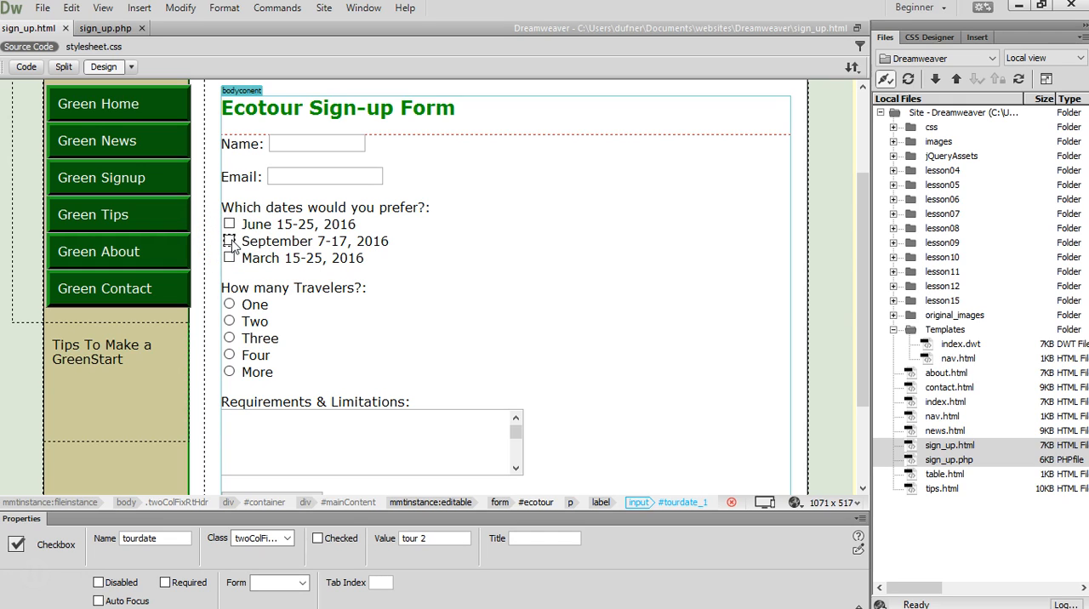
pyautogui.click(229, 258)
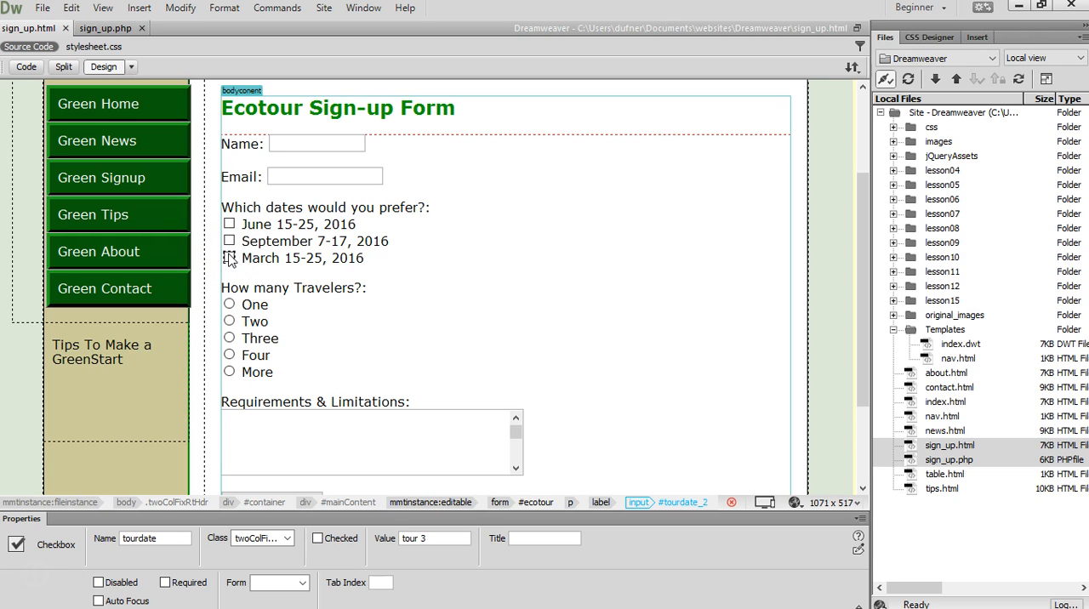
pyautogui.tripleClick(422, 537)
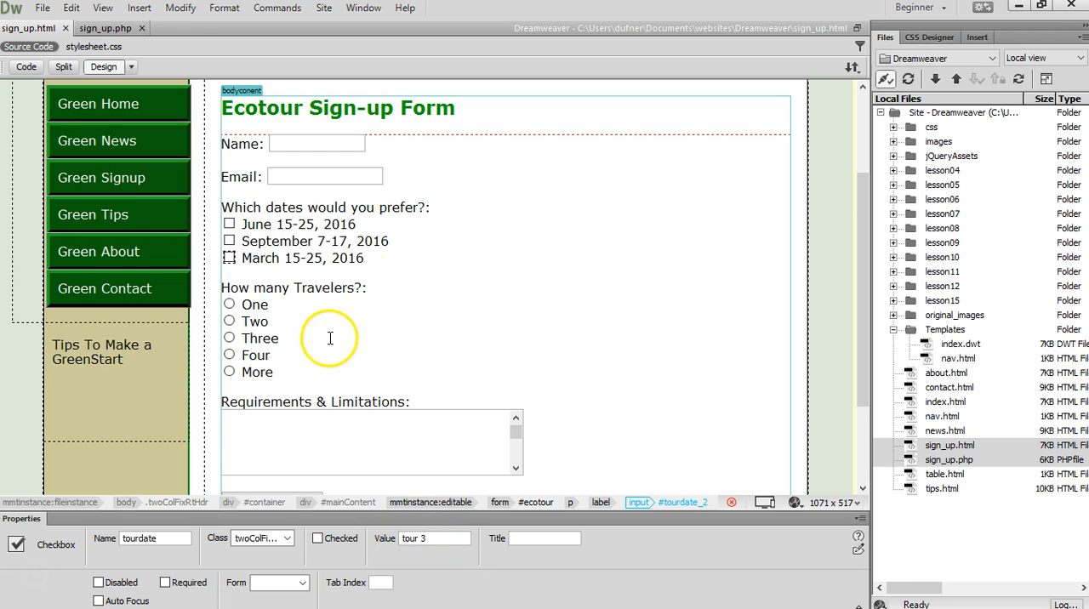
pyautogui.click(106, 27)
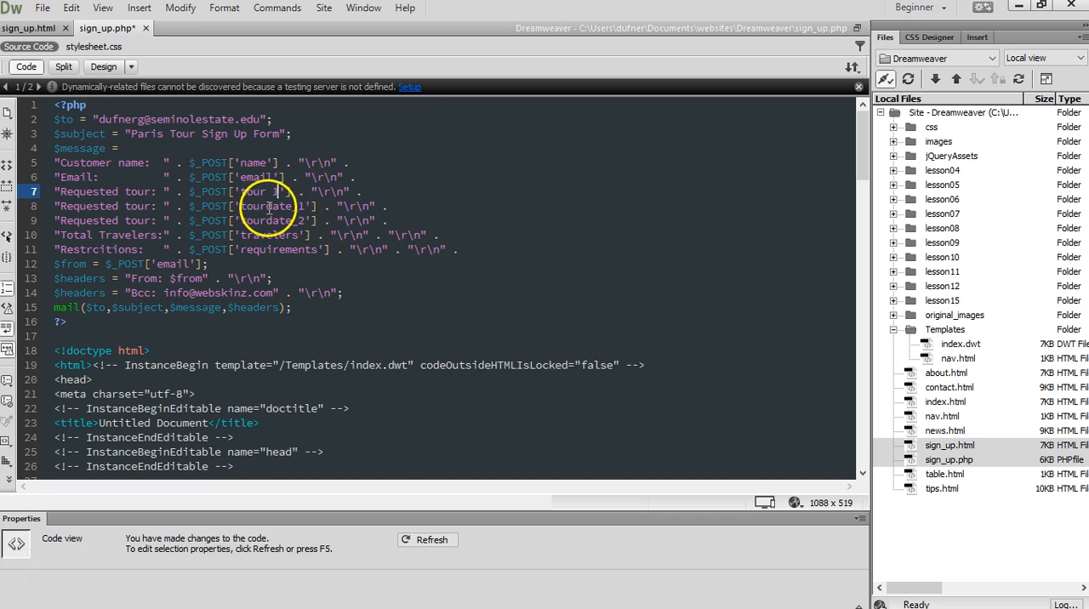
# Change the $_POST keys to 'tour 1', 'tour 2', 'tour 3' and upload sign_up.php without dependent files.
pyautogui.doubleClick(286, 206)
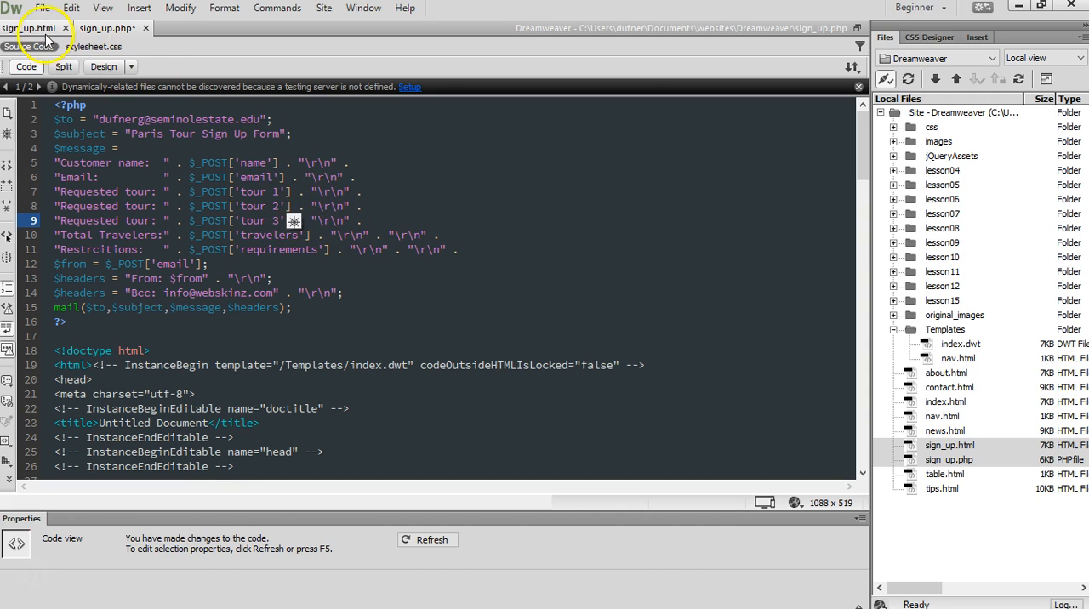
pyautogui.click(102, 66)
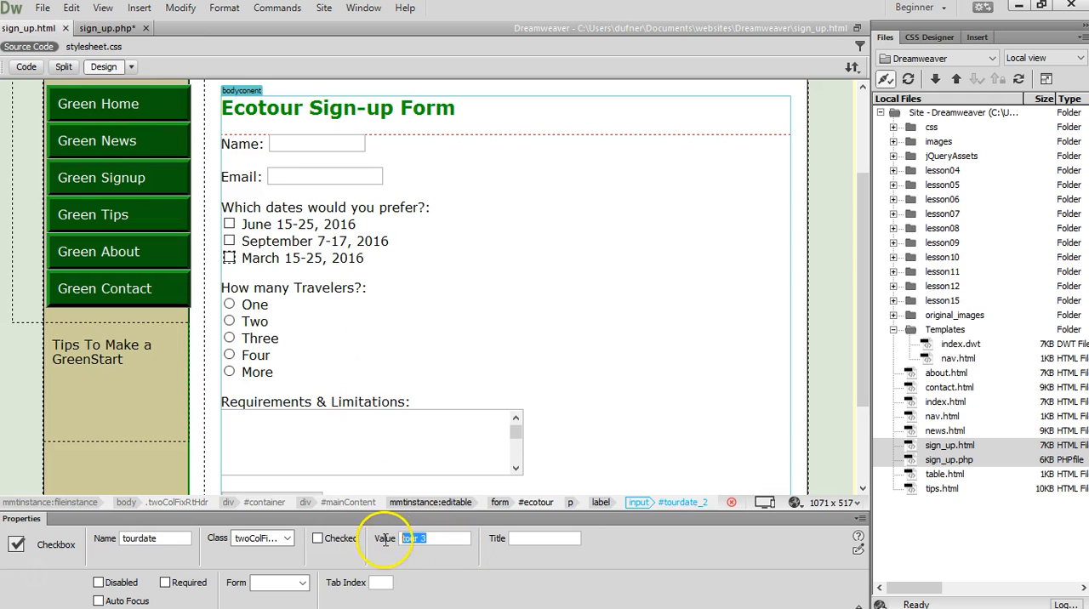
pyautogui.click(25, 68)
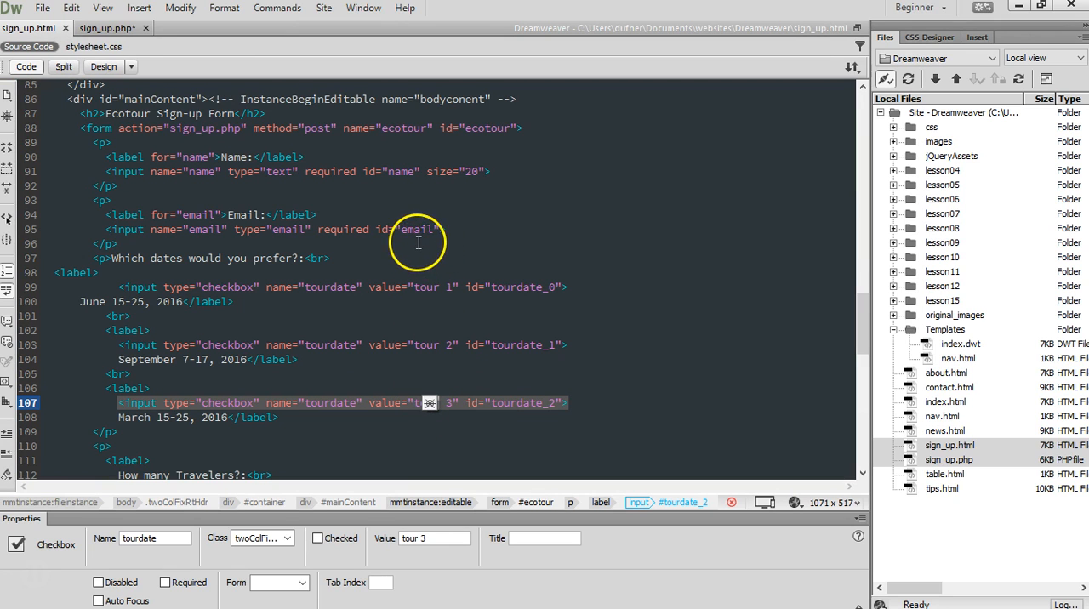
pyautogui.click(94, 27)
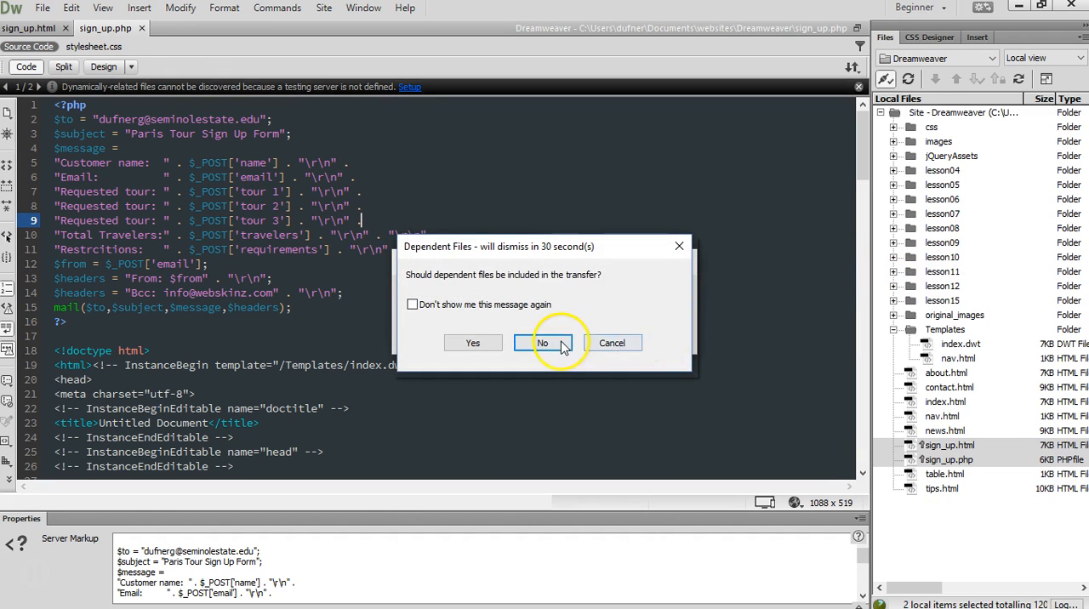
pyautogui.click(540, 342)
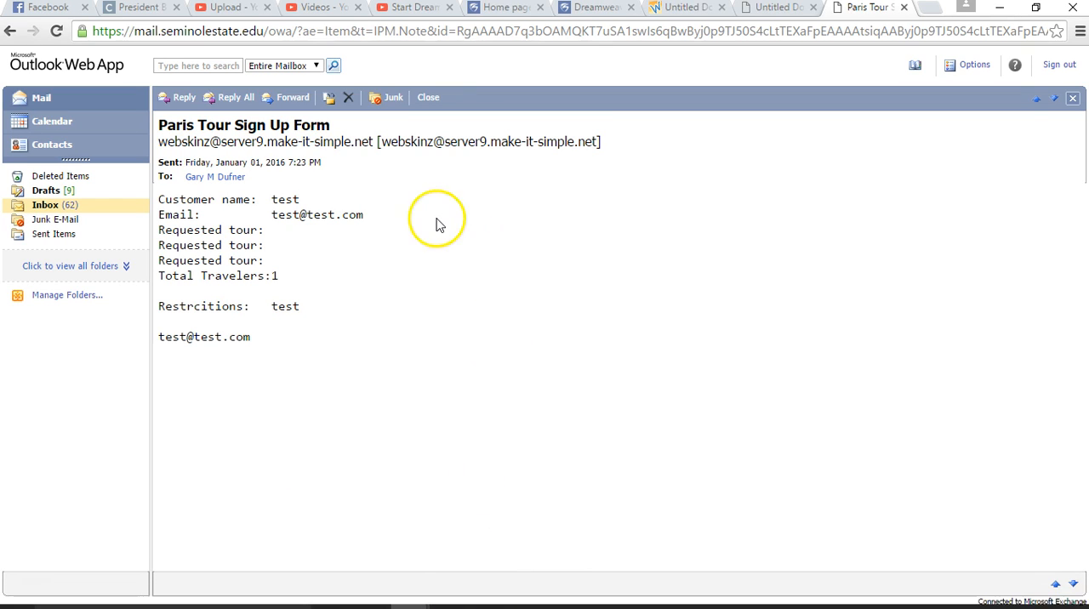
# Return to sign_up.html in Chrome and reload it to clear the old entries.
pyautogui.click(774, 7)
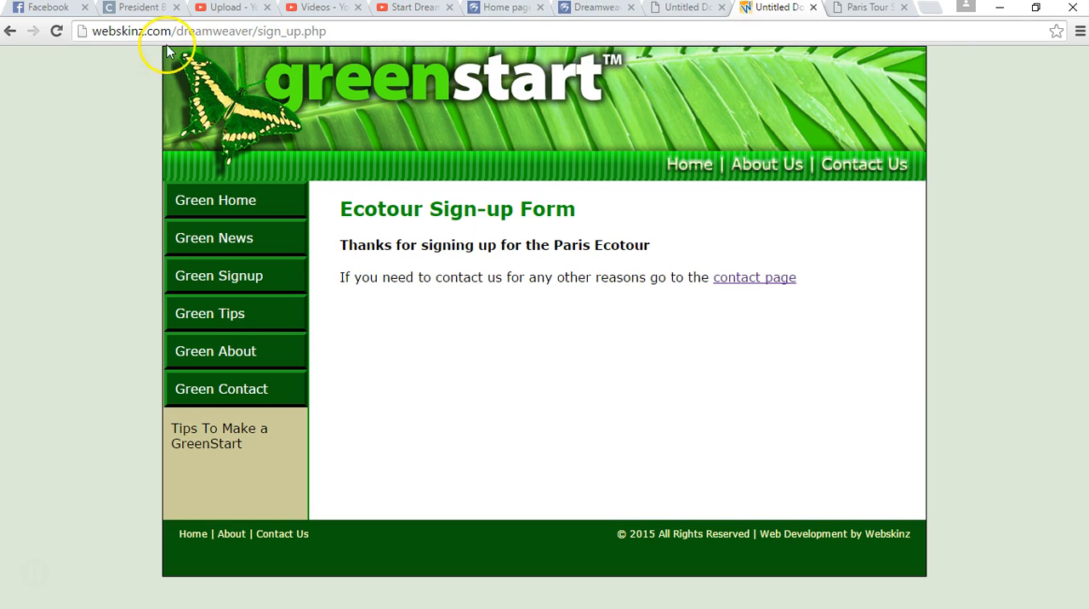
pyautogui.click(10, 31)
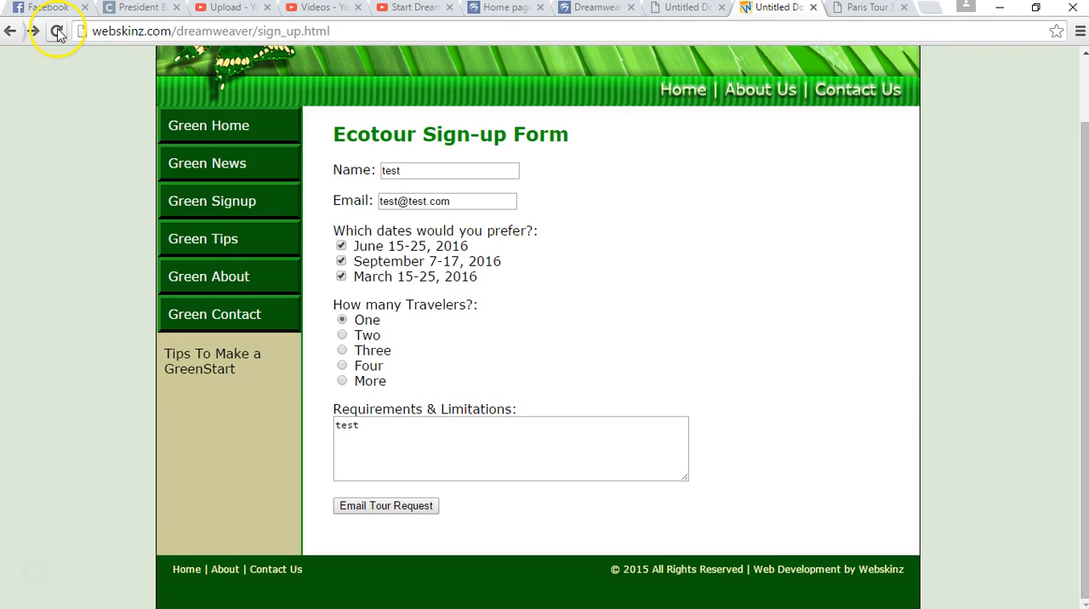
pyautogui.click(57, 31)
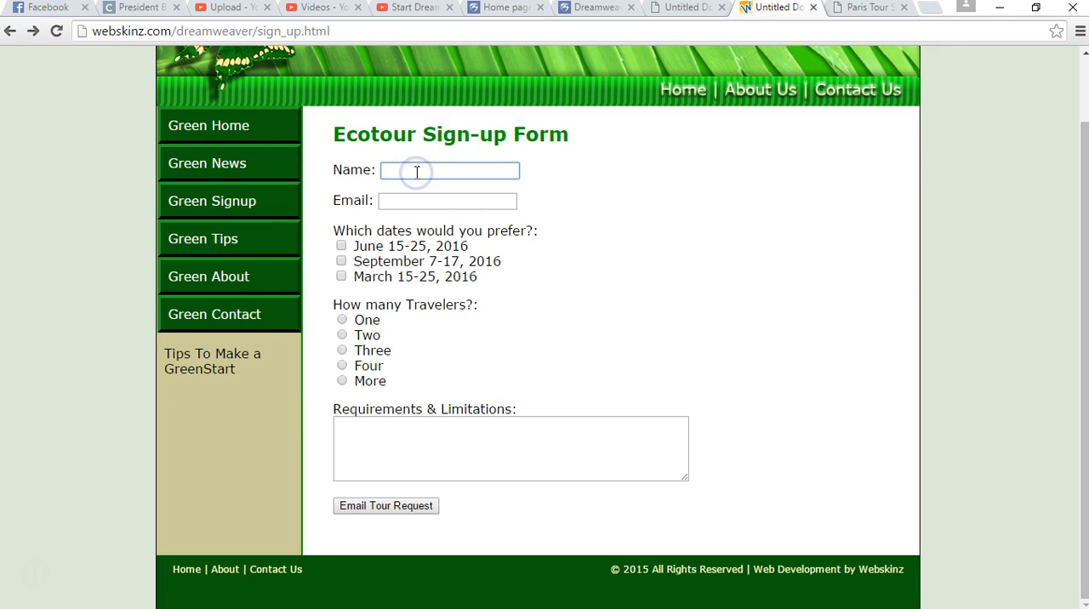
pyautogui.click(415, 170)
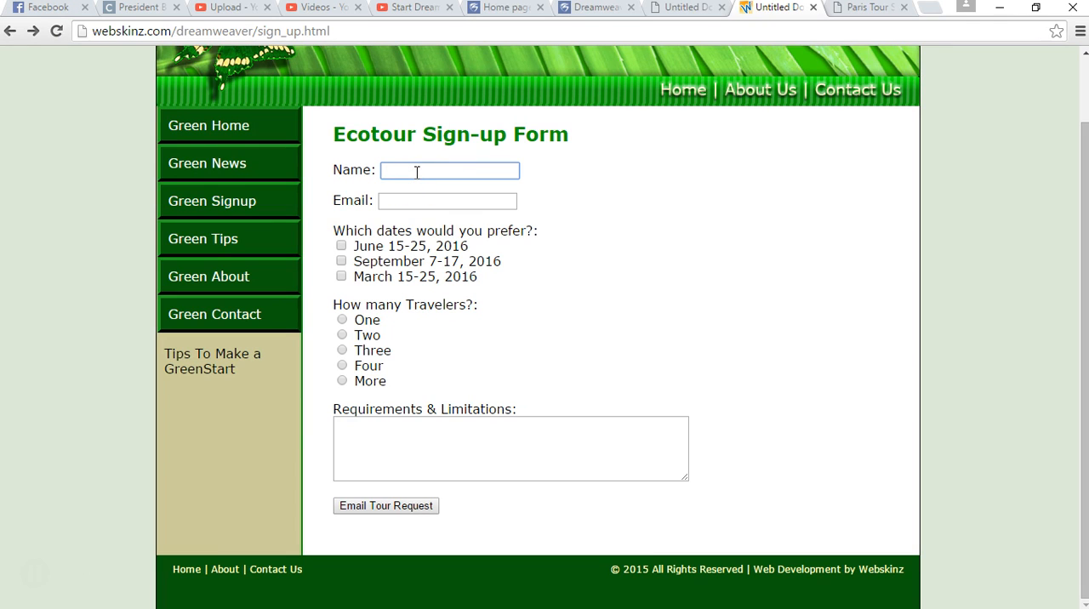
pyautogui.write('te')
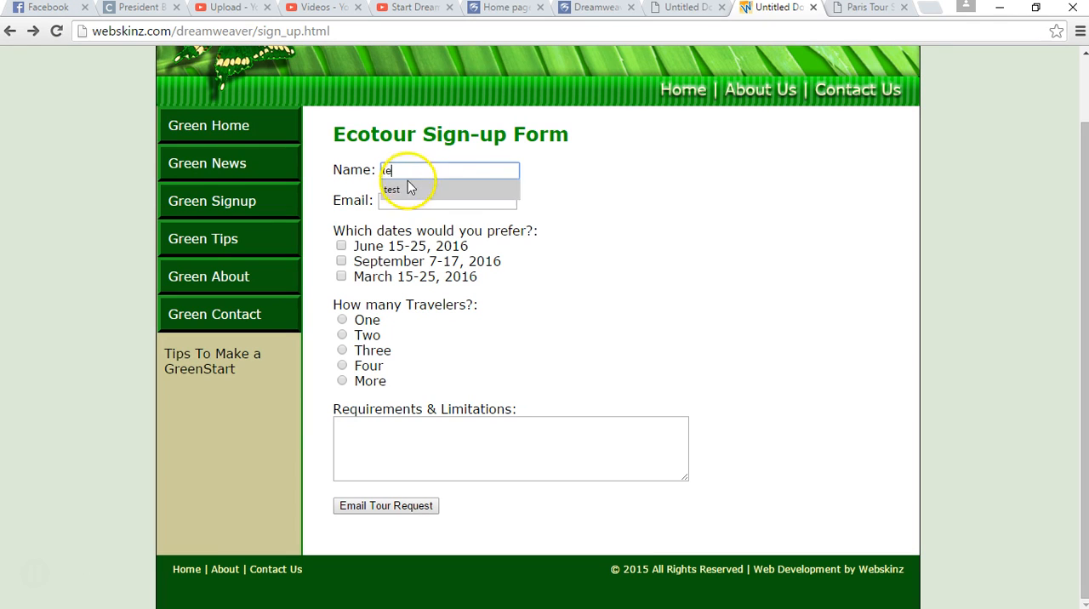
pyautogui.write('test@test.com')
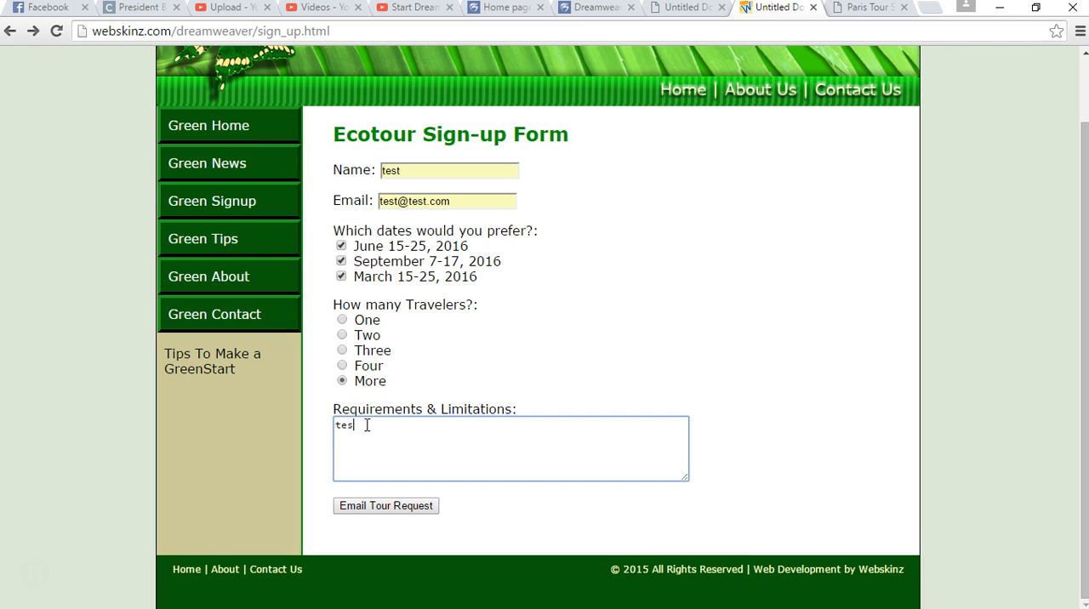
# Submit the tour request, check its email in Outlook Web App, and return to the sign_up.php script.
pyautogui.click(385, 505)
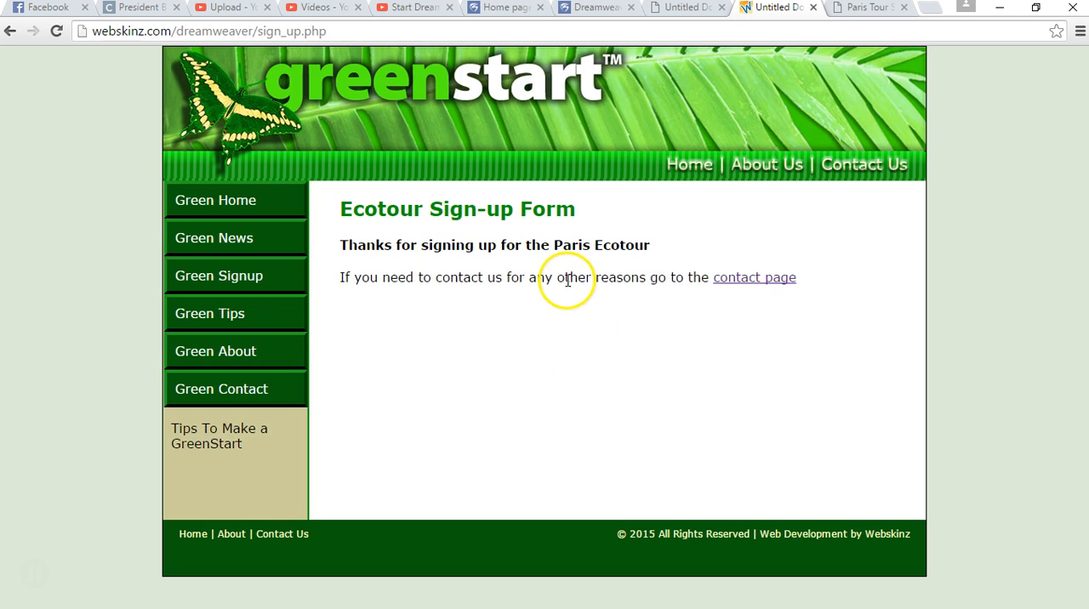
pyautogui.click(857, 7)
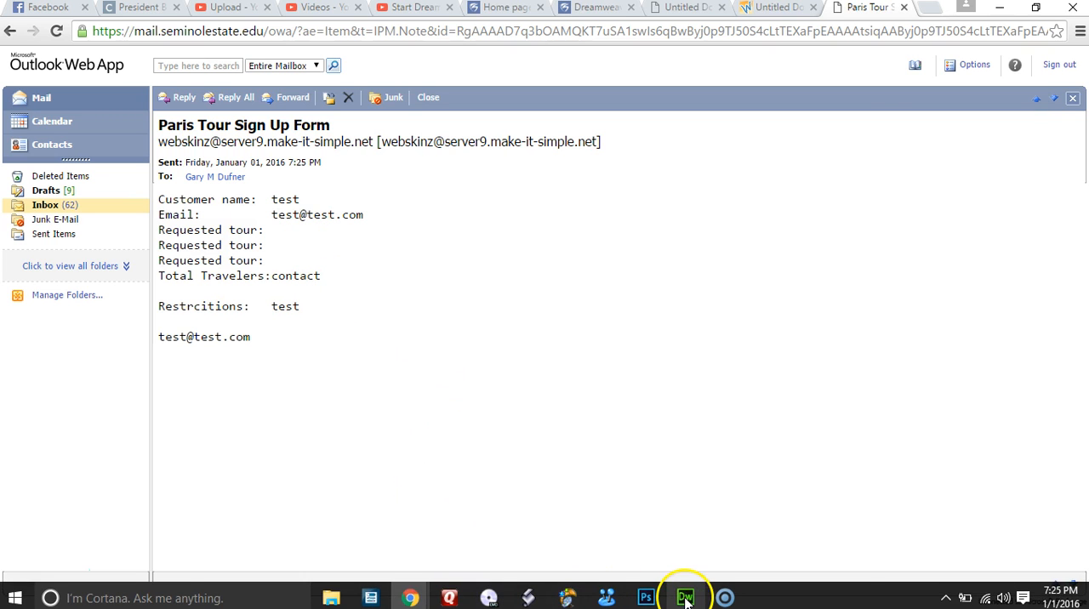
pyautogui.click(686, 597)
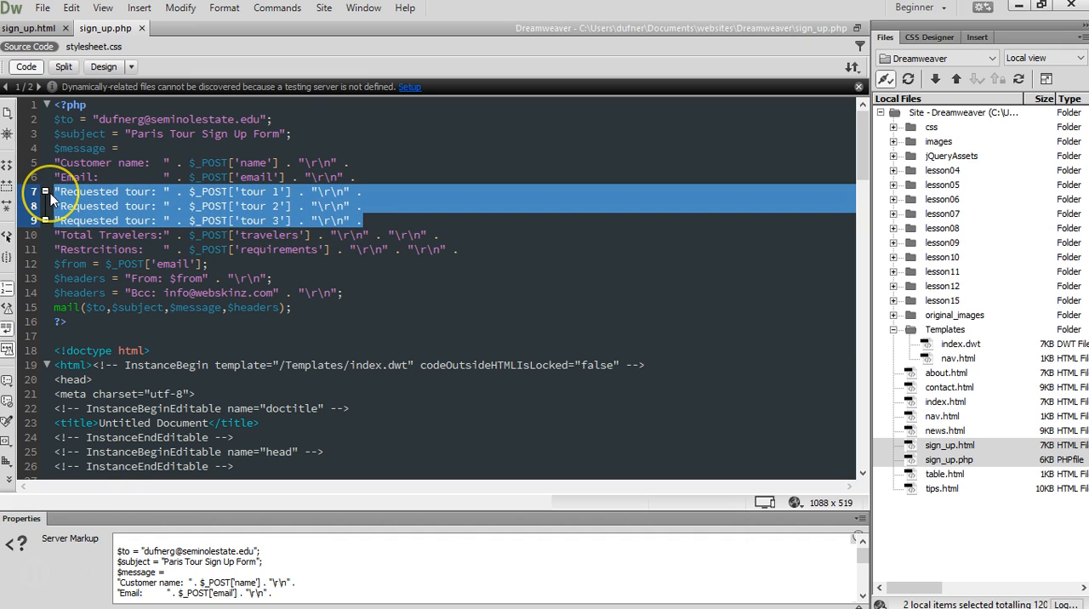
# Delete the three requested tour lines from sign_up.php and the tour date checkboxes from the form.
pyautogui.press('Delete')
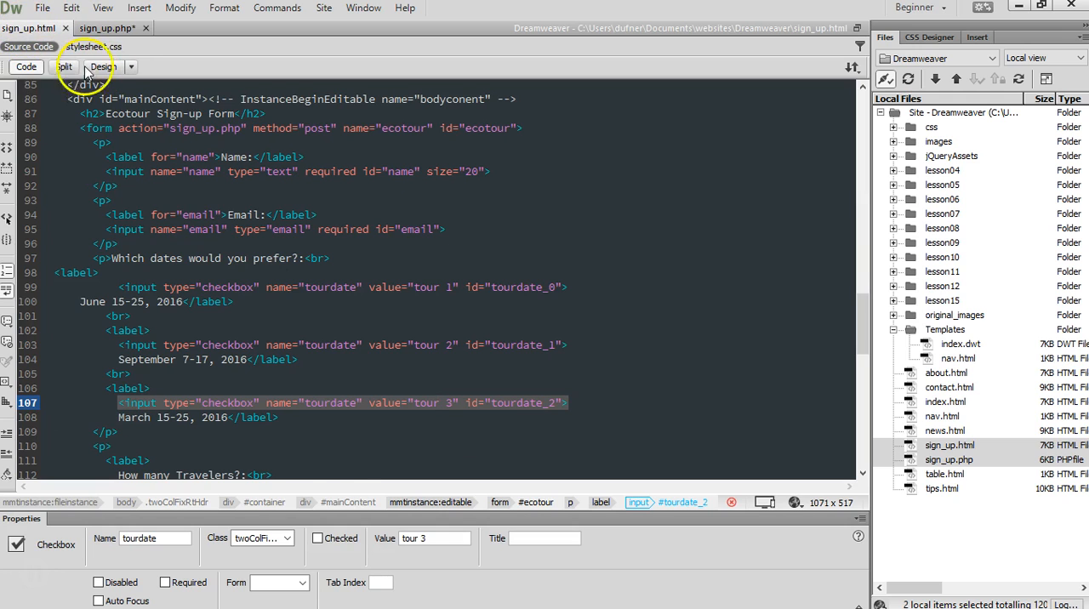
pyautogui.click(98, 67)
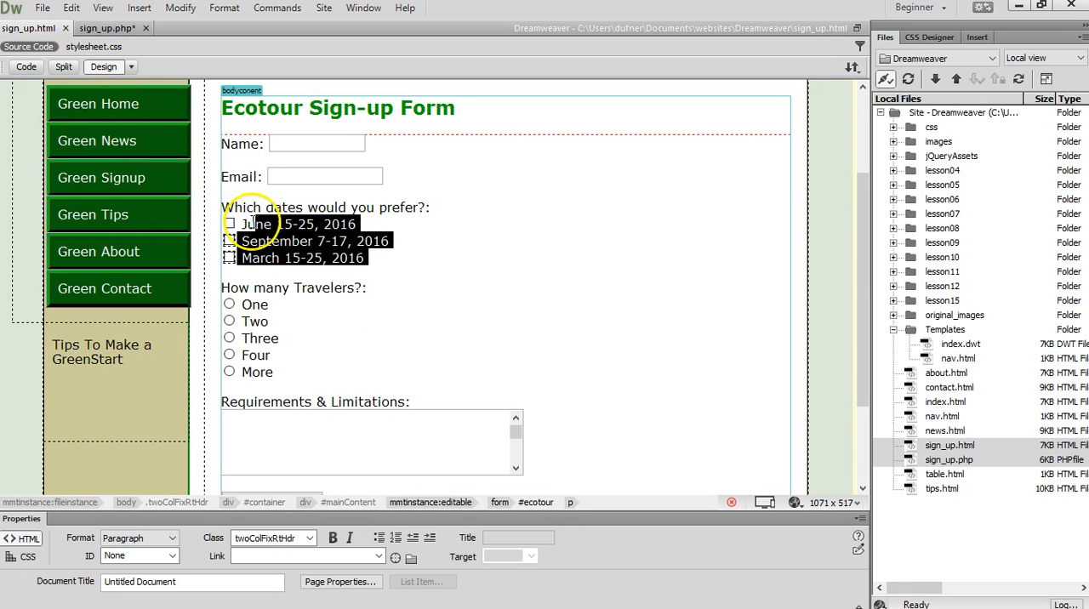
pyautogui.press('Delete')
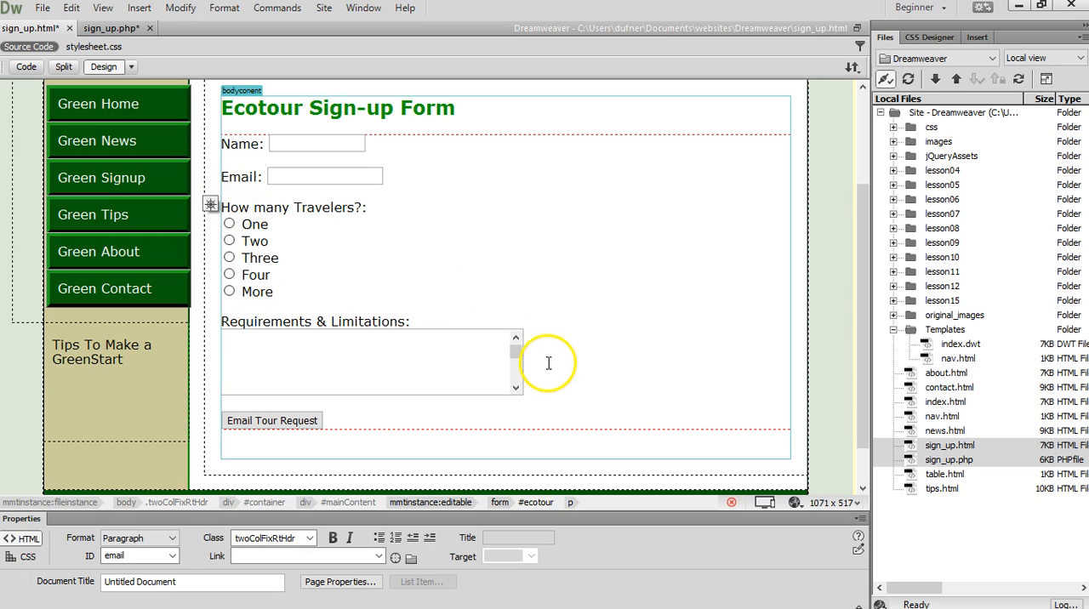
pyautogui.click(541, 362)
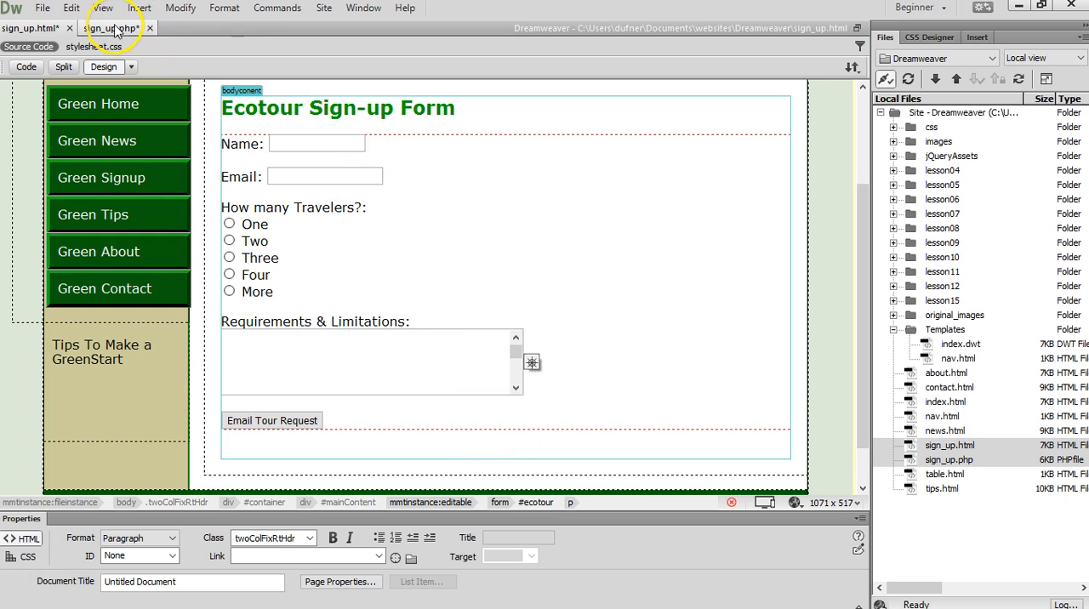
# Put both sign-up files to the remote server, saving all modified files first.
pyautogui.click(110, 27)
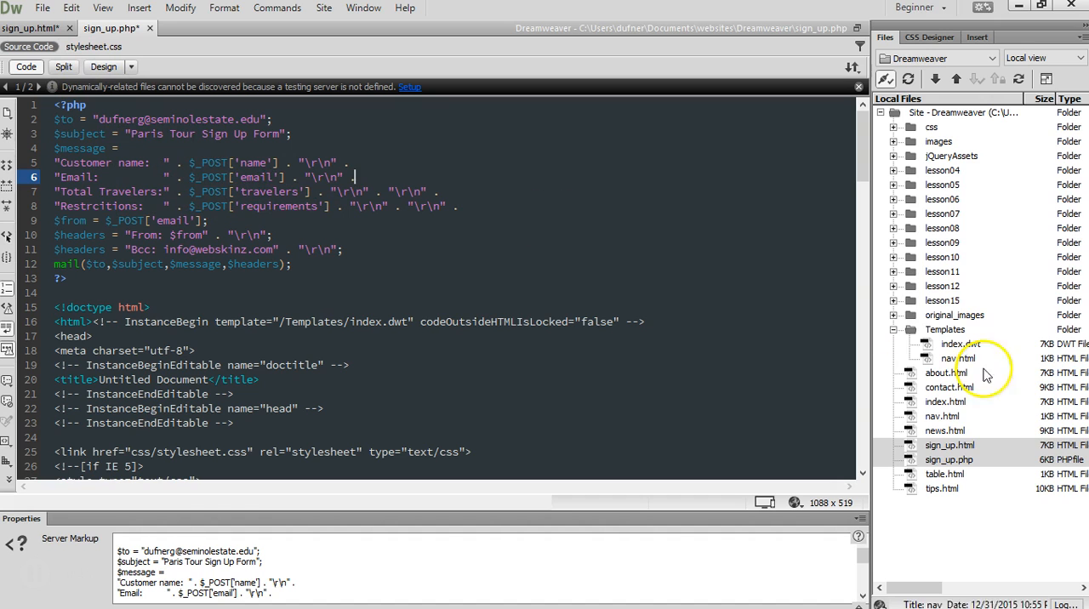
pyautogui.rightClick(949, 372)
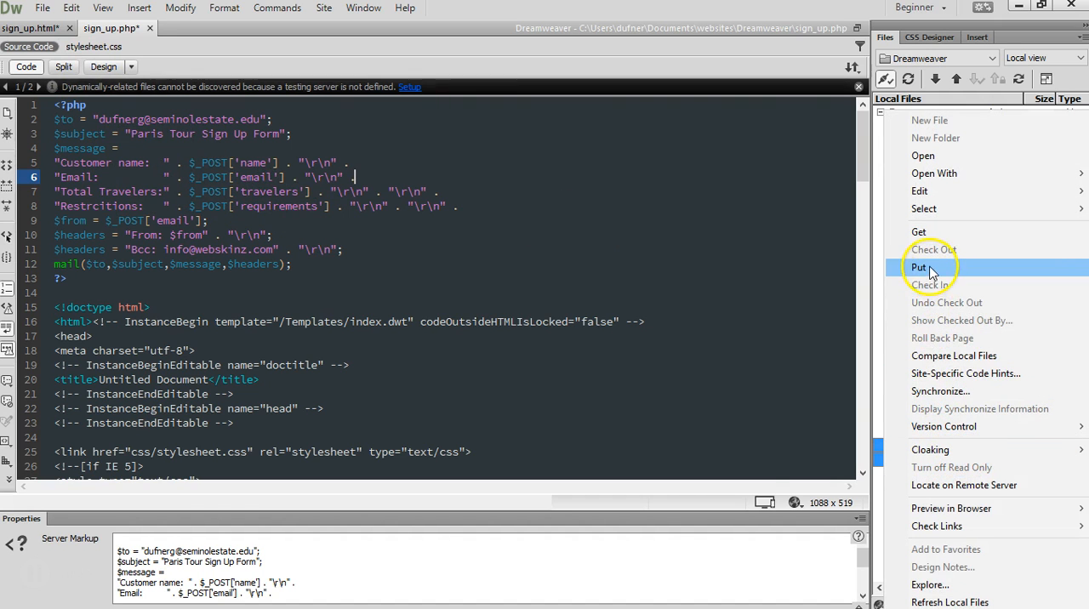
pyautogui.click(919, 267)
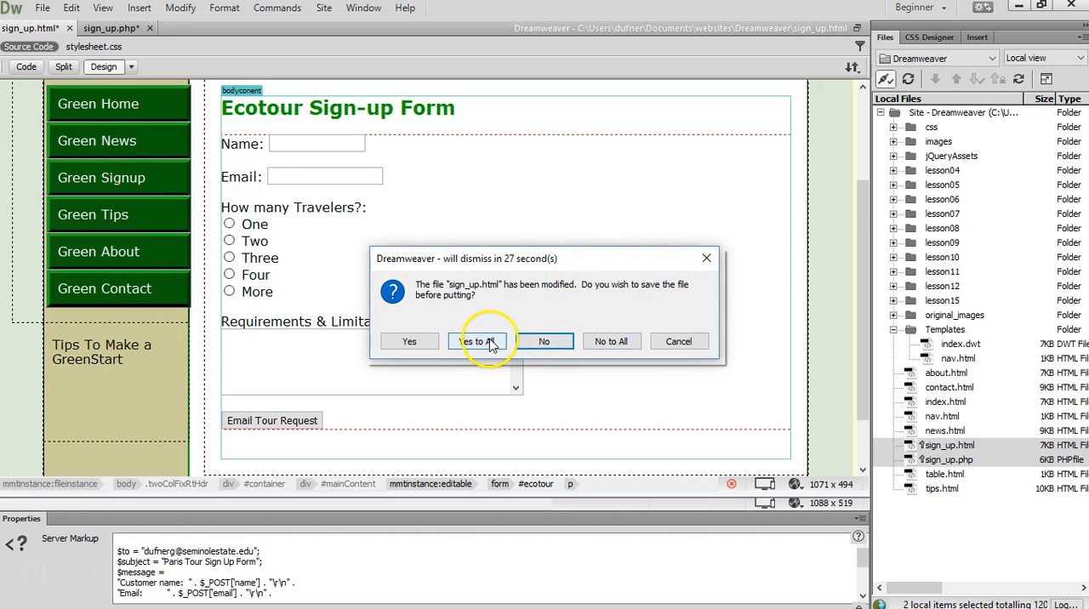
pyautogui.click(483, 341)
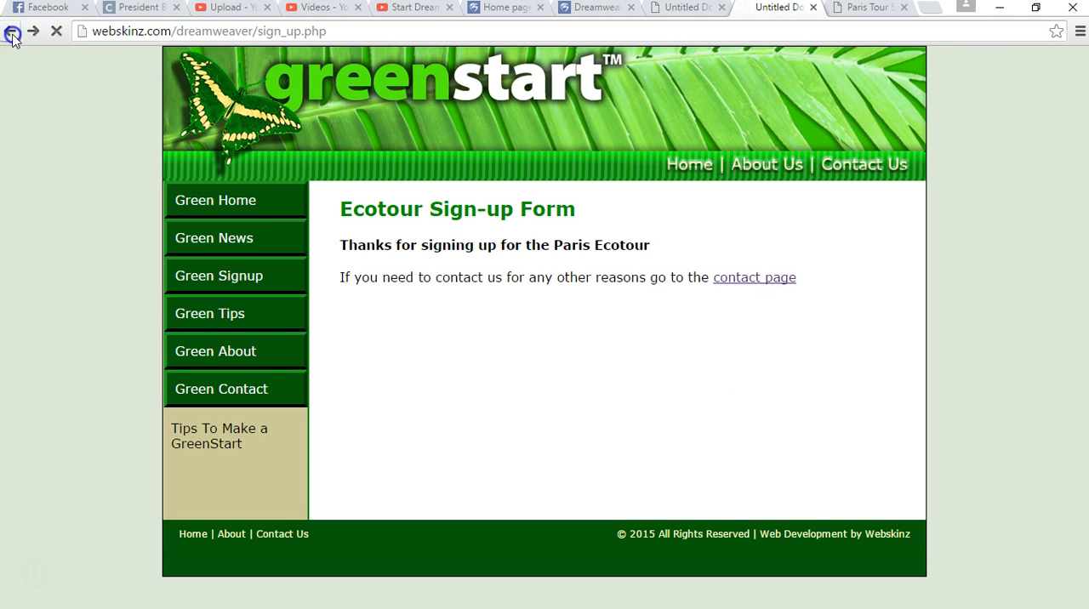
pyautogui.click(12, 31)
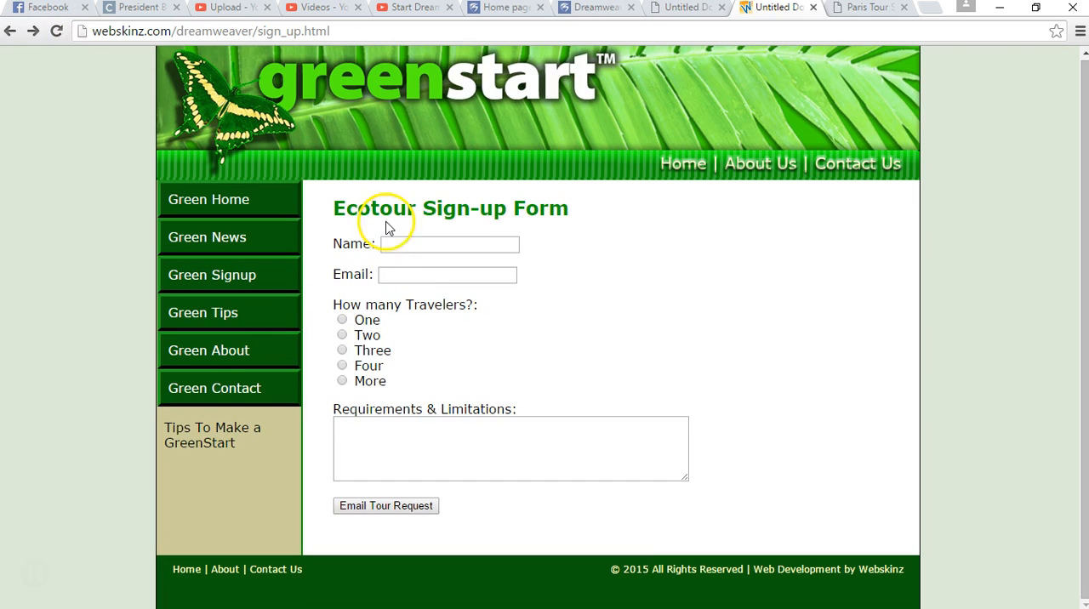
pyautogui.write('test')
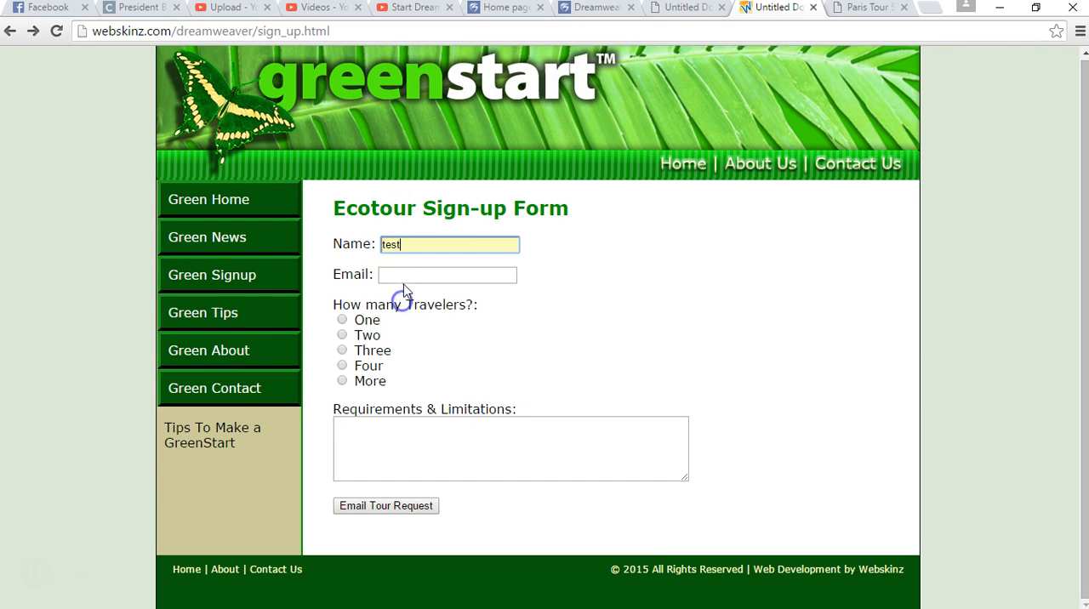
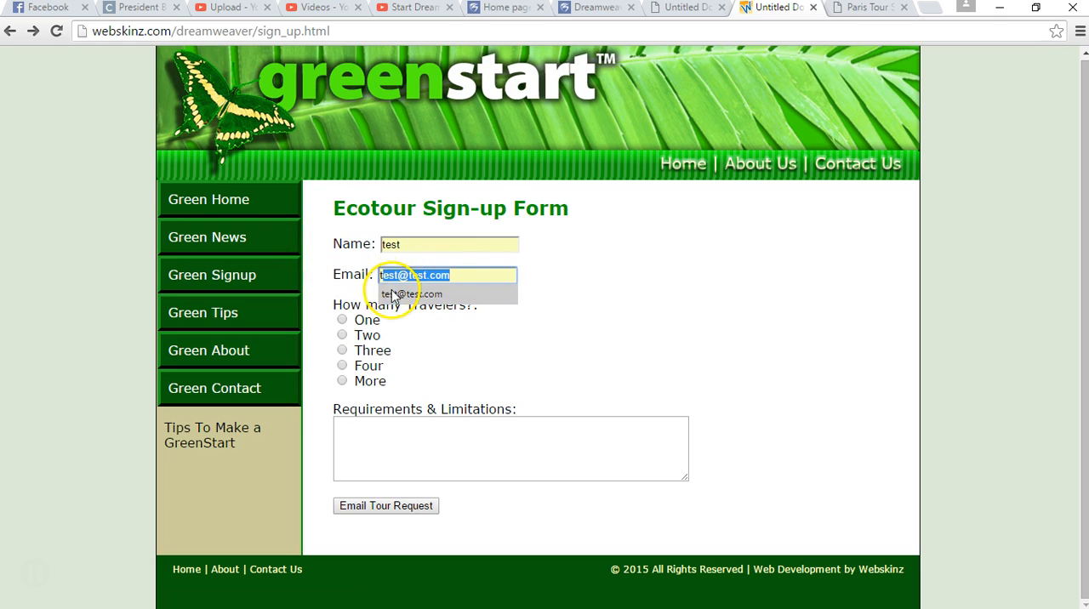
pyautogui.click(342, 350)
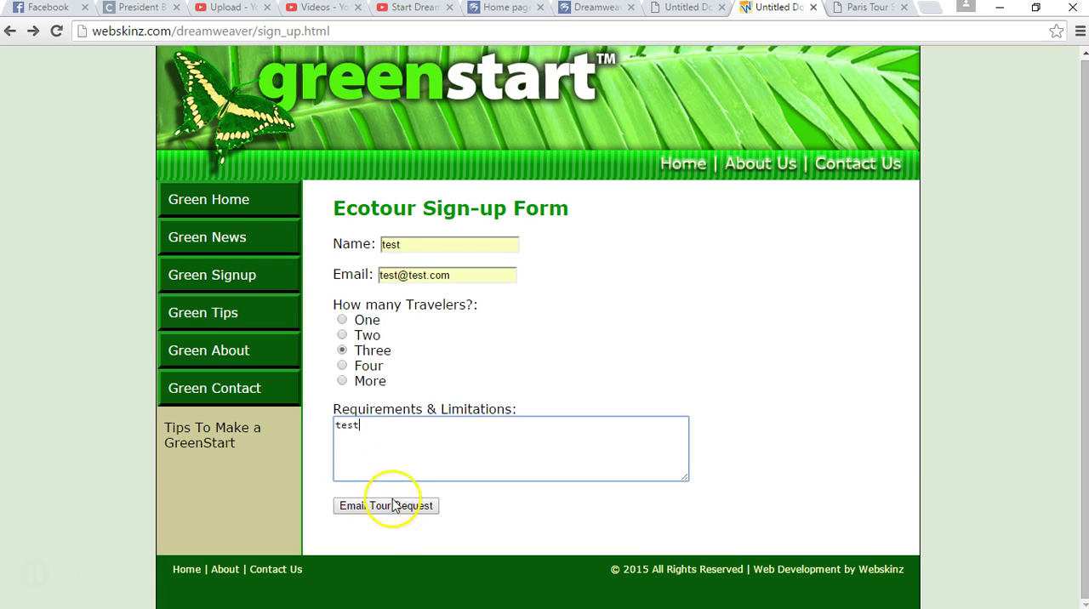
pyautogui.click(386, 505)
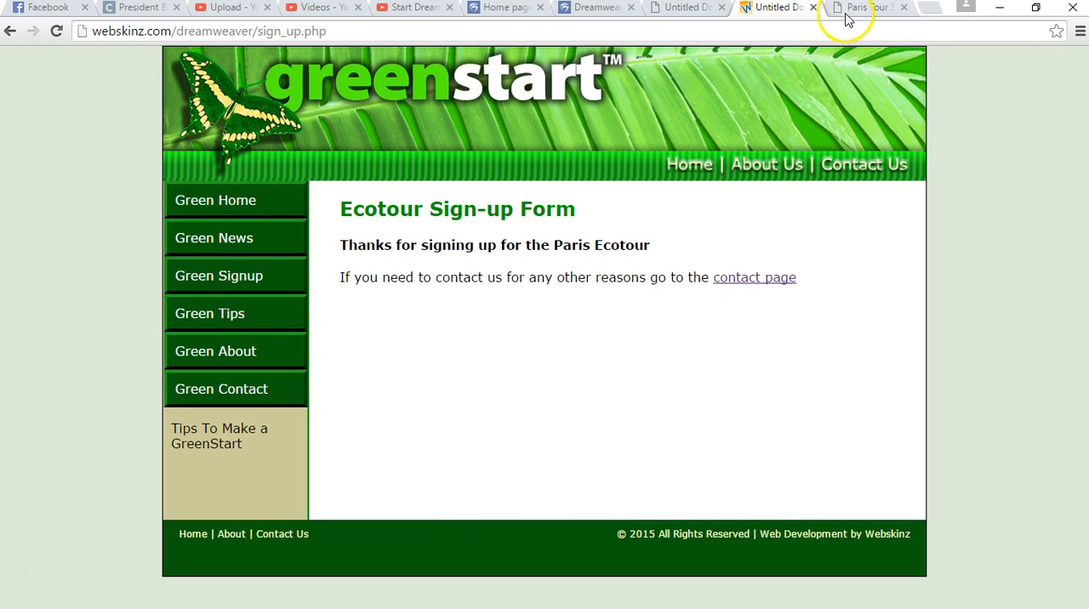
pyautogui.click(871, 7)
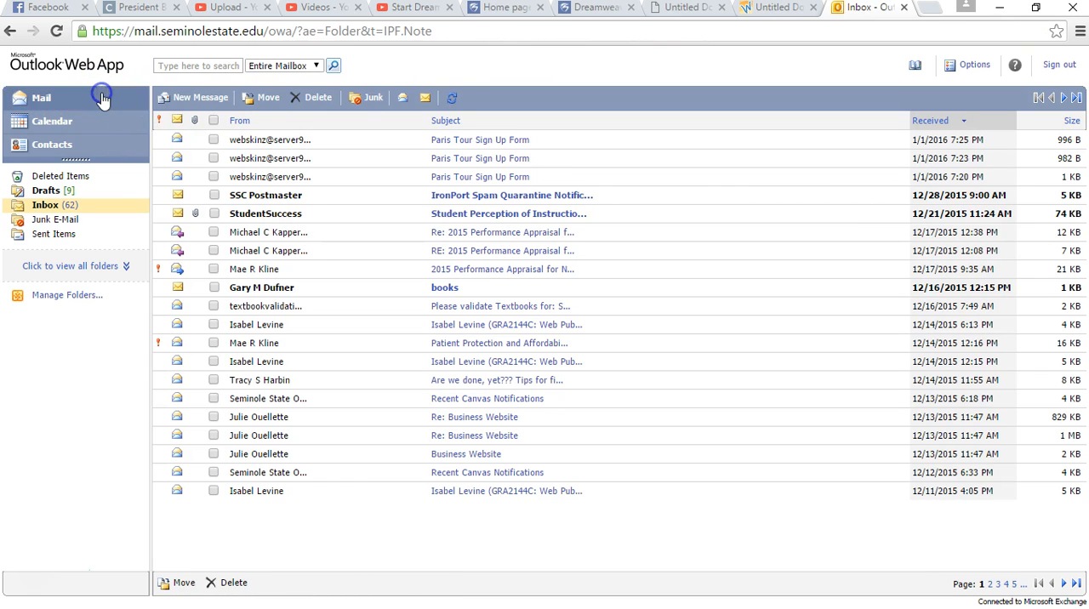
pyautogui.moveTo(55, 99)
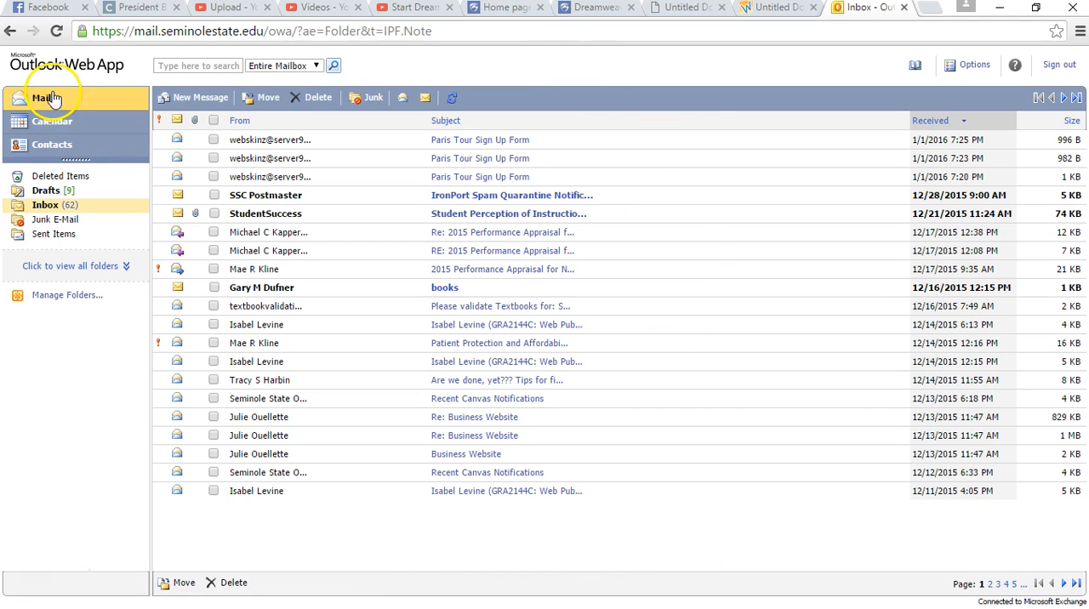
pyautogui.moveTo(76, 102)
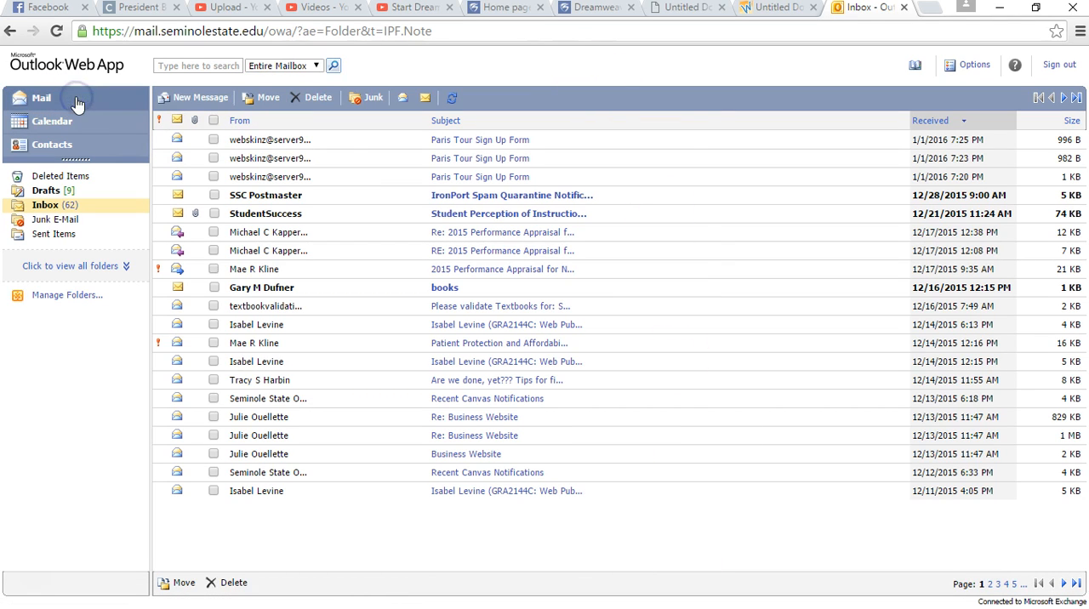
pyautogui.moveTo(66, 103)
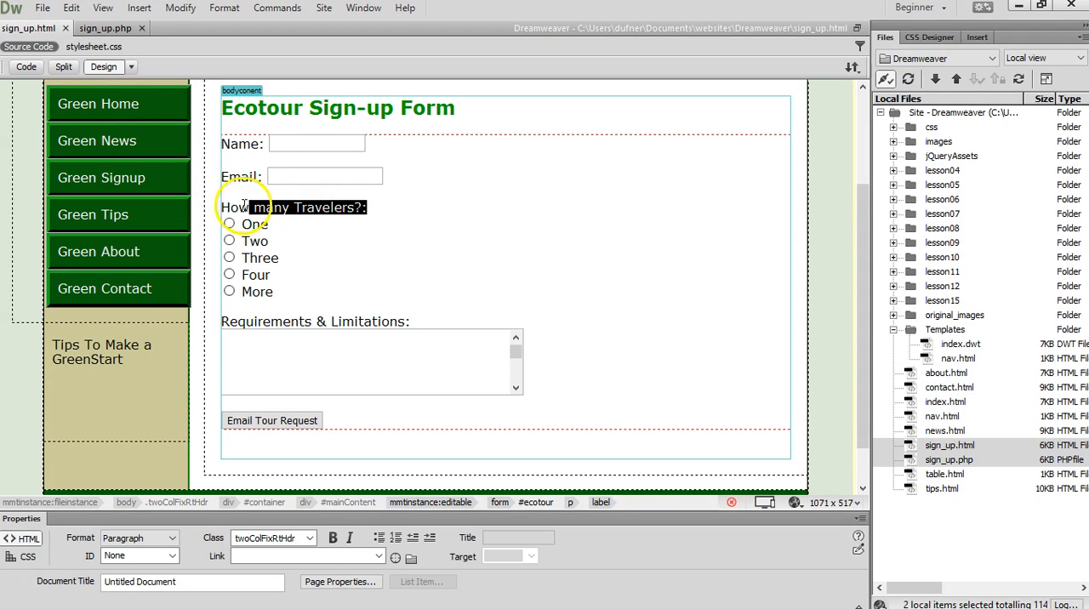
# Check the checkbox values in sign_up.html source, then edit the sign_up.php tour entries.
pyautogui.click(26, 66)
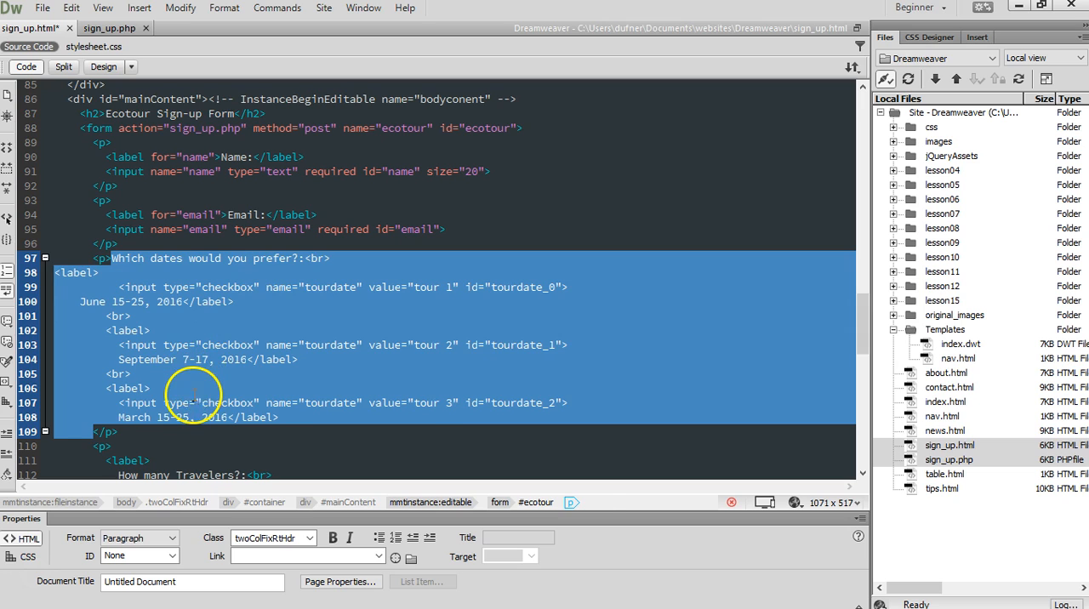
pyautogui.click(105, 29)
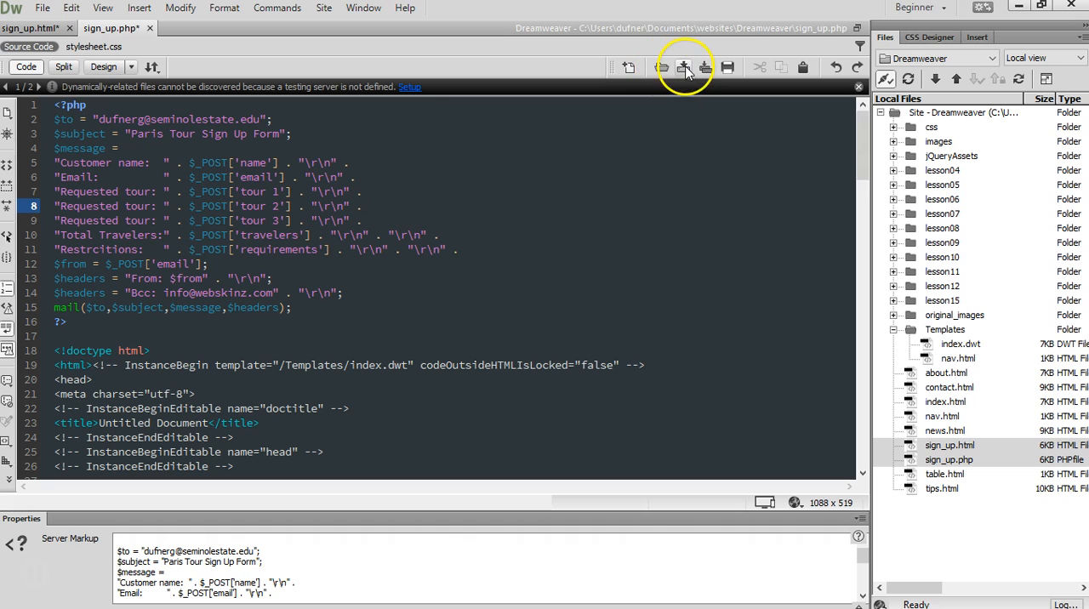
pyautogui.moveTo(702, 68)
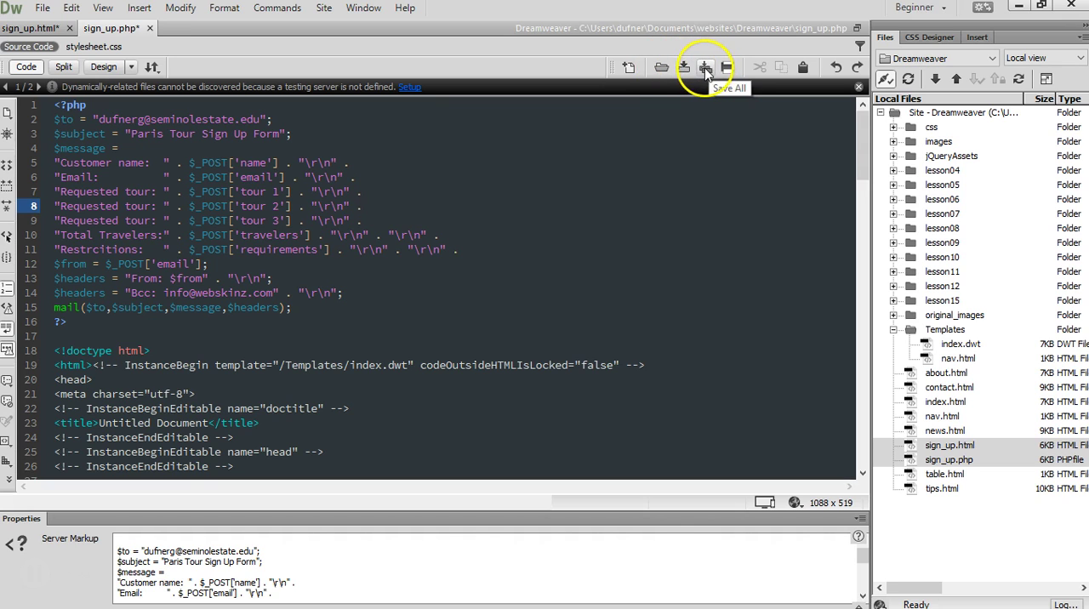
# Save all edited sign-up files and put them to the remote server.
pyautogui.click(701, 67)
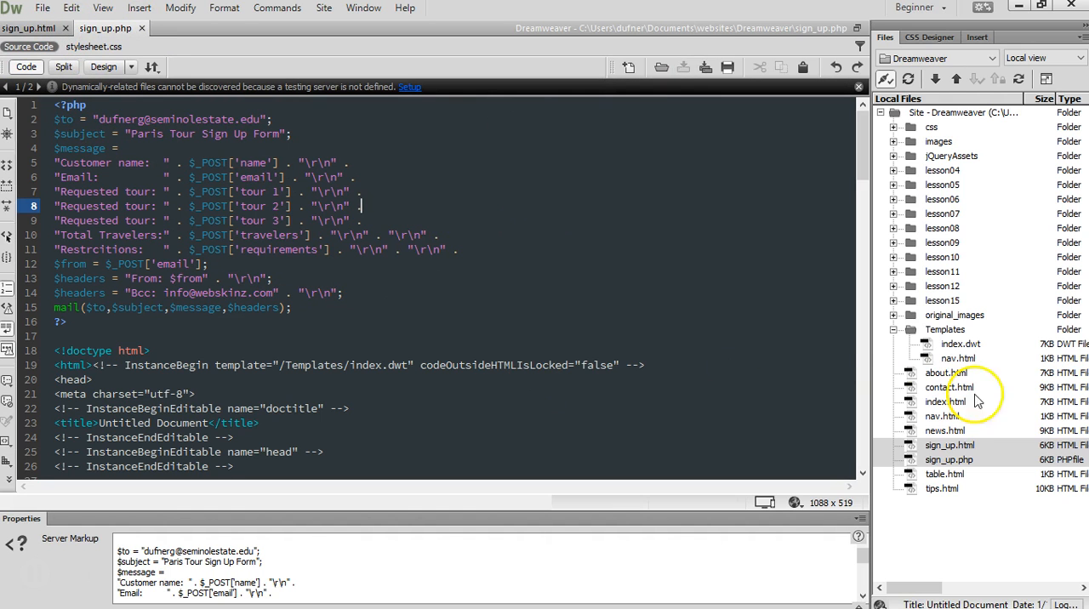
pyautogui.rightClick(961, 401)
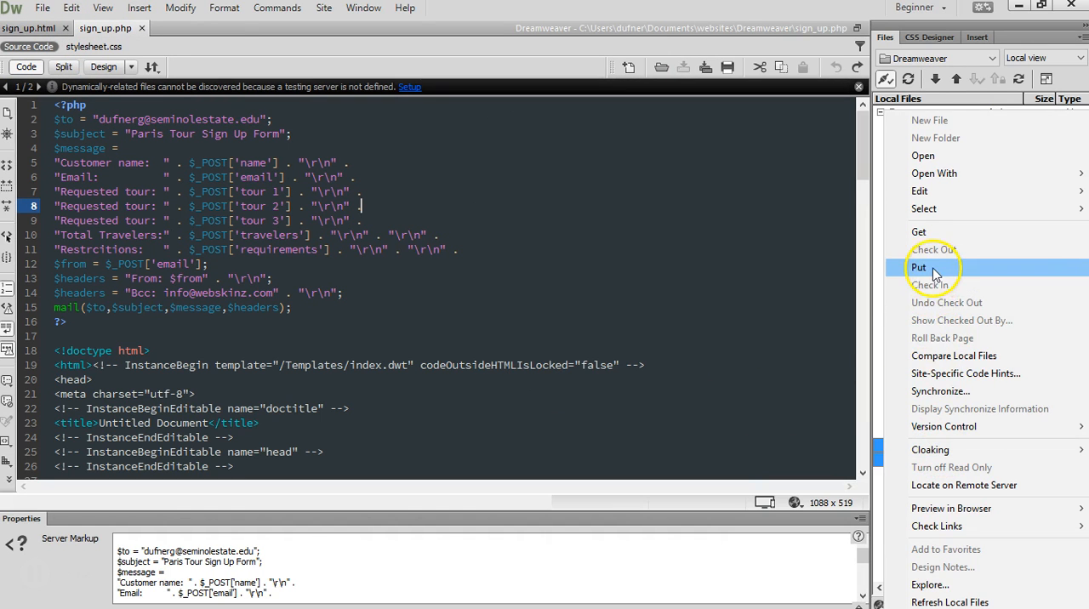
pyautogui.click(918, 267)
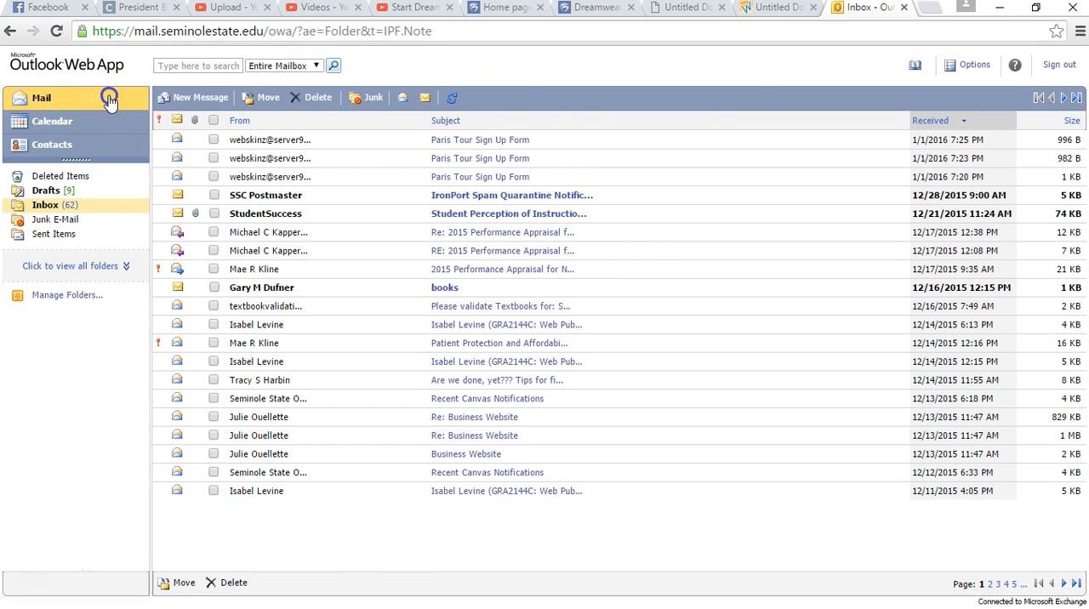
# Fill the live form with name 'tes' and all dates ticked, submit it, and go to the inbox.
pyautogui.click(779, 6)
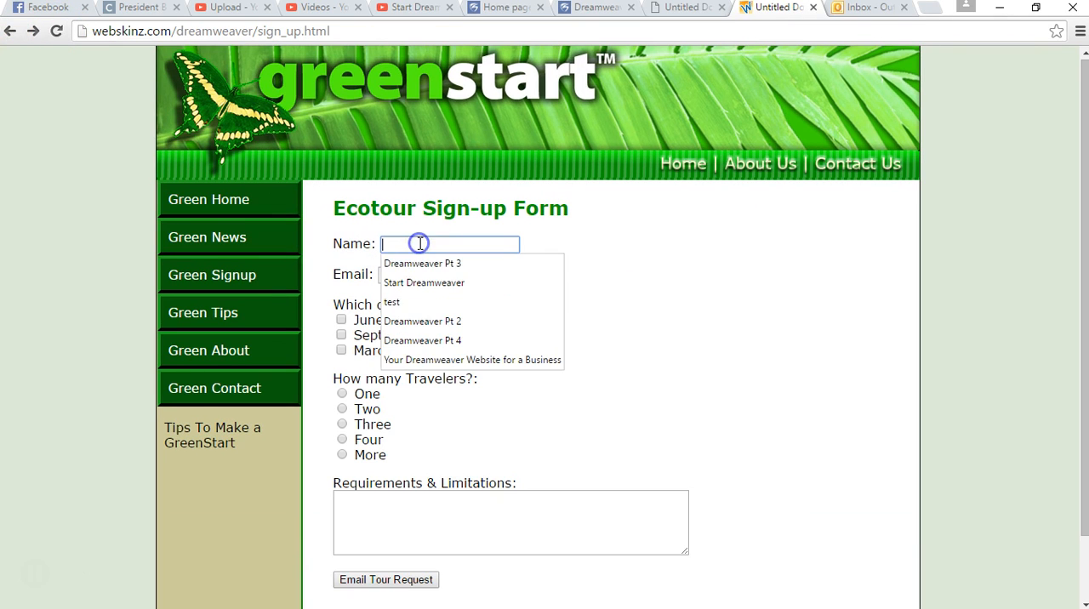
pyautogui.click(444, 273)
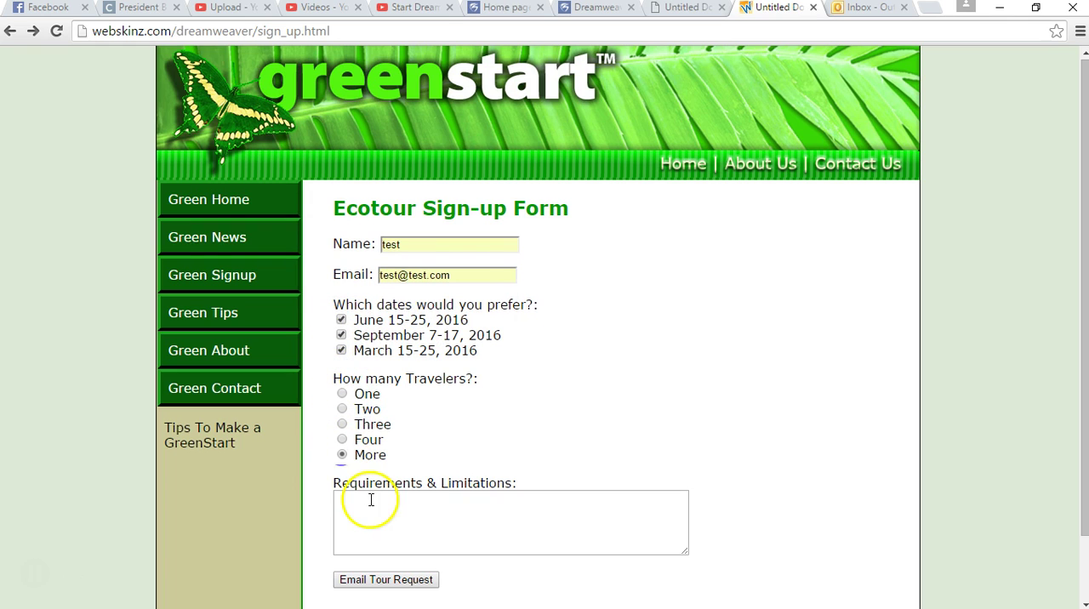
pyautogui.write('tes')
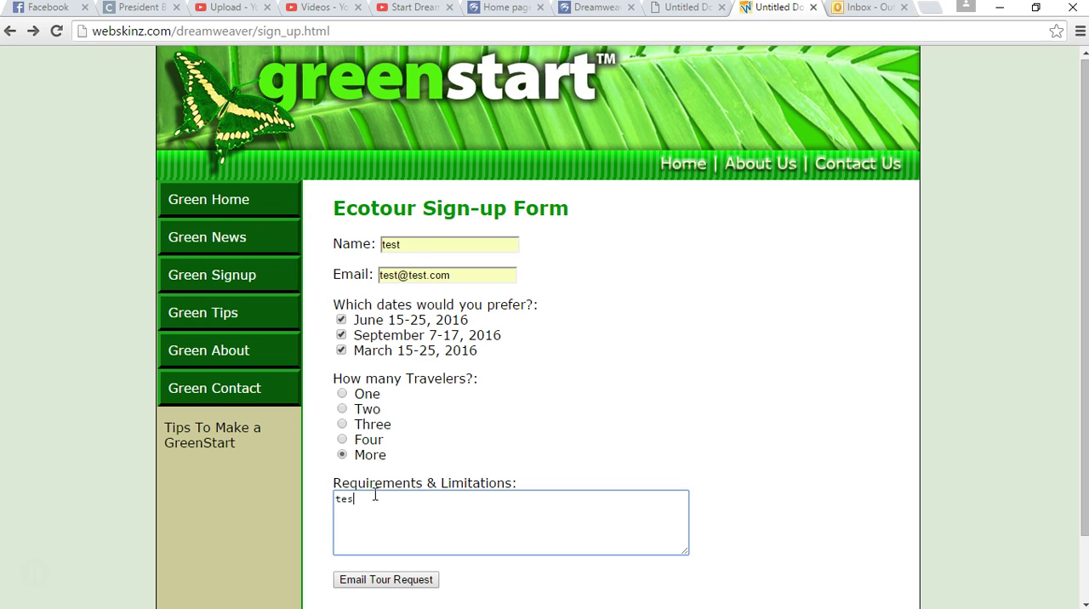
pyautogui.click(386, 578)
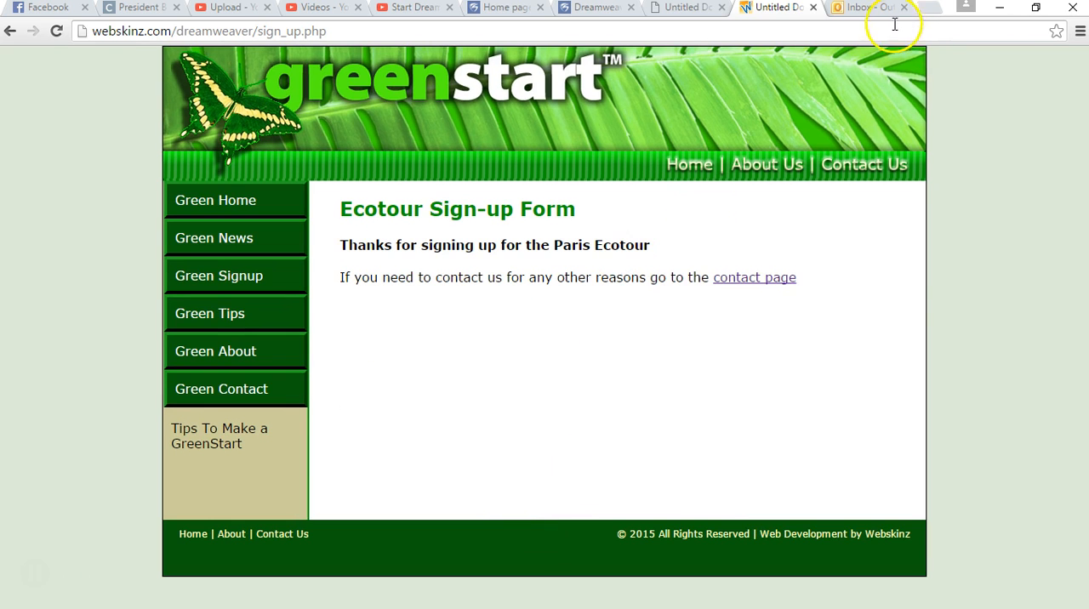
pyautogui.click(885, 7)
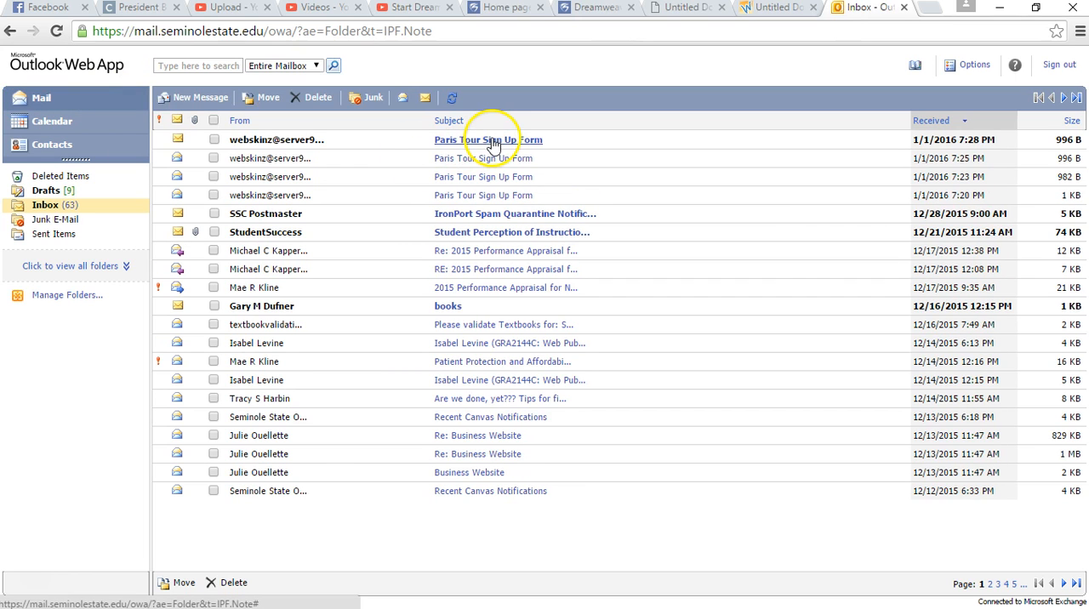
# Open the newest Paris Tour Sign Up Form email showing blank Requested tour lines.
pyautogui.click(488, 139)
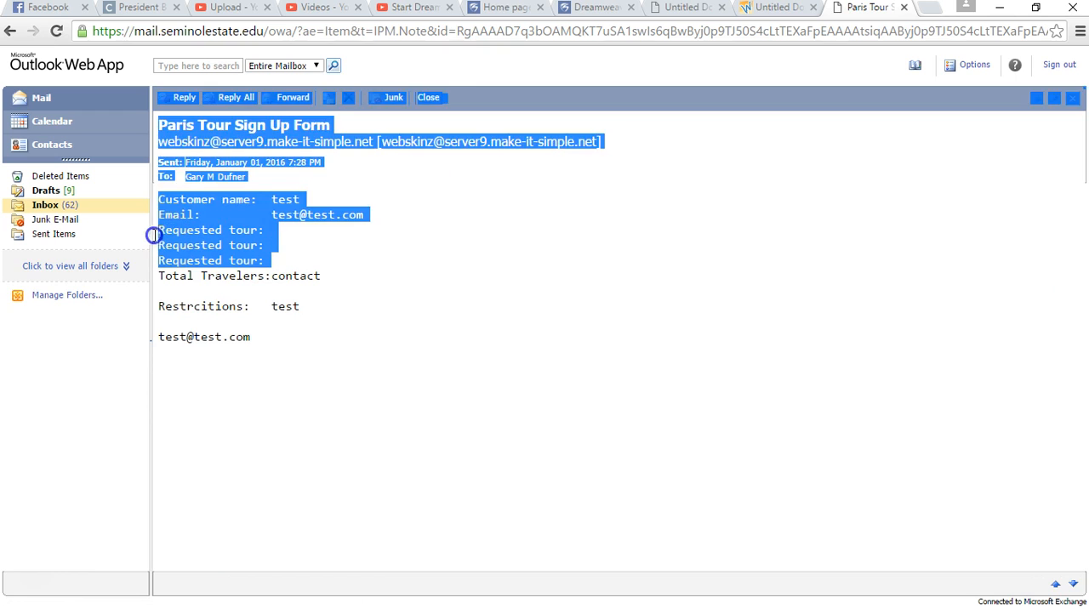
pyautogui.click(340, 252)
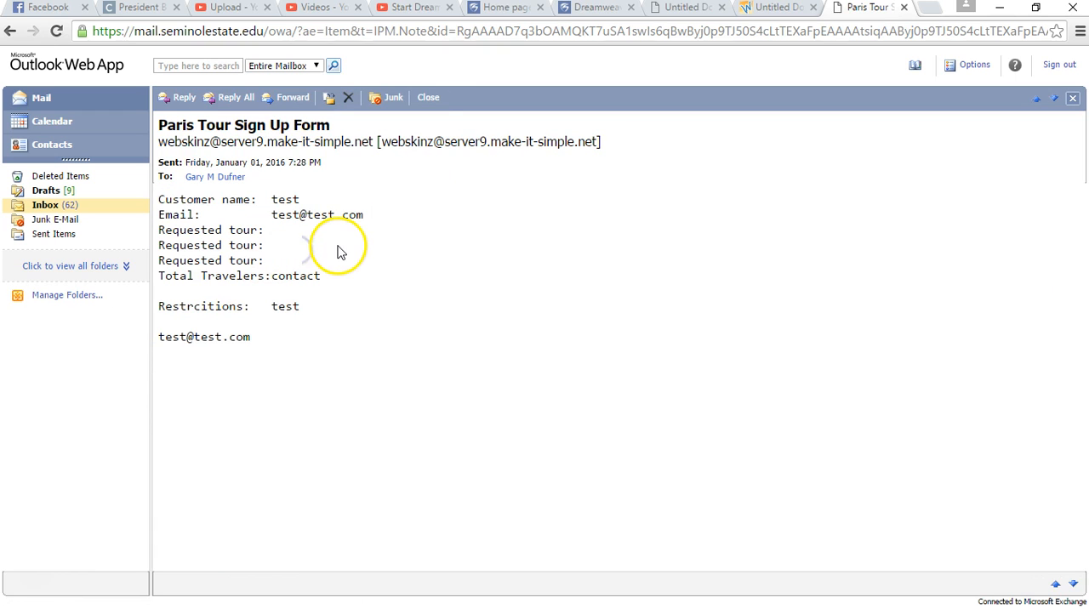
pyautogui.moveTo(314, 241)
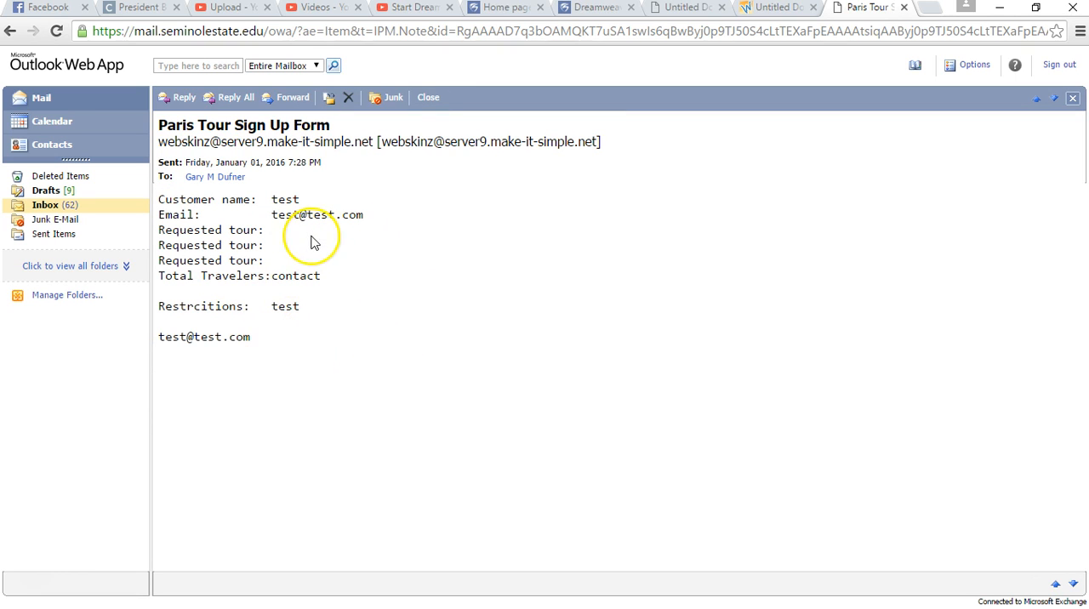
pyautogui.moveTo(313, 242)
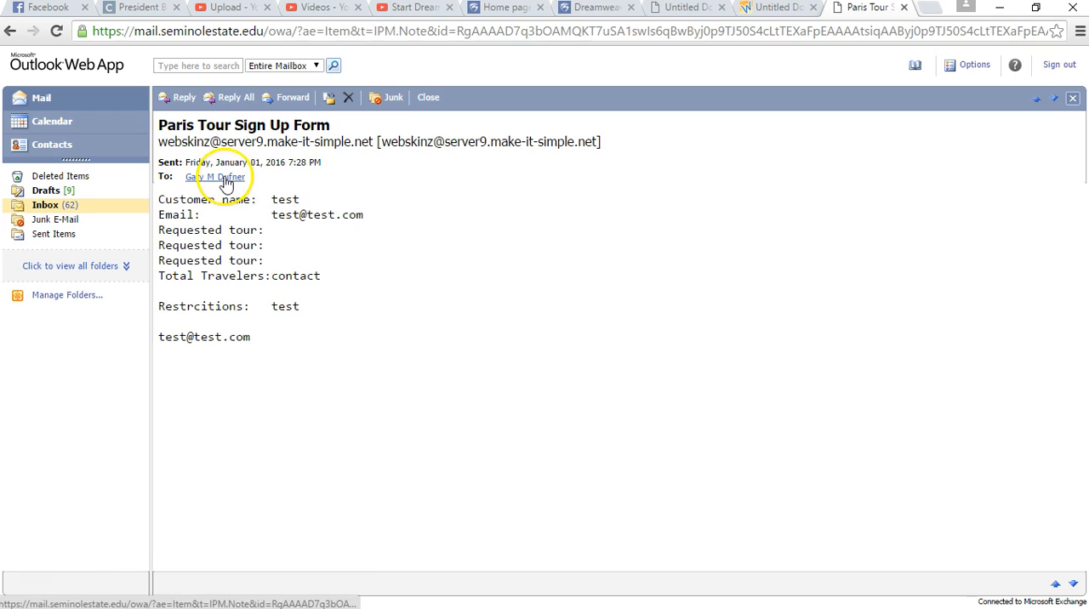
# View the recipient's contact card and address, then return to the Inbox listing four sign-up emails.
pyautogui.click(218, 177)
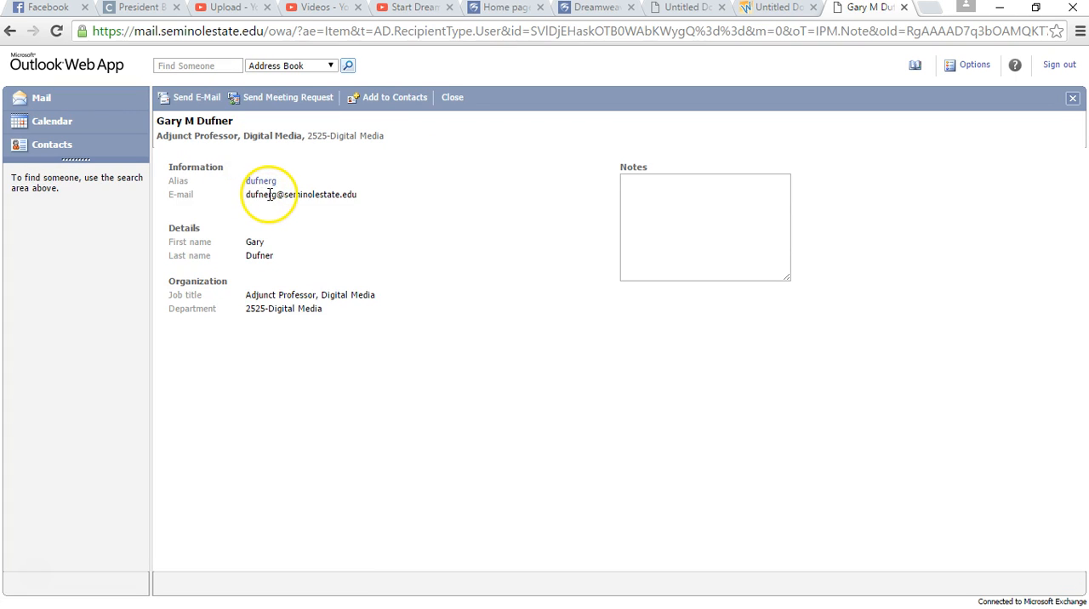
pyautogui.moveTo(319, 194)
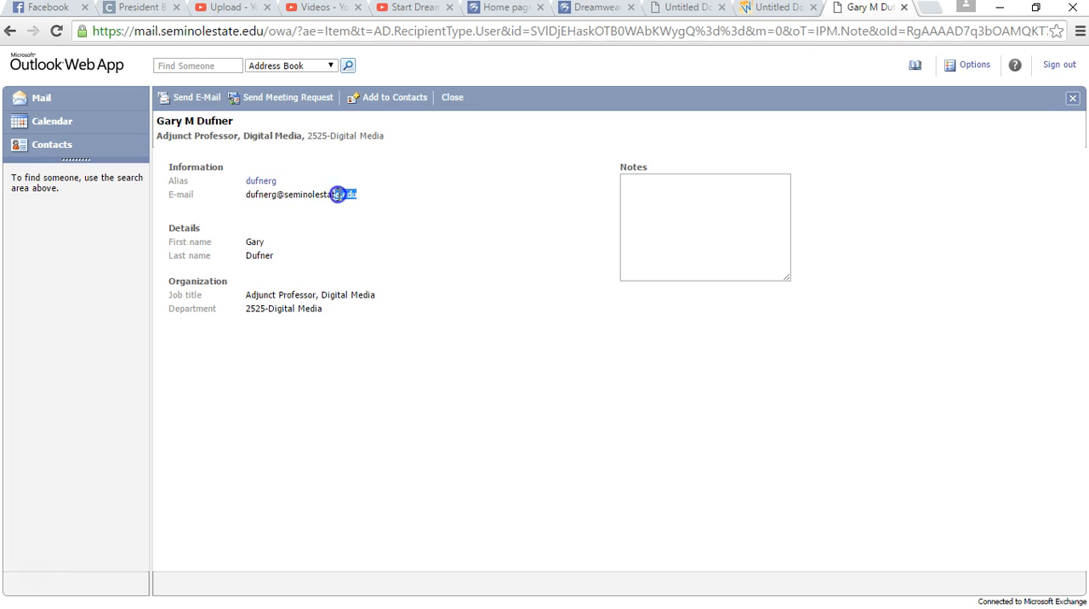
pyautogui.doubleClick(300, 194)
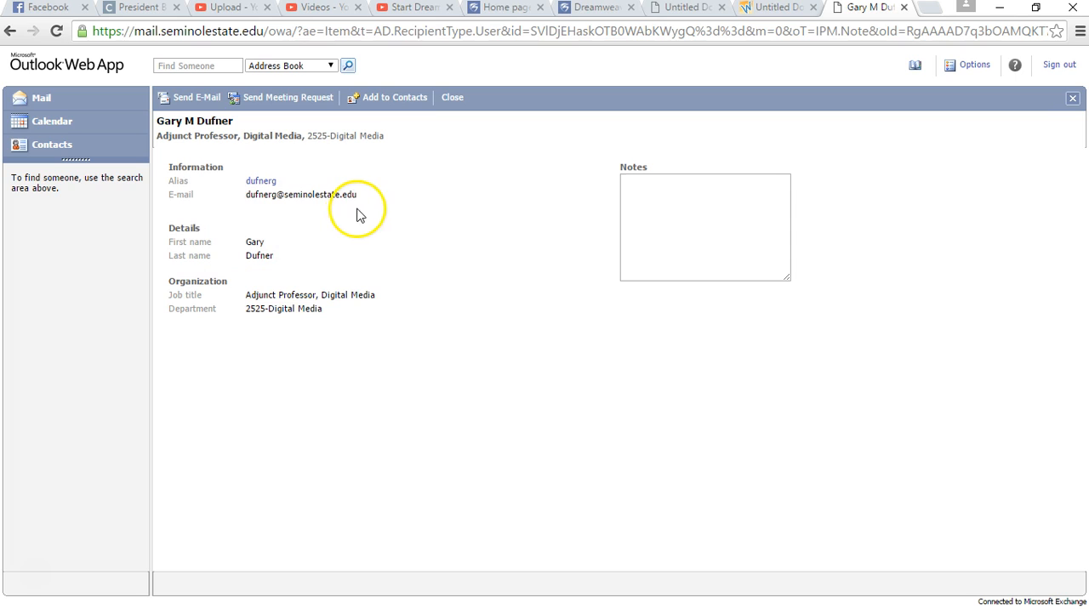
pyautogui.moveTo(377, 199)
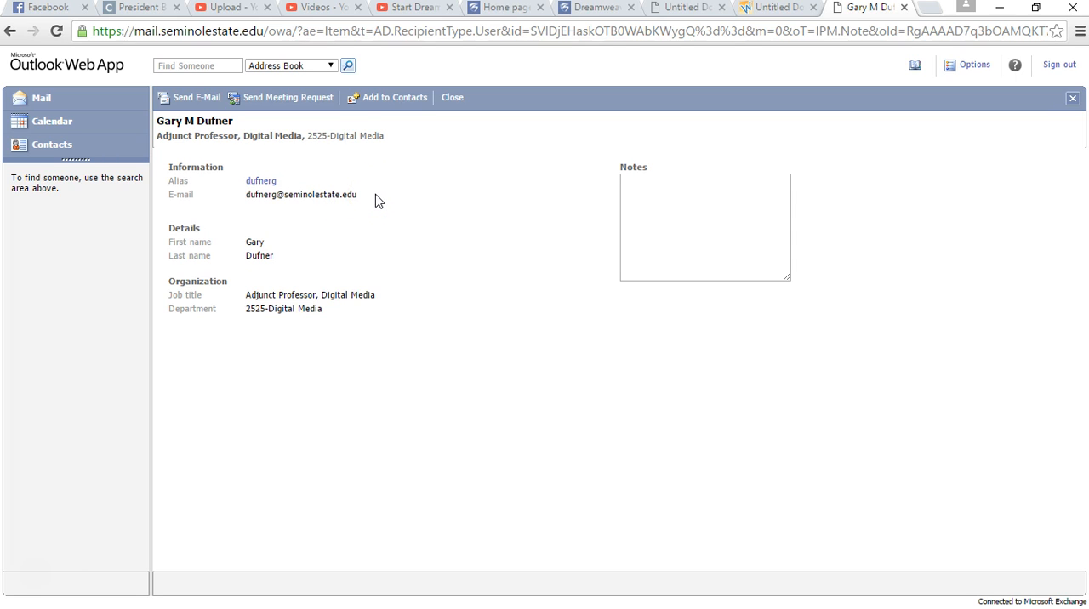
pyautogui.moveTo(371, 202)
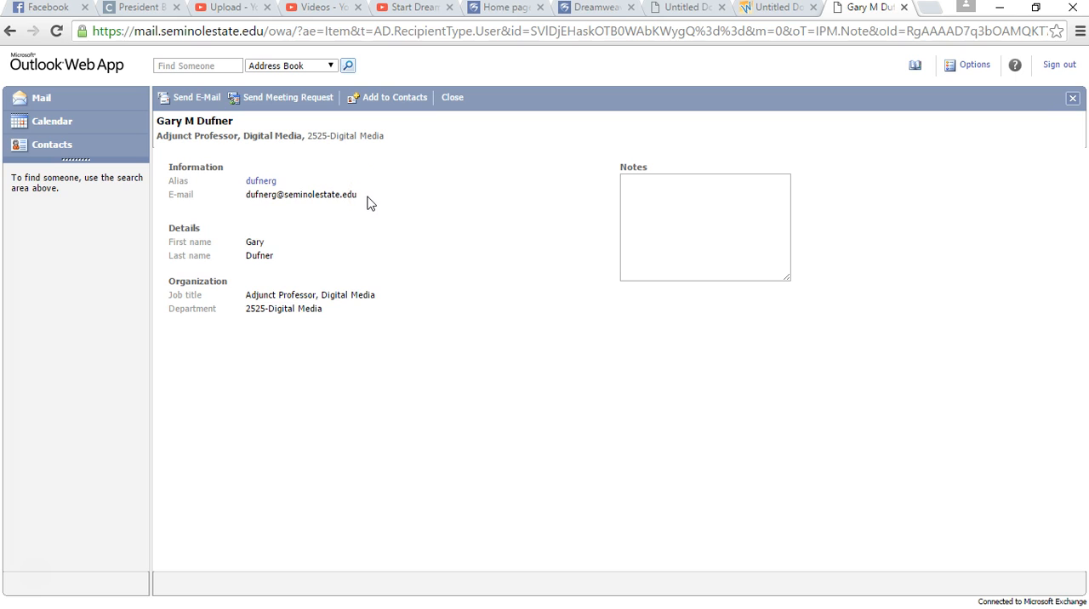
pyautogui.moveTo(368, 202)
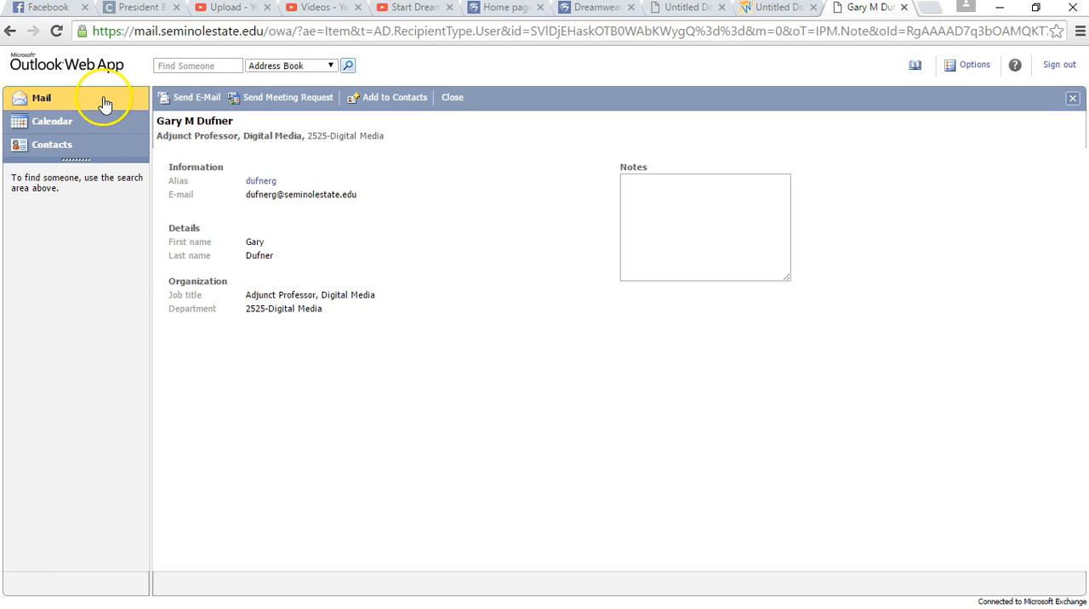
pyautogui.click(34, 95)
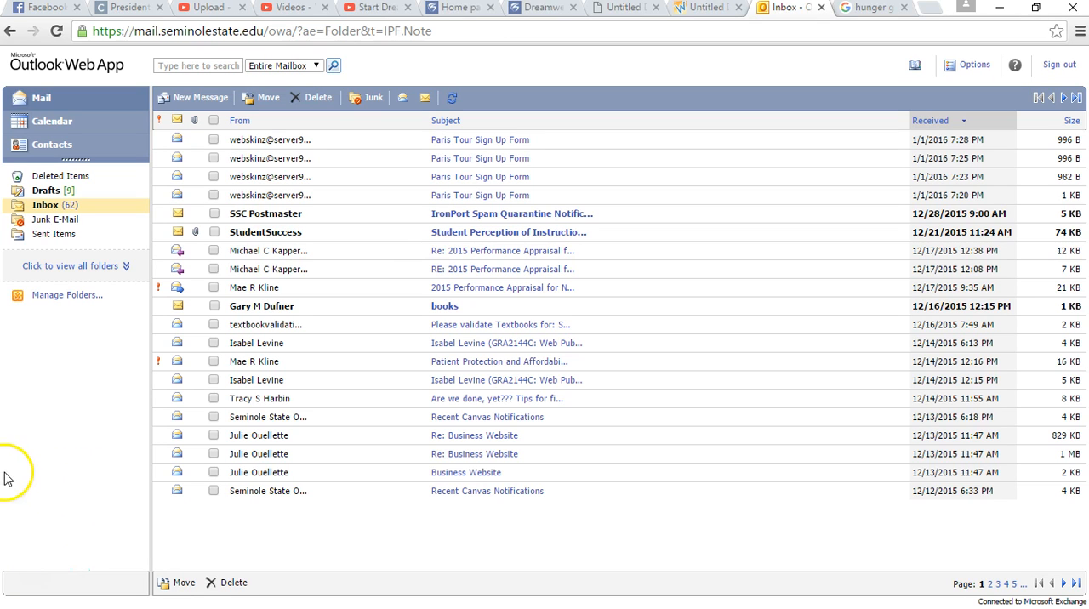
pyautogui.moveTo(54, 579)
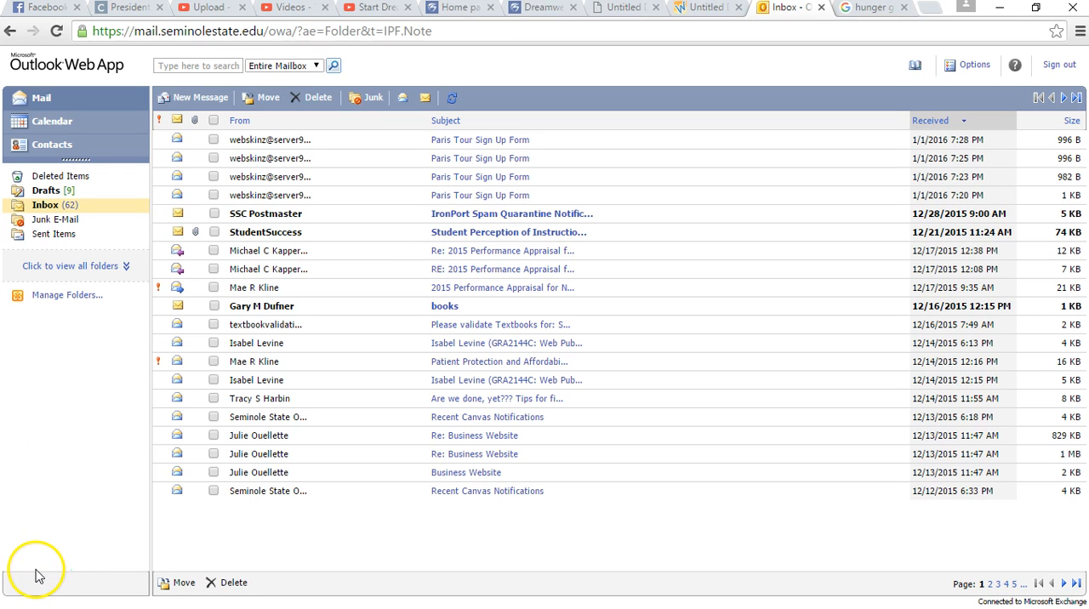